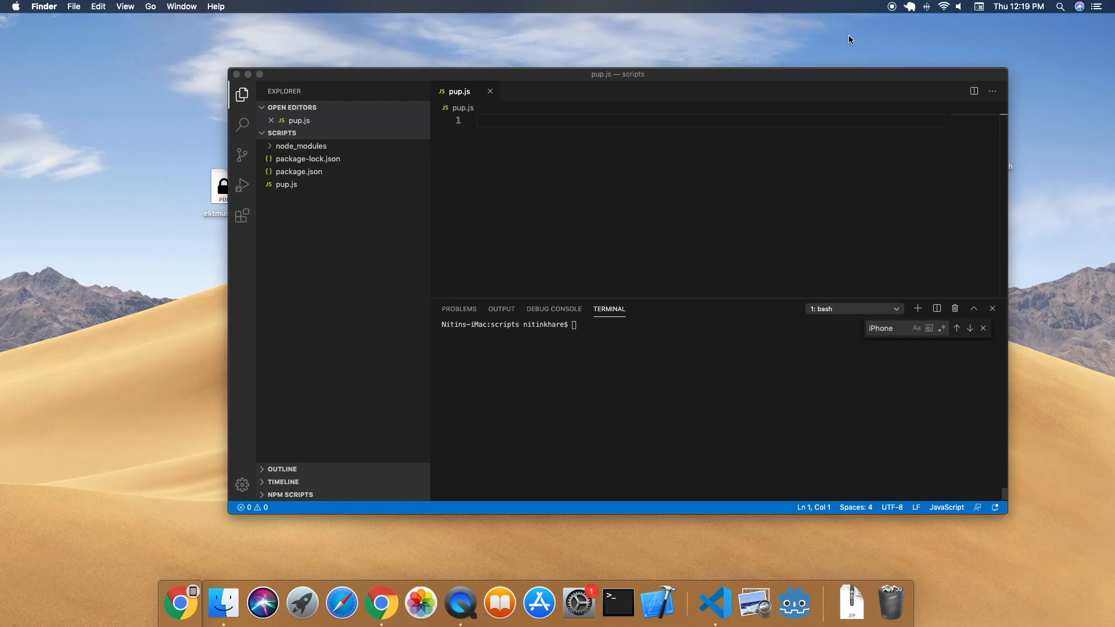
{"action": "mouse_move", "coordinate": [299, 176]}
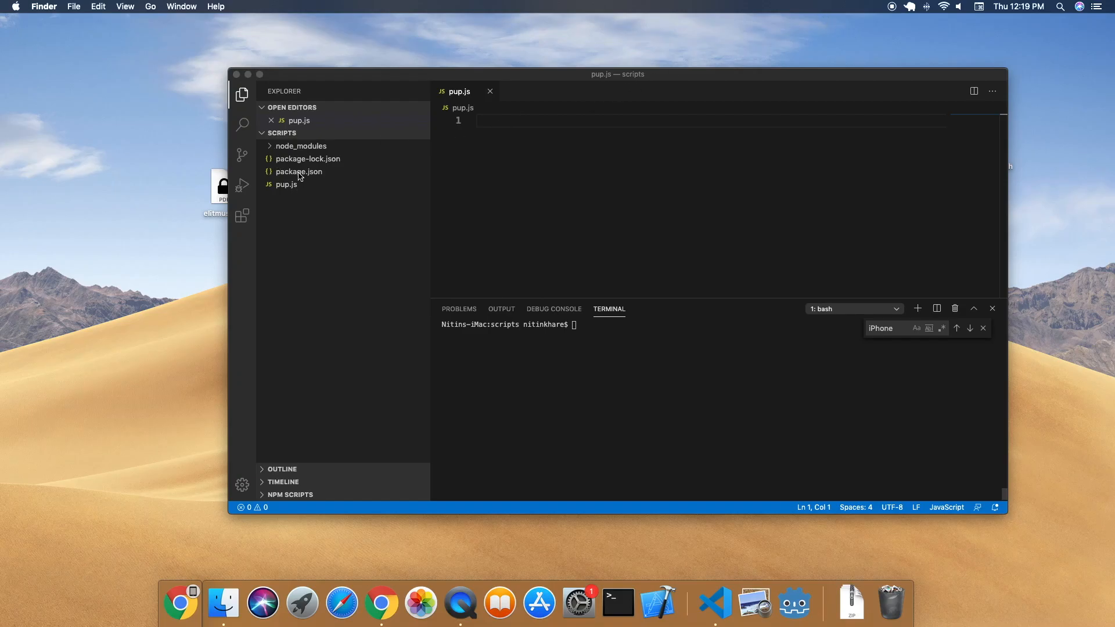
Check the puppeteer ^3.0.2 dependency in package.json, then return to the empty pup.js
{"action": "double_click", "coordinate": [528, 259]}
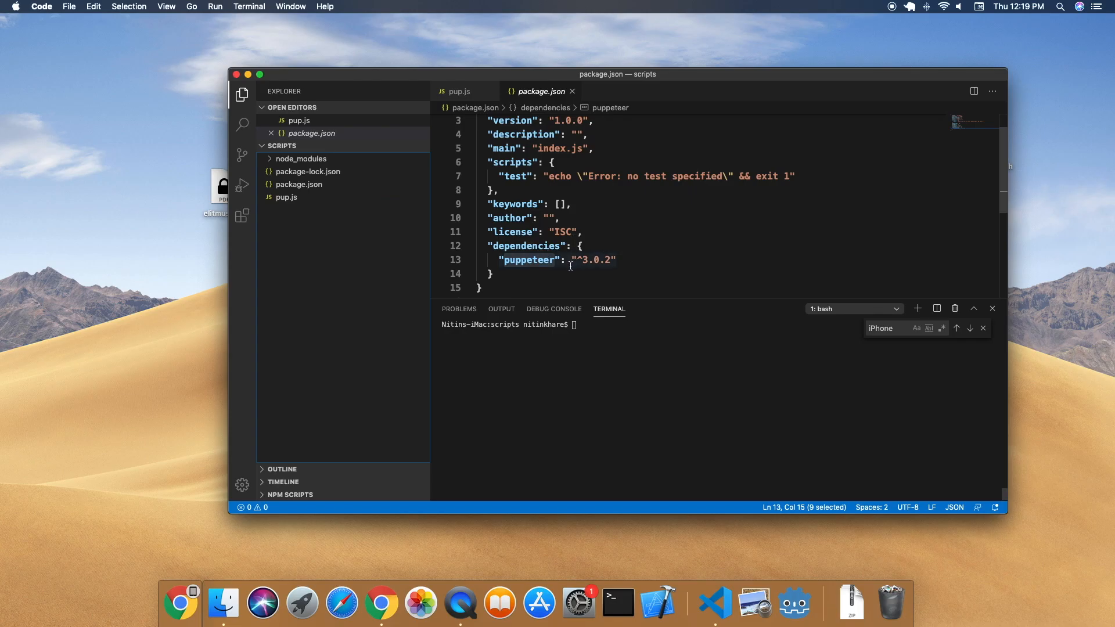
{"action": "left_click", "coordinate": [287, 197]}
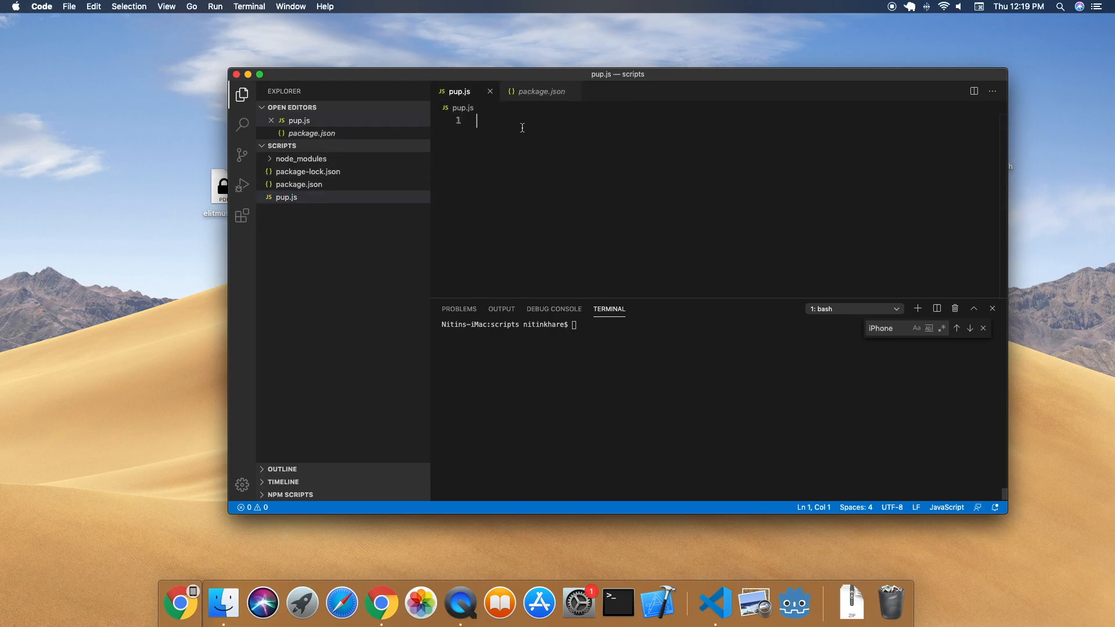
Require puppeteer and declare an async function named pup
{"action": "type", "text": "const p"}
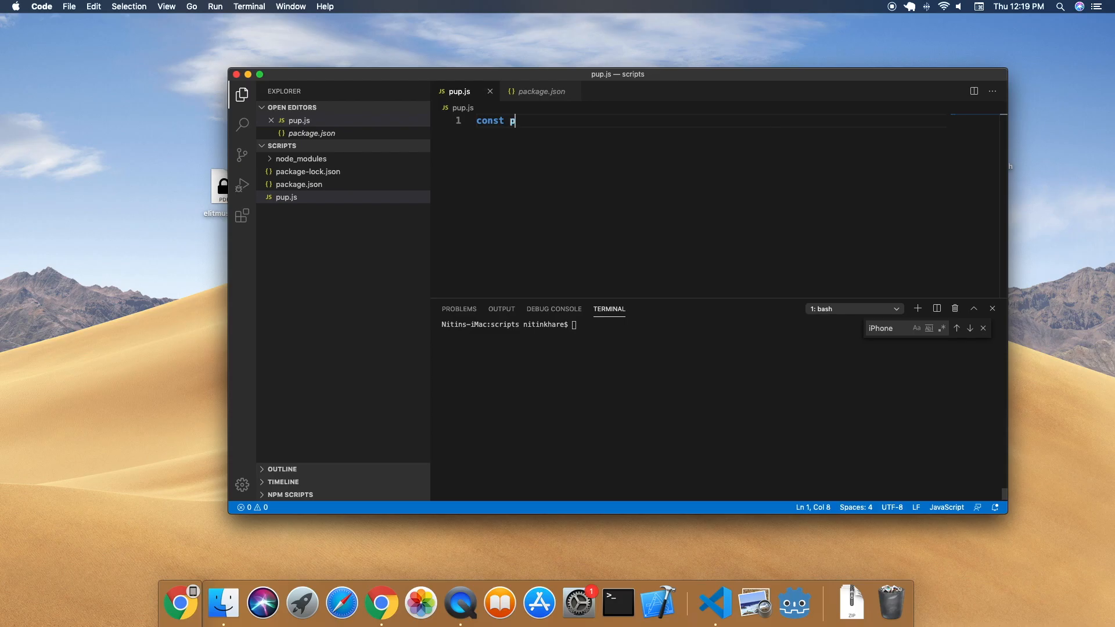
{"action": "type", "text": "uppeteer ="}
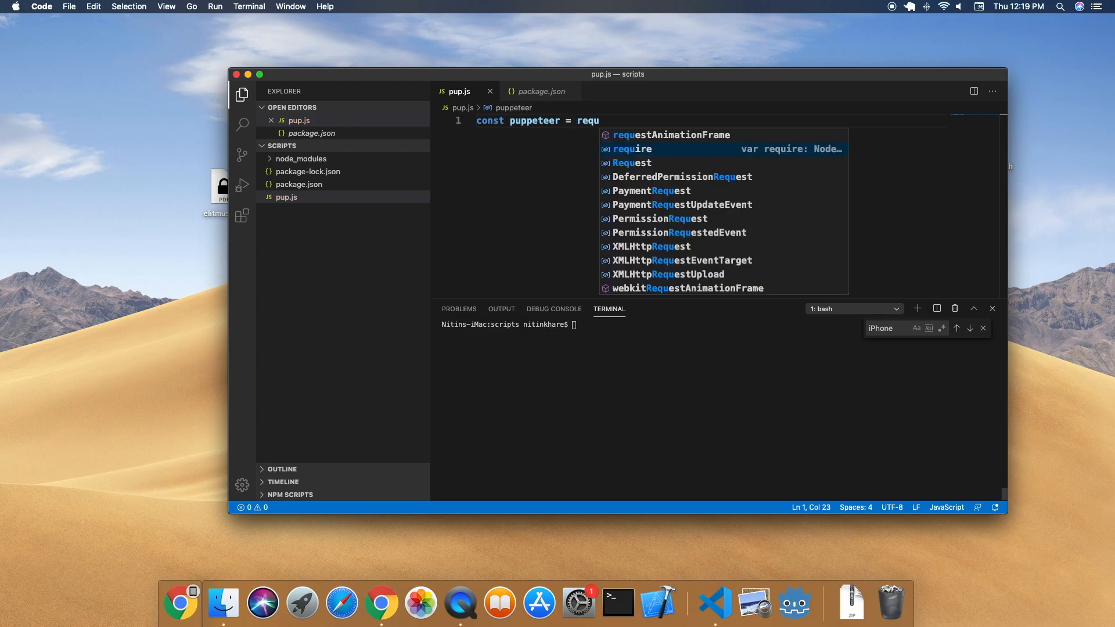
{"action": "type", "text": "require('puppeteer"}
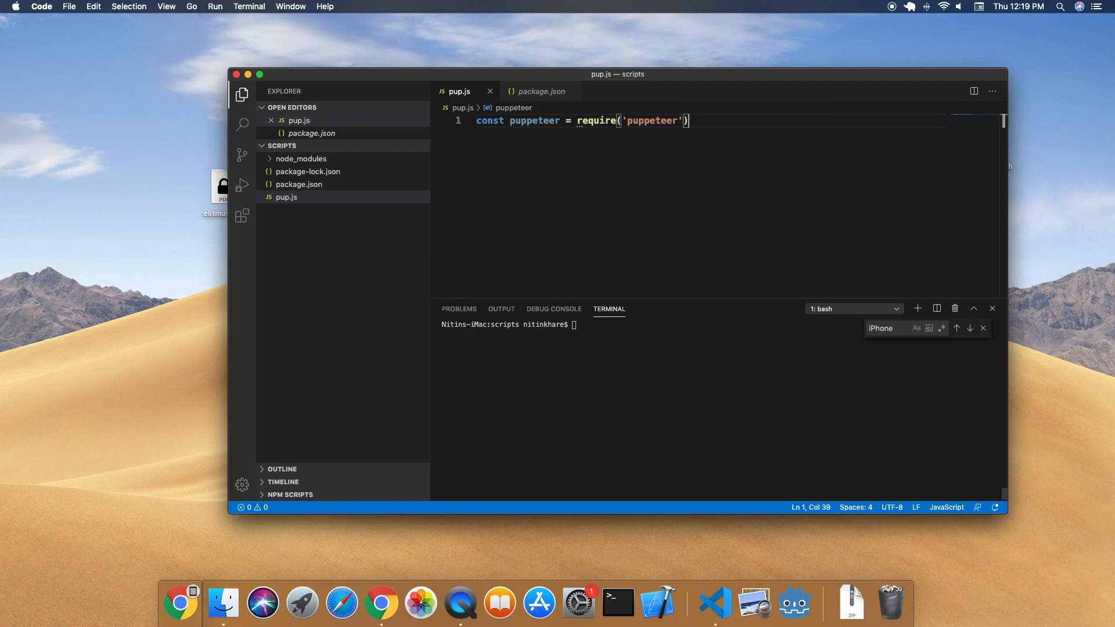
{"action": "type", "text": "func"}
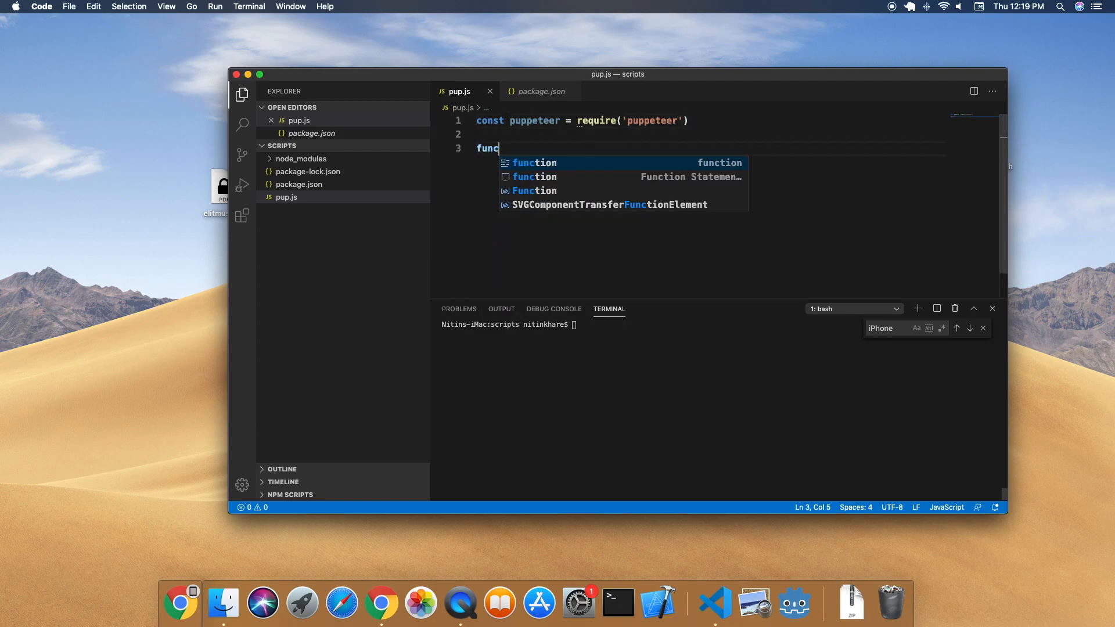
{"action": "type", "text": "puppeteer"}
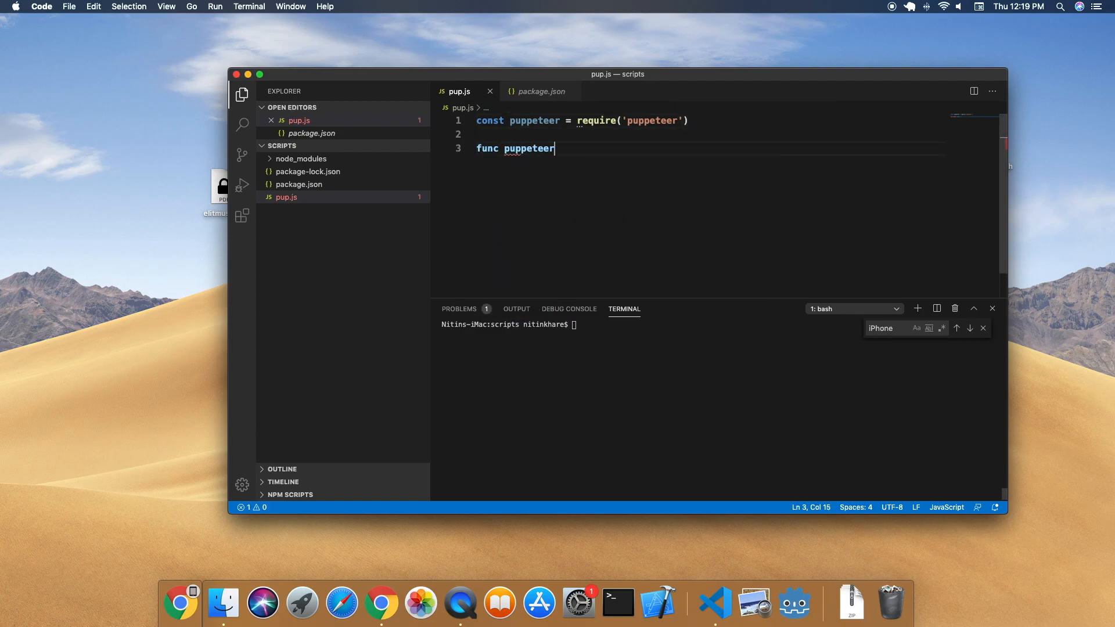
{"action": "key", "text": "Backspace"}
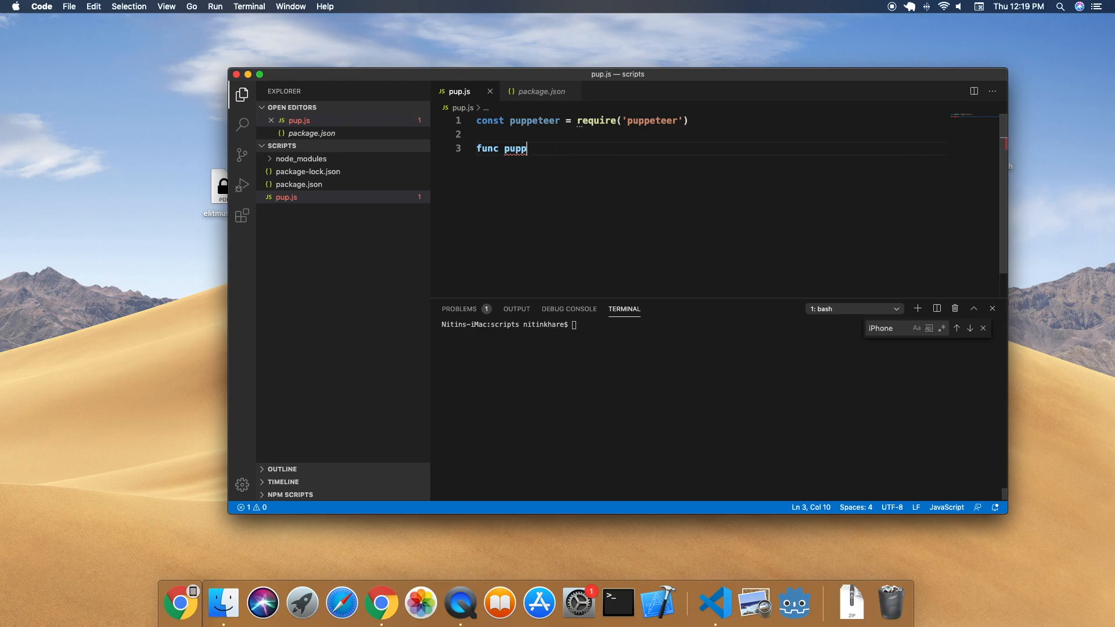
{"action": "type", "text": "("}
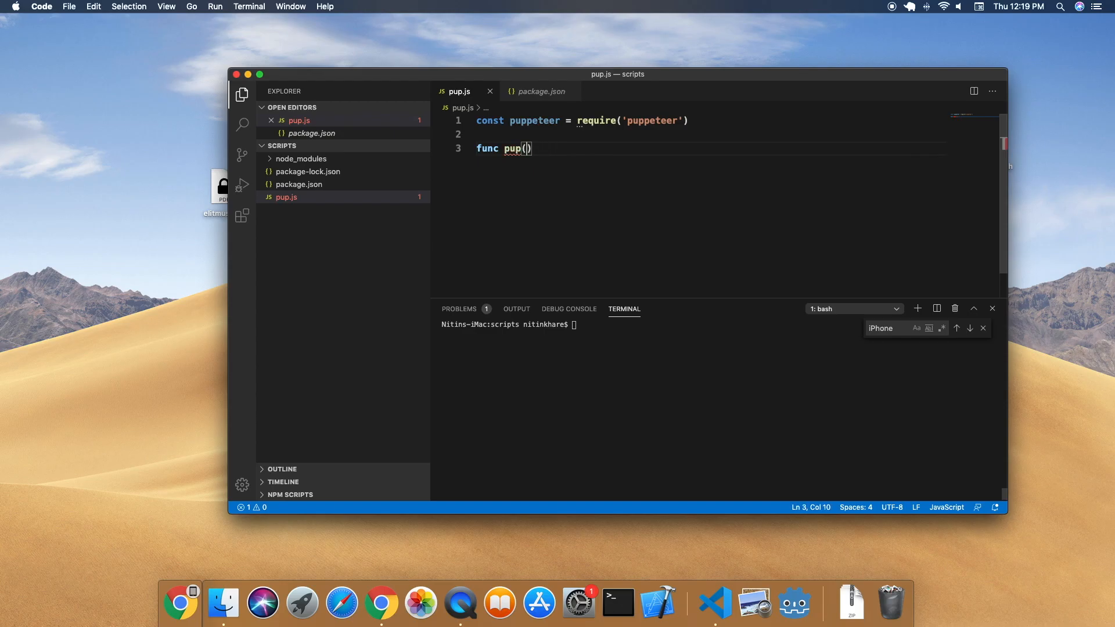
{"action": "type", "text": "{"}
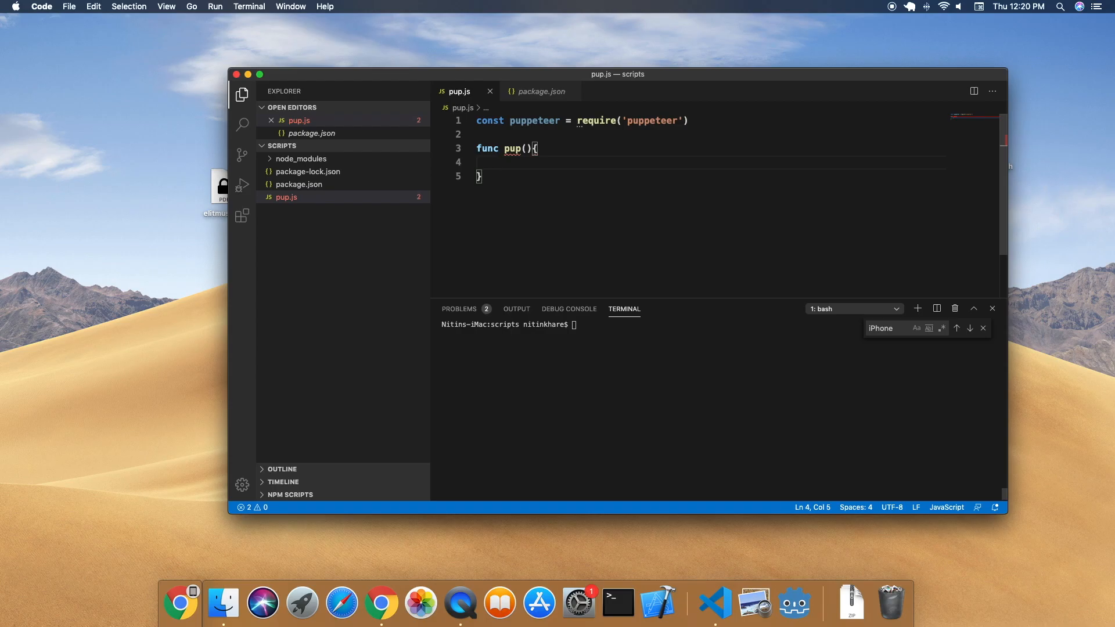
{"action": "type", "text": "async"}
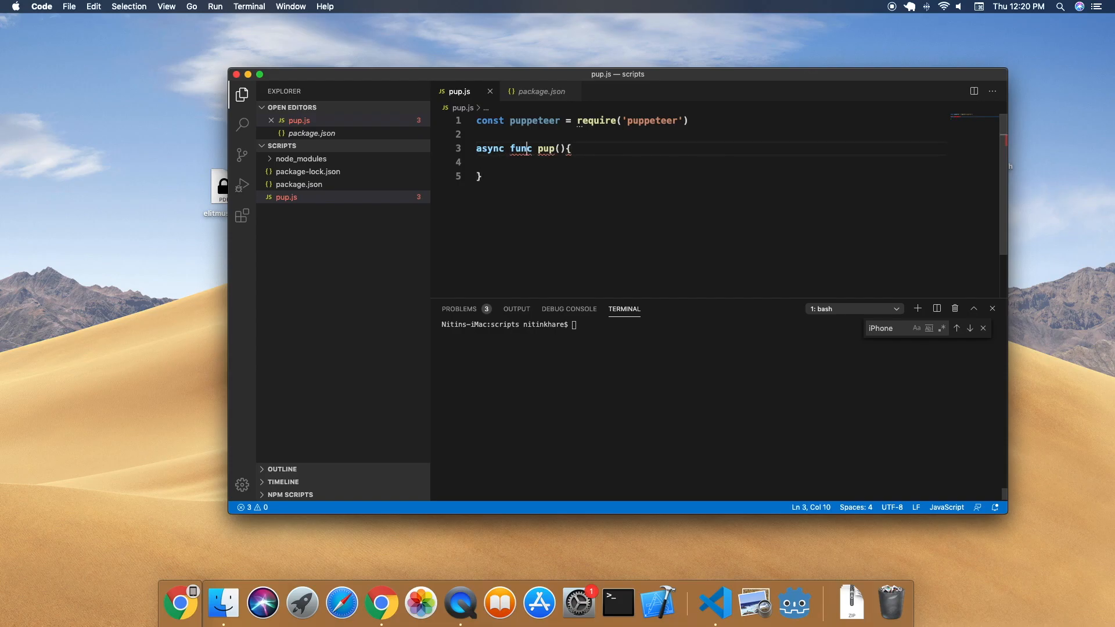
{"action": "type", "text": "tion"}
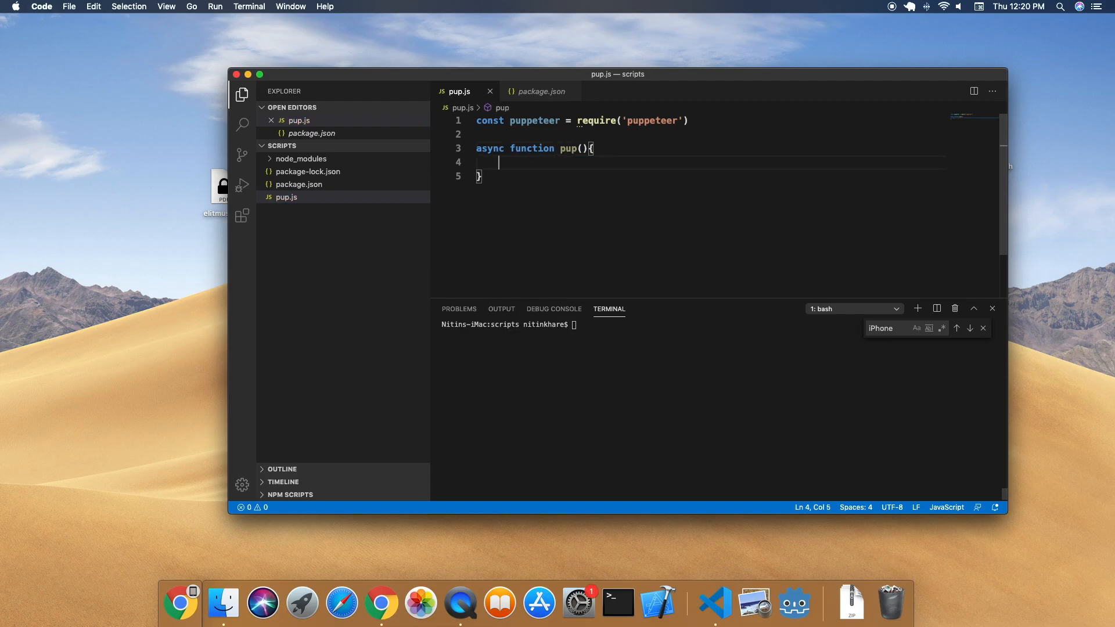
Inside pup await puppeteer.launch({headless: false}) into browser, and call pup() below
{"action": "type", "text": "cont"}
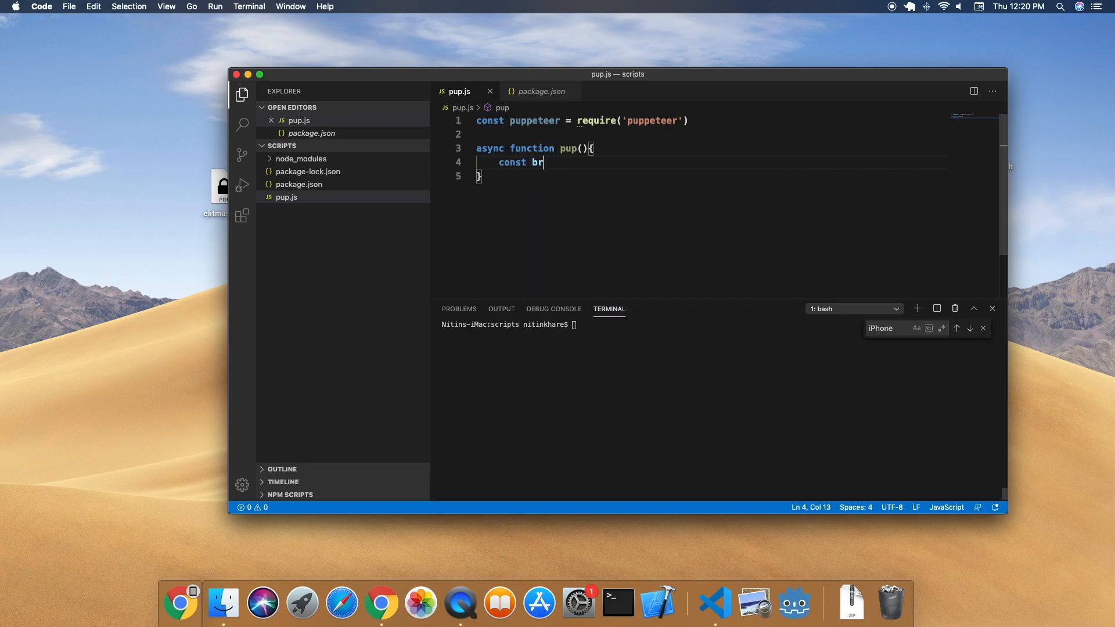
{"action": "type", "text": "owser"}
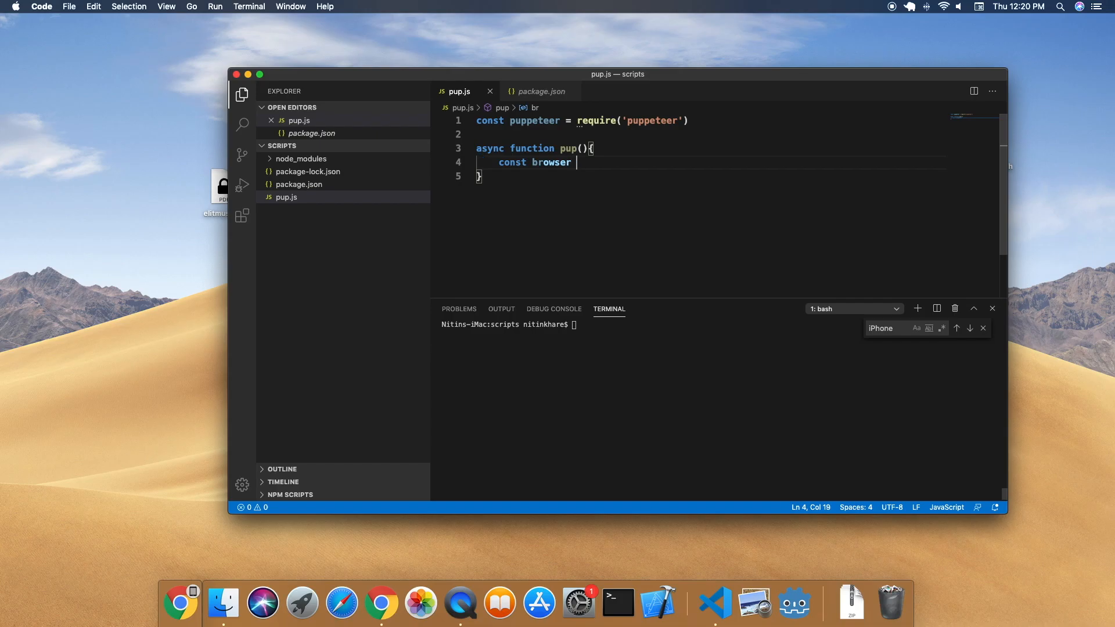
{"action": "type", "text": "= await"}
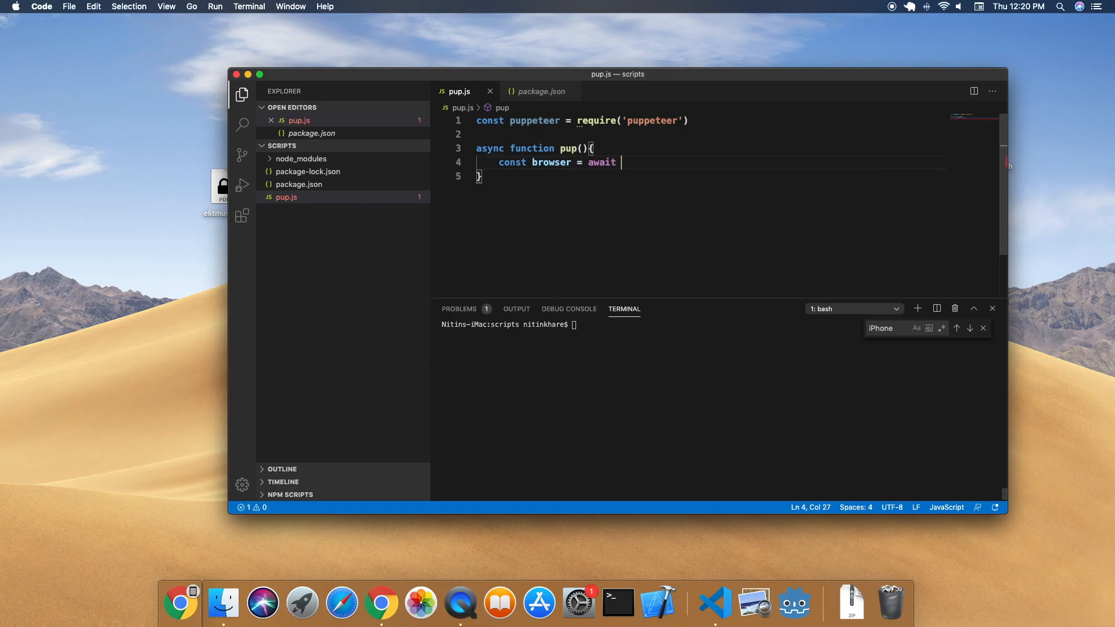
{"action": "type", "text": "puppeteer."}
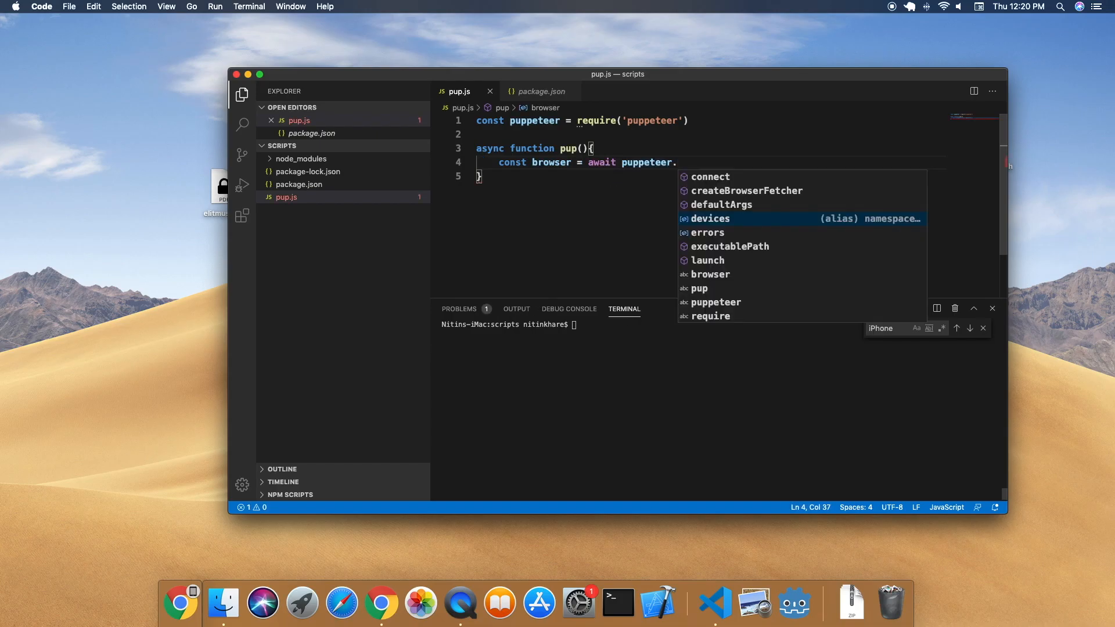
{"action": "type", "text": "launch"}
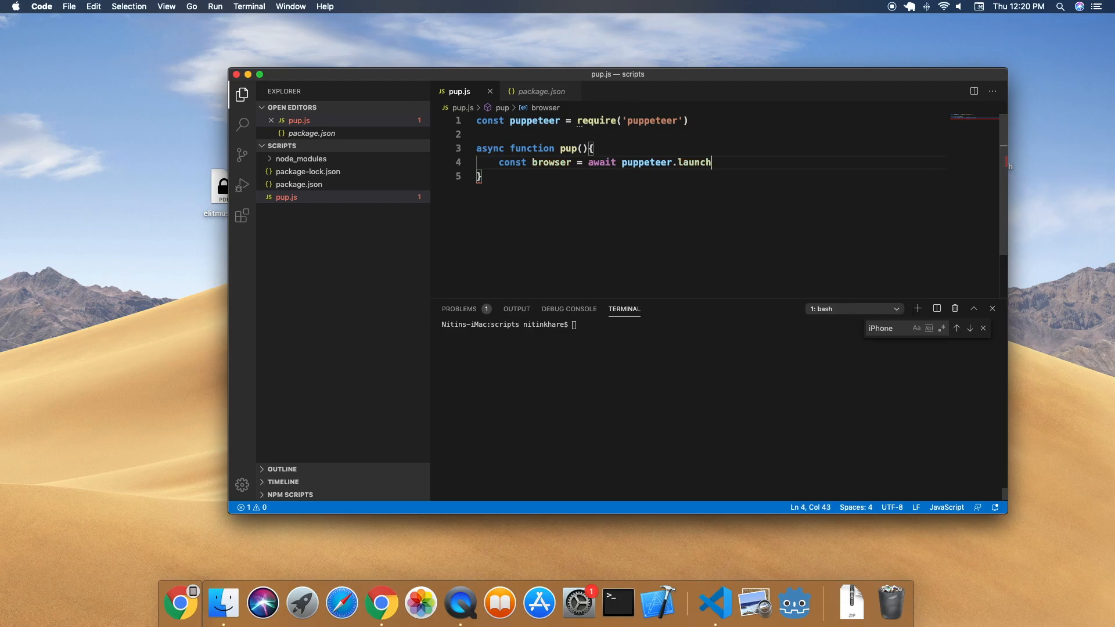
{"action": "type", "text": "({"}
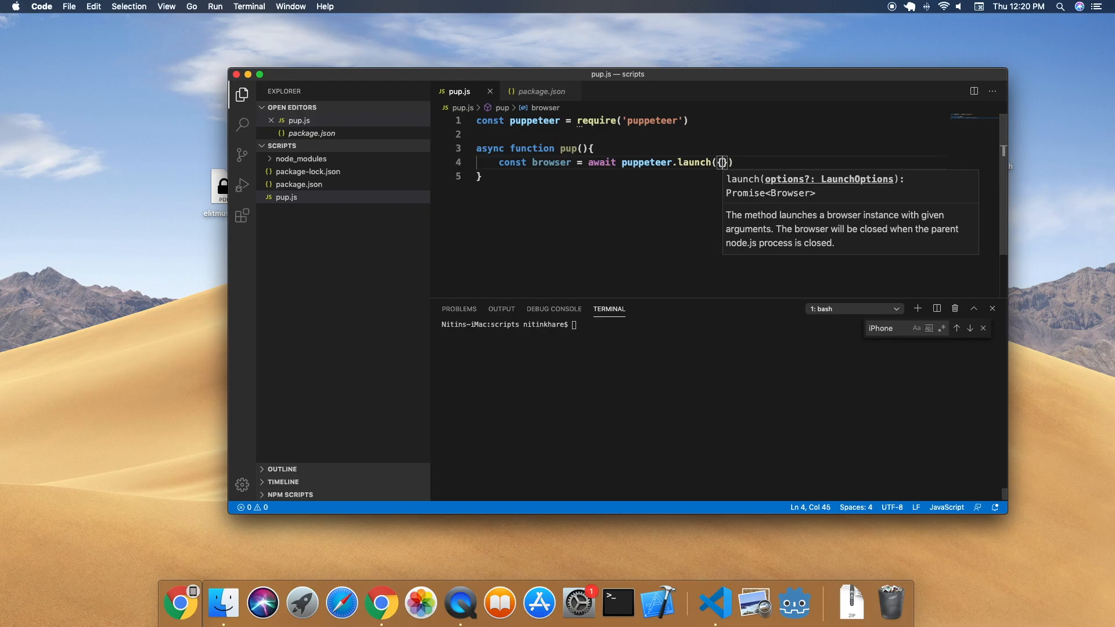
{"action": "type", "text": "headless:"}
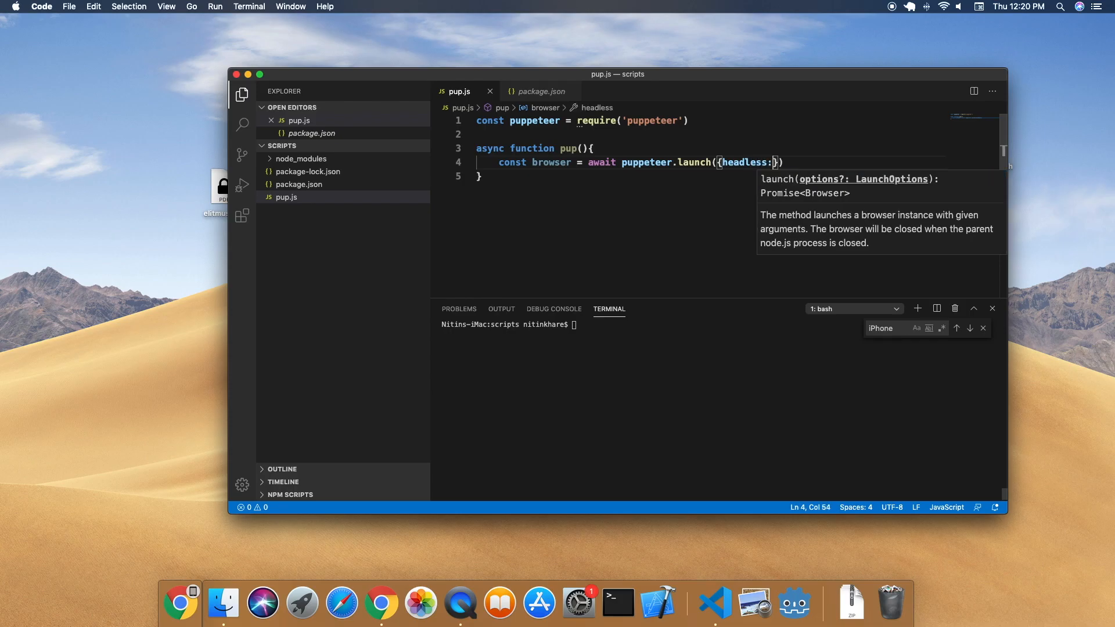
{"action": "type", "text": "false}"}
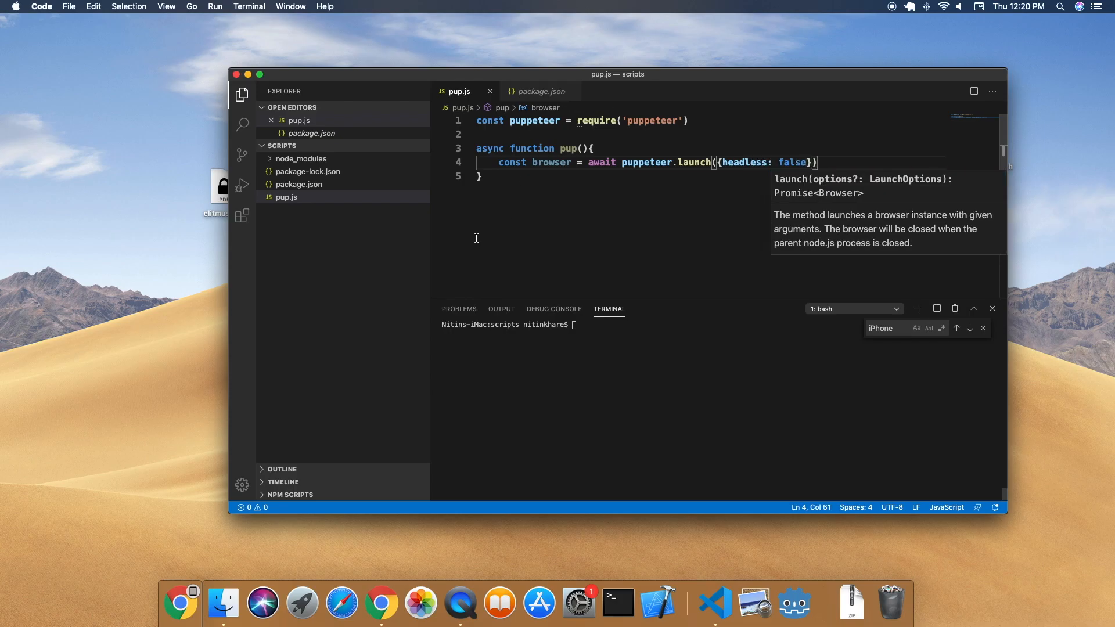
{"action": "type", "text": "p"}
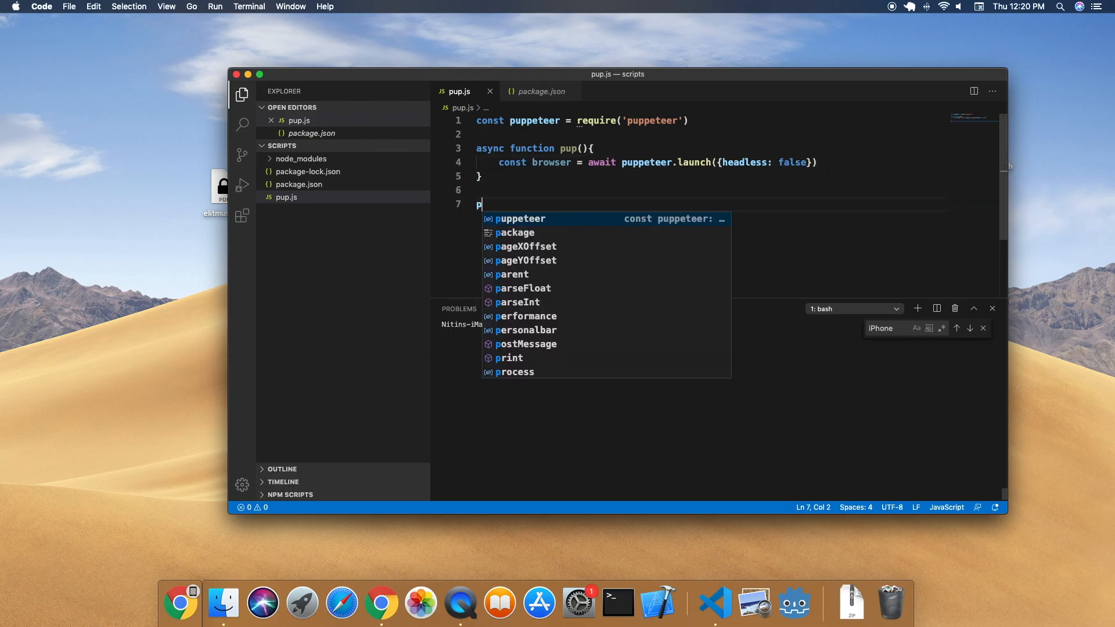
{"action": "type", "text": "up()"}
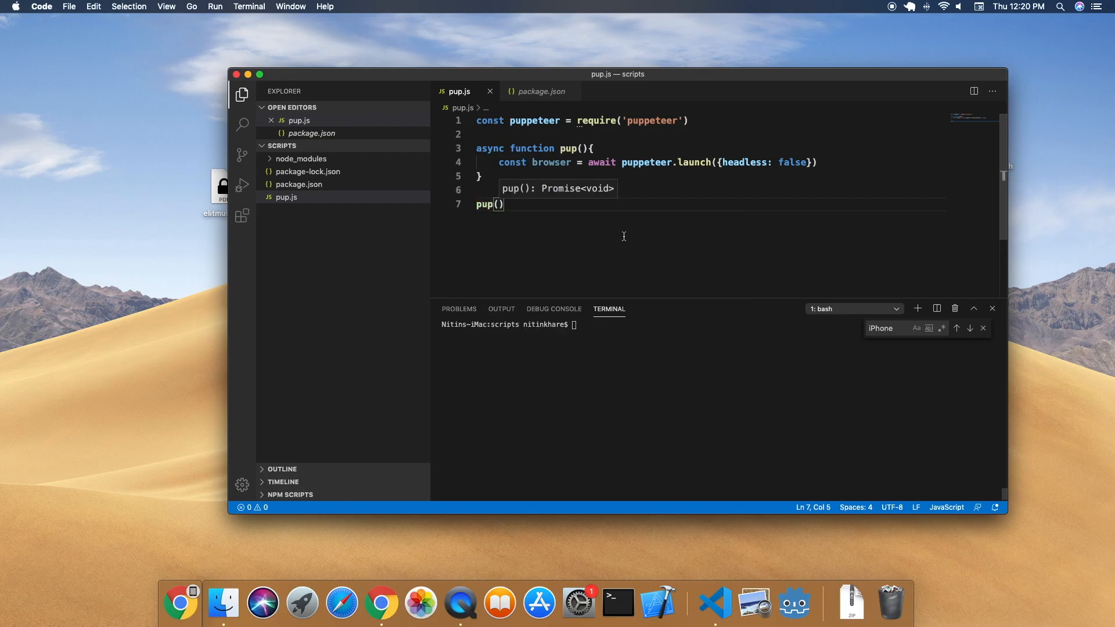
Run the script with node pup in the integrated terminal
{"action": "type", "text": "node pup"}
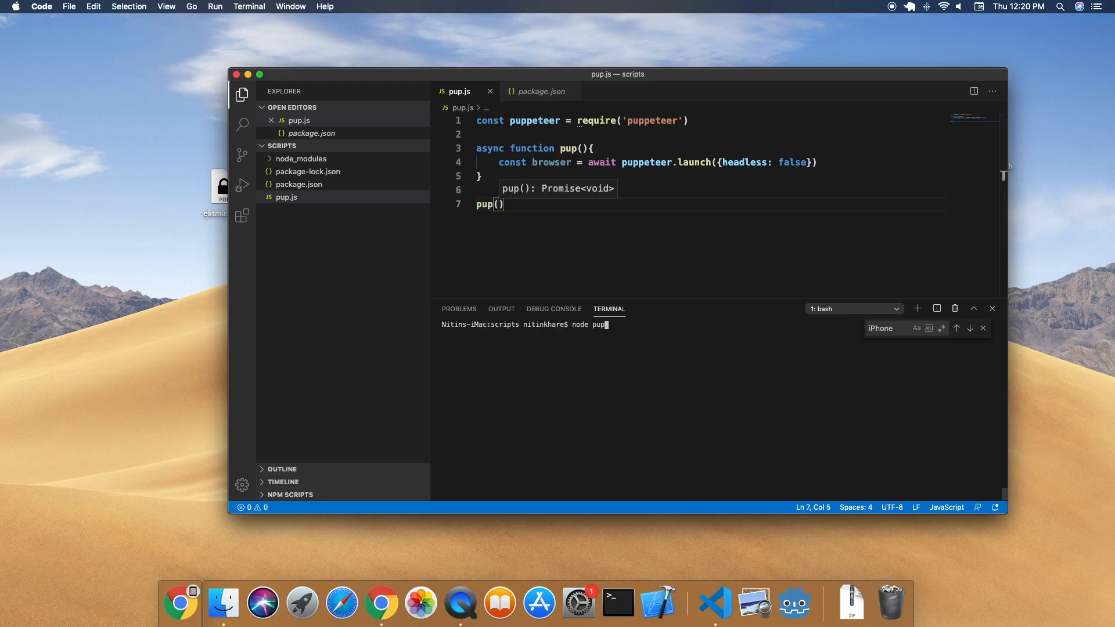
{"action": "key", "text": "enter"}
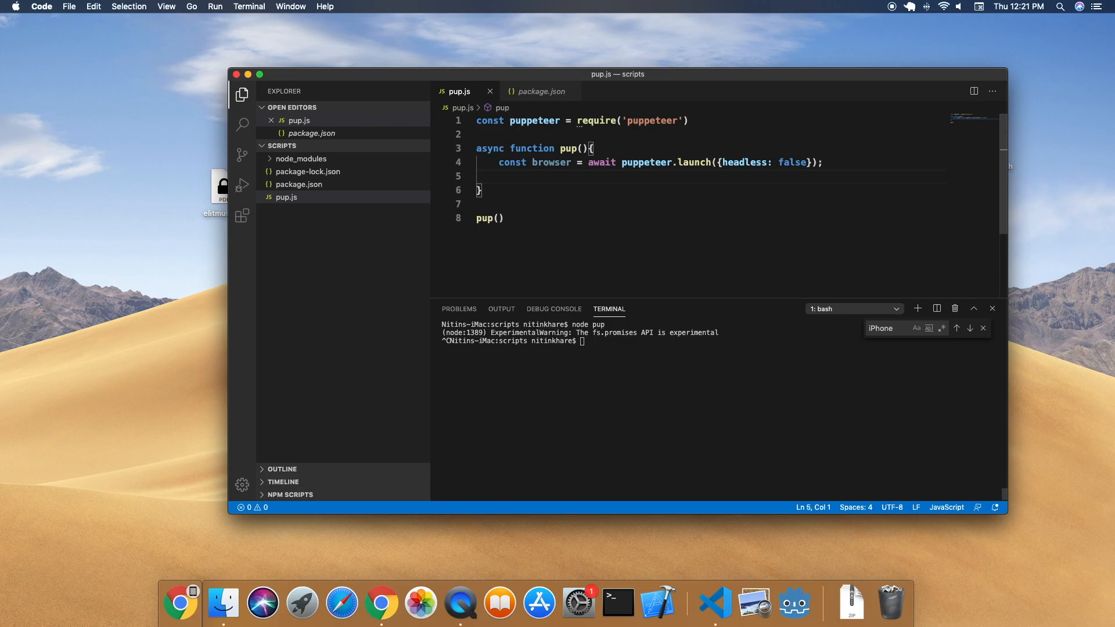
Add const page = await browser.newPage() after the launch line
{"action": "type", "text": "cons"}
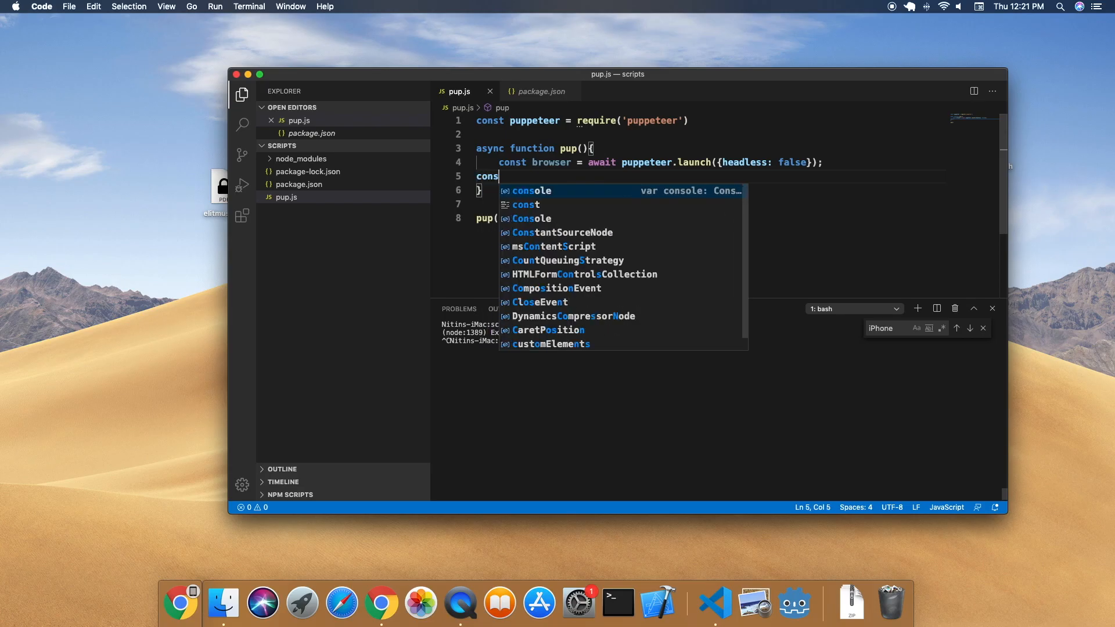
{"action": "key", "text": "Escape"}
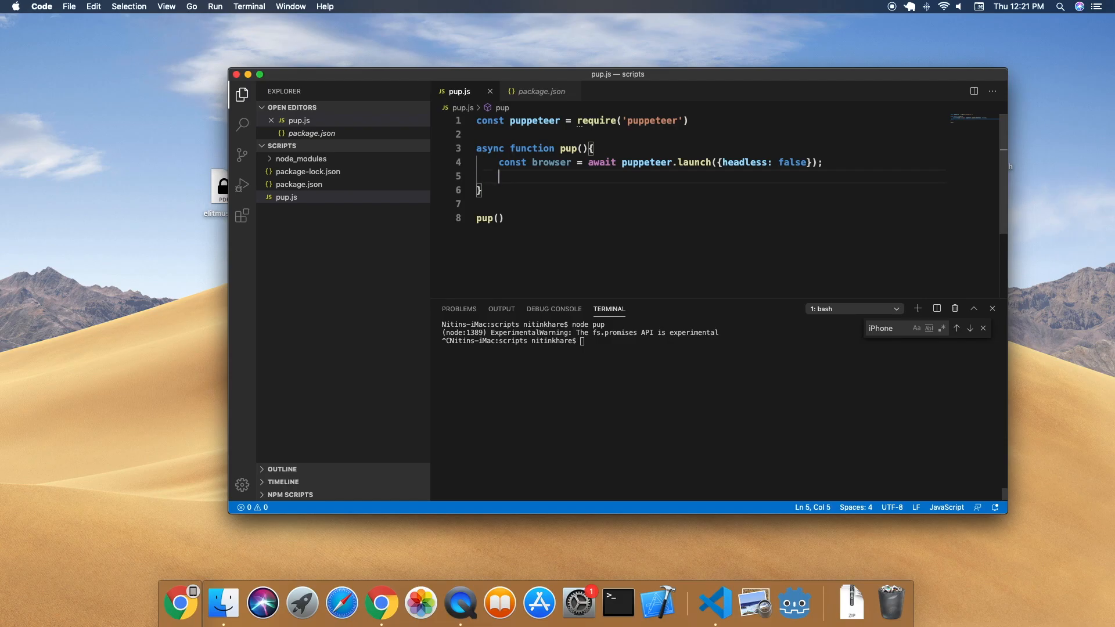
{"action": "type", "text": "const page ="}
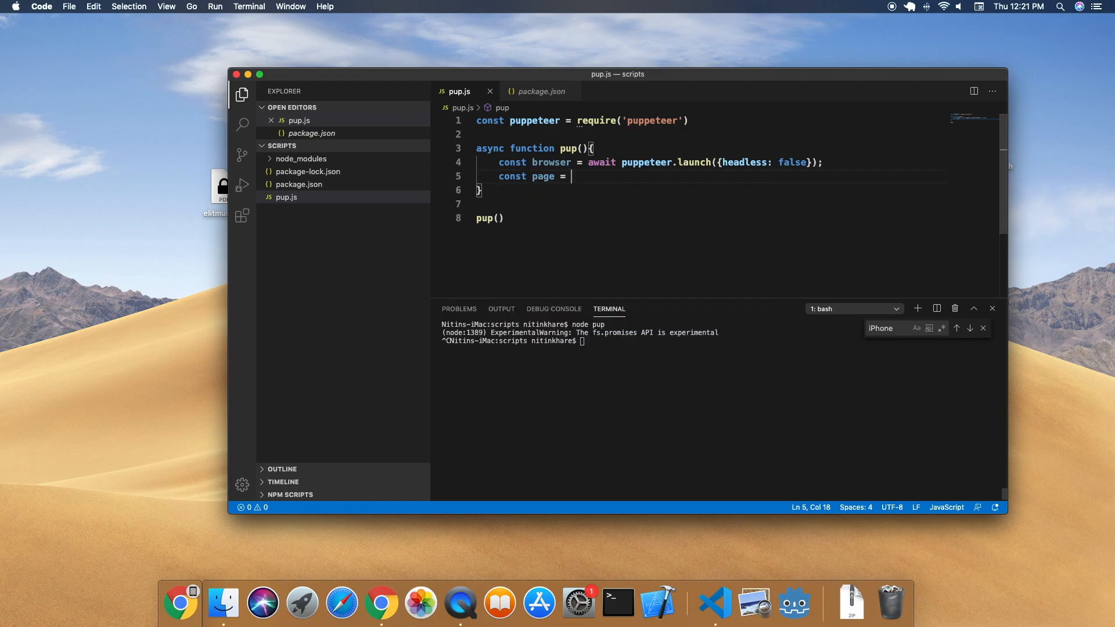
{"action": "type", "text": "await bv"}
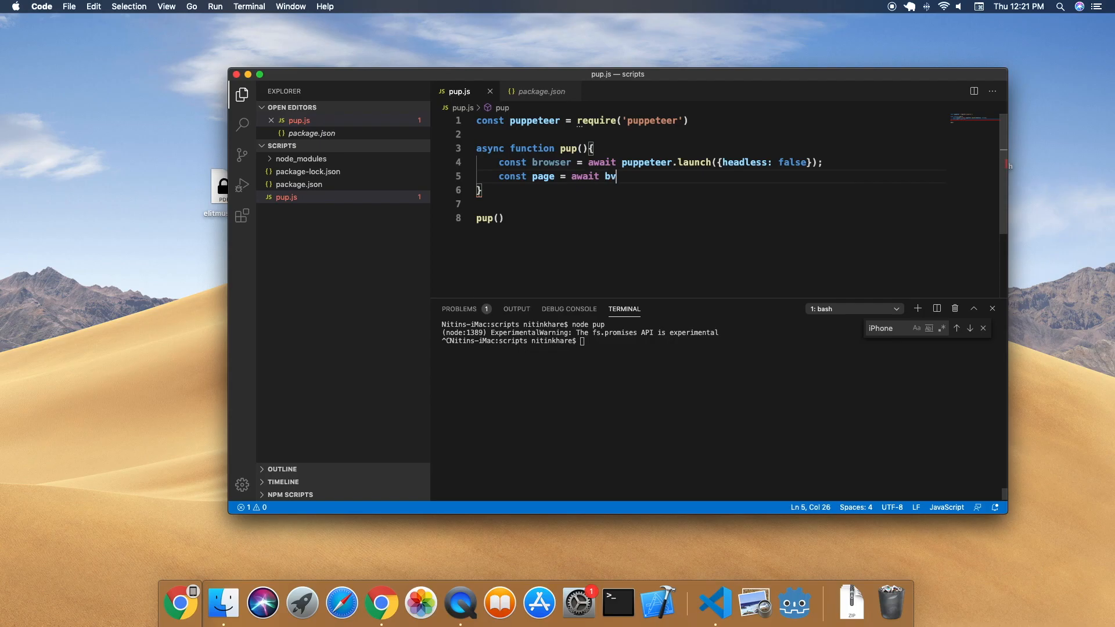
{"action": "type", "text": "rowser"}
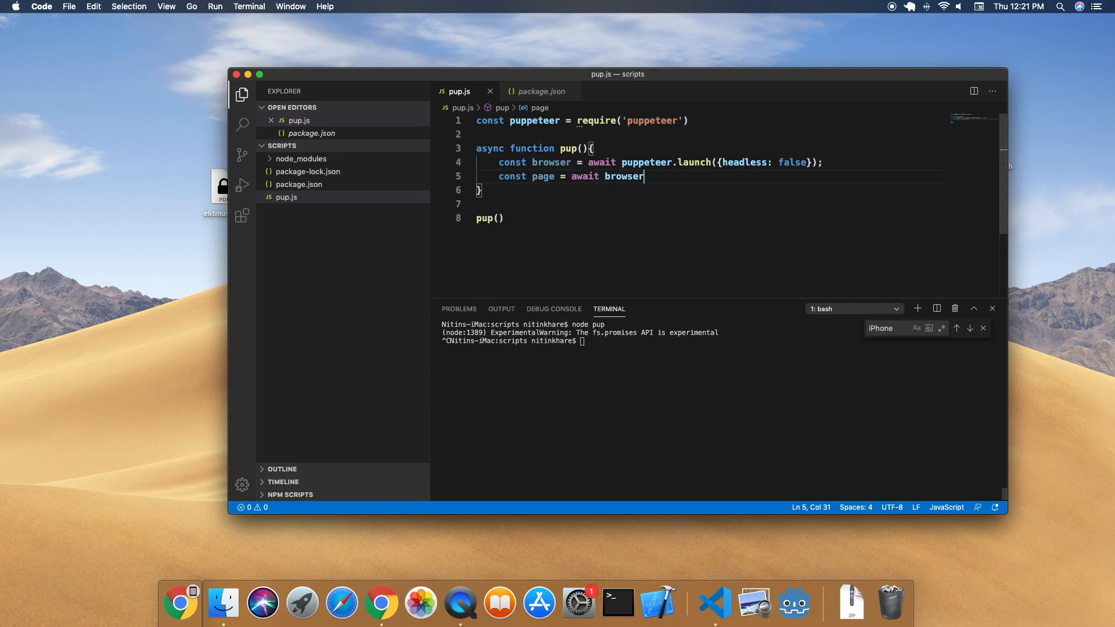
{"action": "type", "text": ".newPage"}
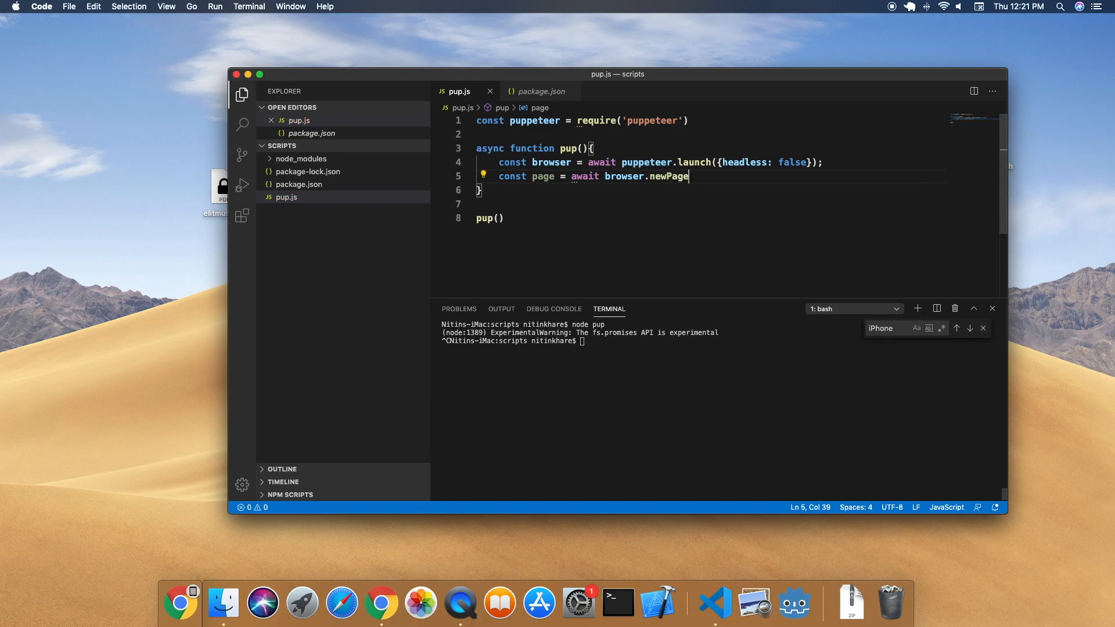
{"action": "type", "text": "();"}
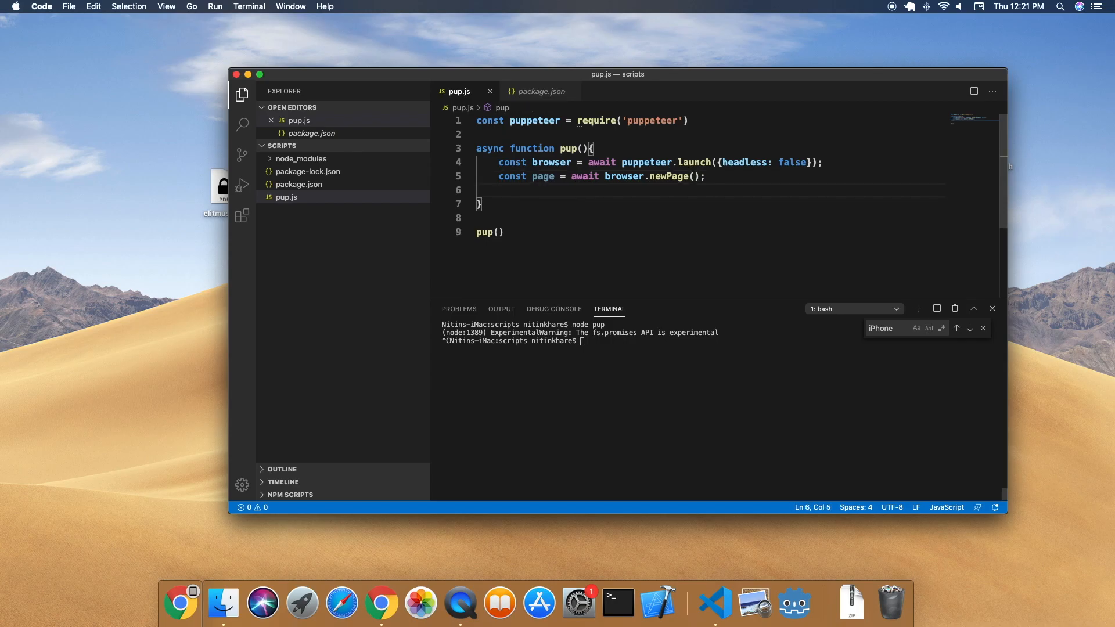
{"action": "type", "text": "awai"}
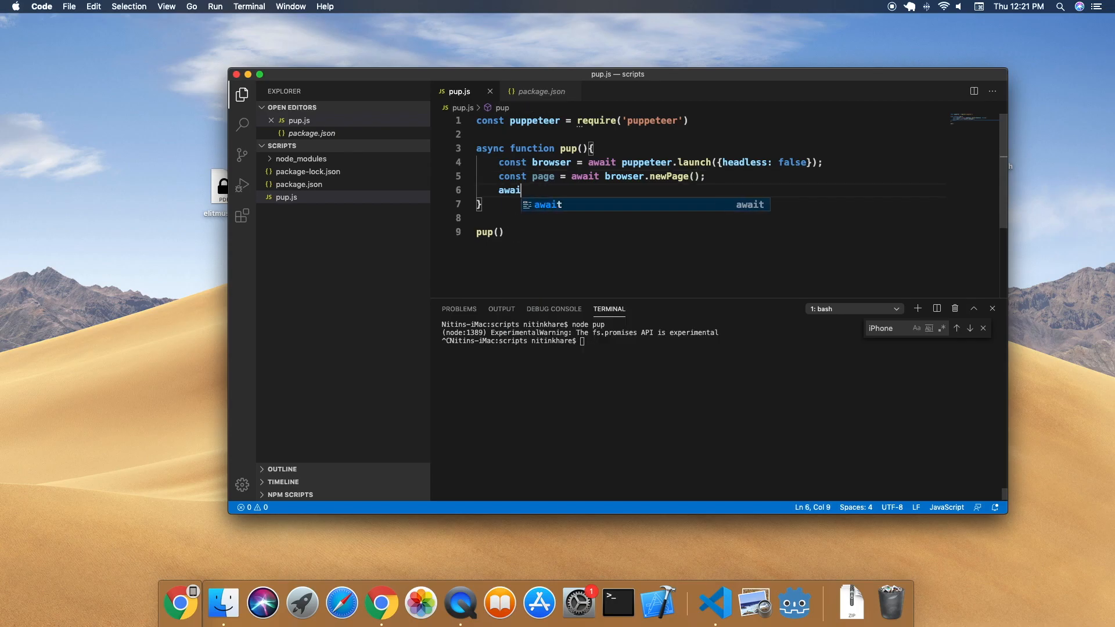
{"action": "type", "text": "page.goto(\""}
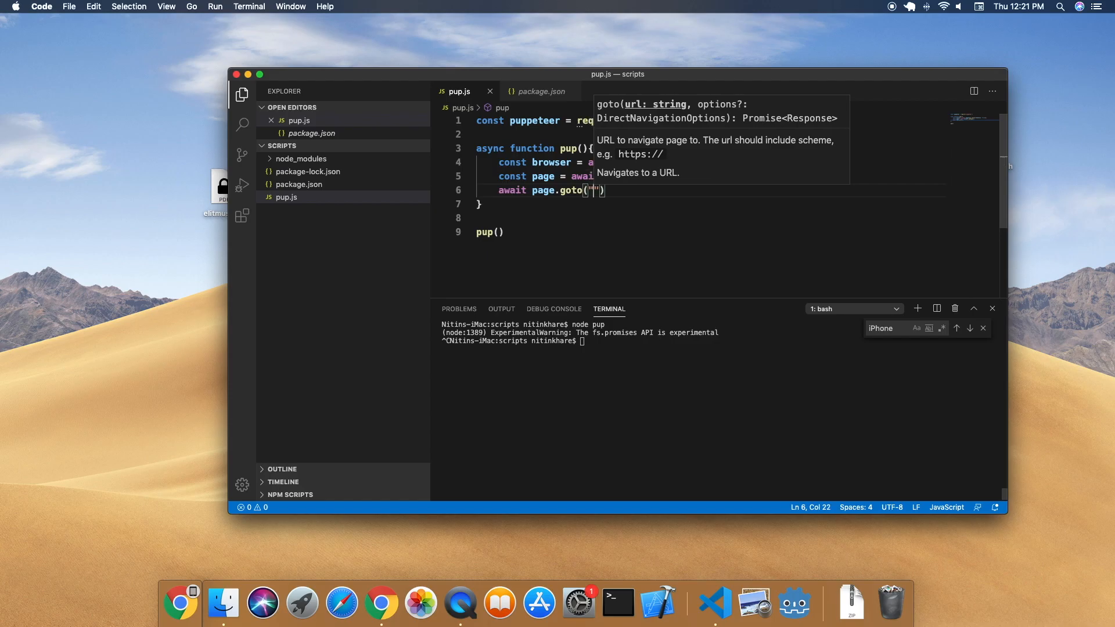
{"action": "type", "text": "https://www"}
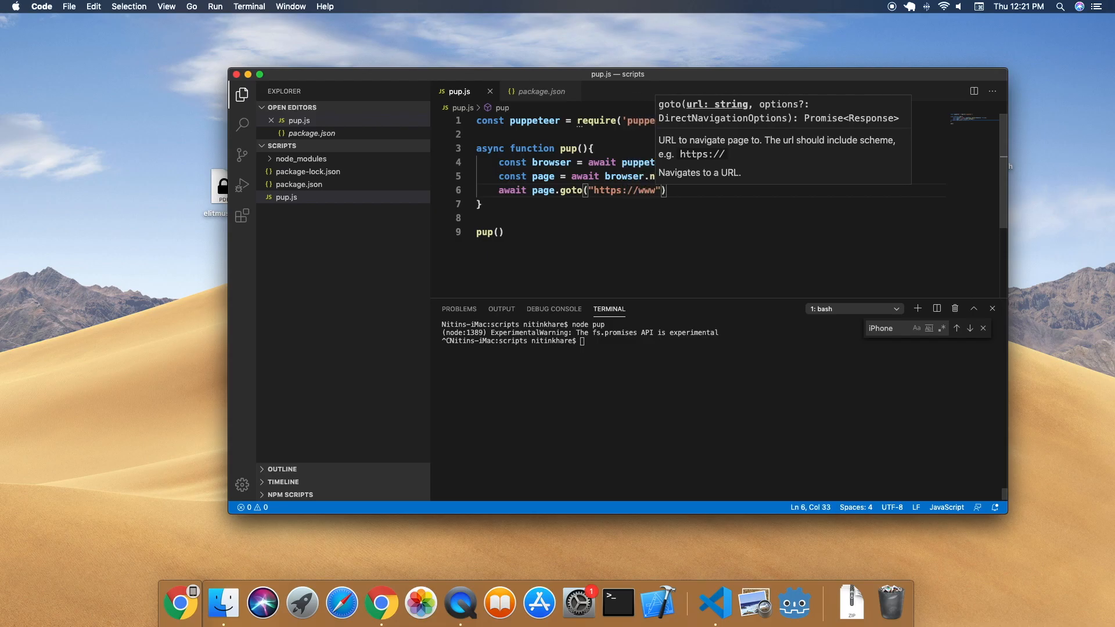
{"action": "type", "text": ".google.com"}
{"action": "left_click", "coordinate": [720, 340]}
{"action": "type", "text": "node pup"}
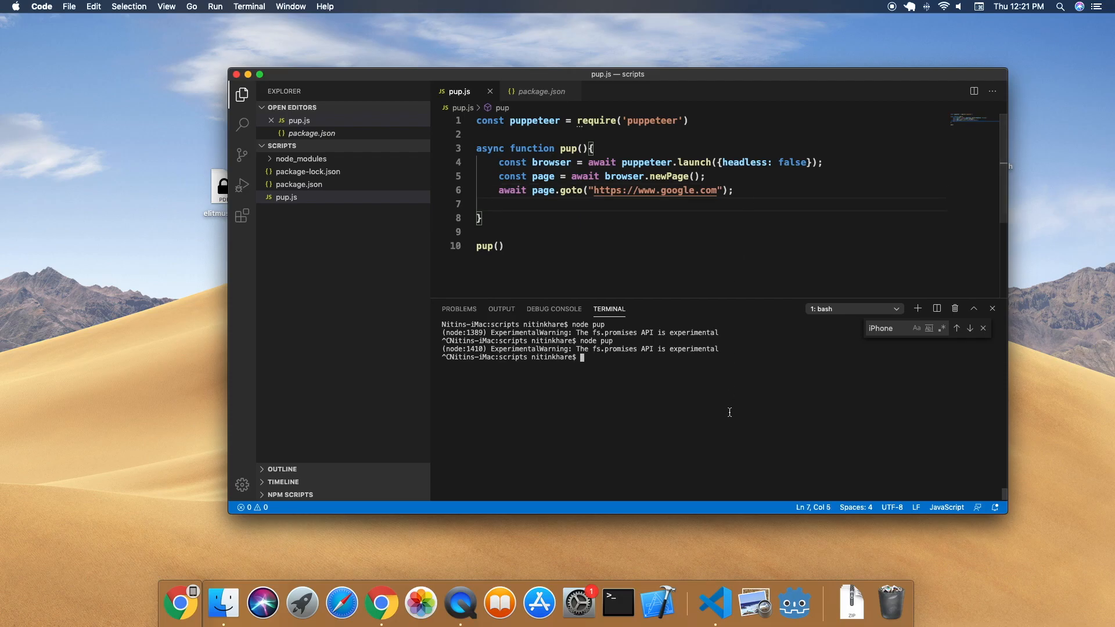
{"action": "key", "text": "Enter"}
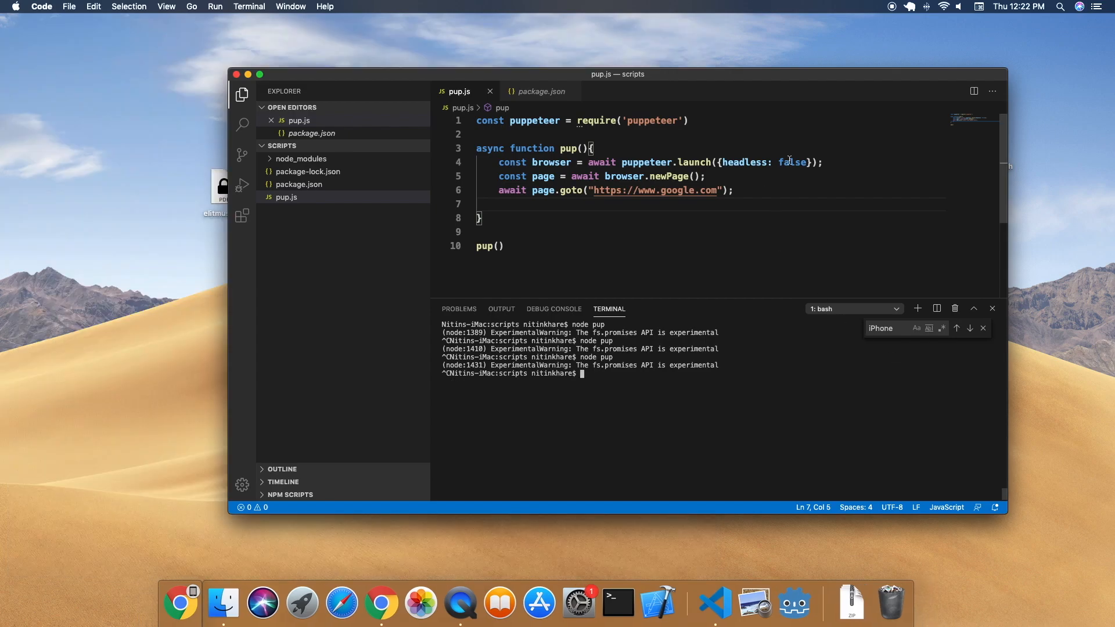
Add a defaultViewport of width 1366 and height 768 to the launch options
{"action": "double_click", "coordinate": [739, 162]}
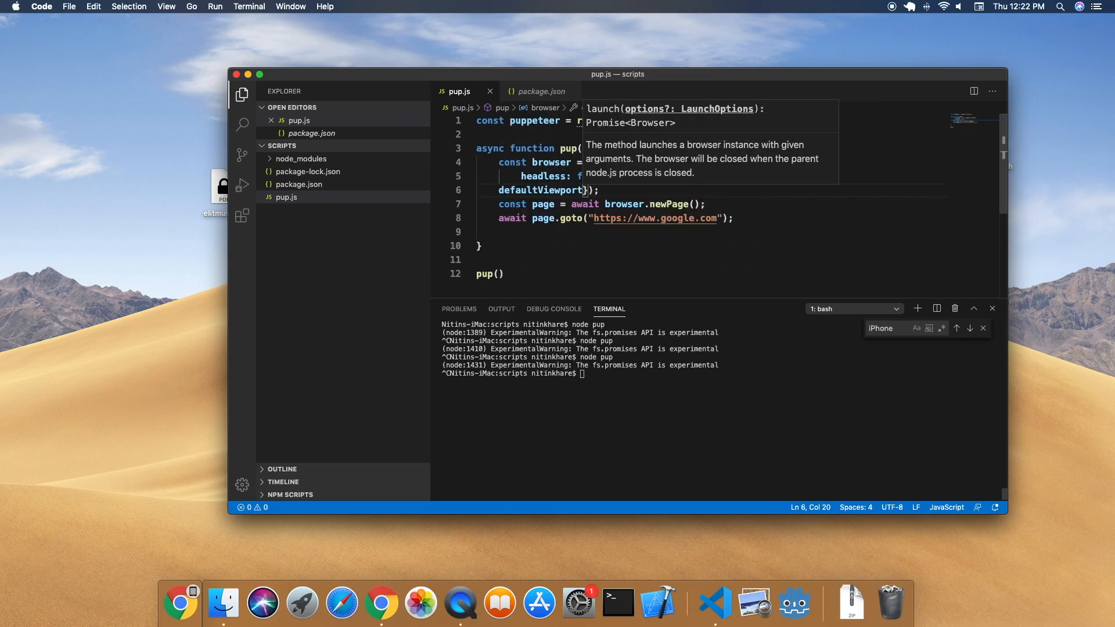
{"action": "type", "text": "width"}
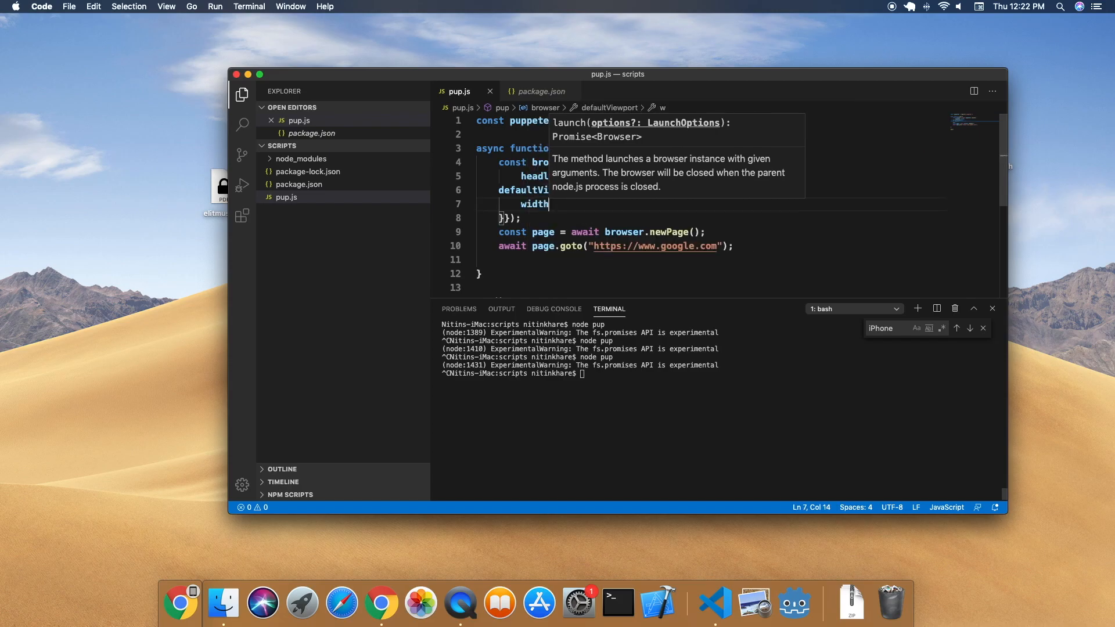
{"action": "type", "text": ":13"}
{"action": "type", "text": "height:"}
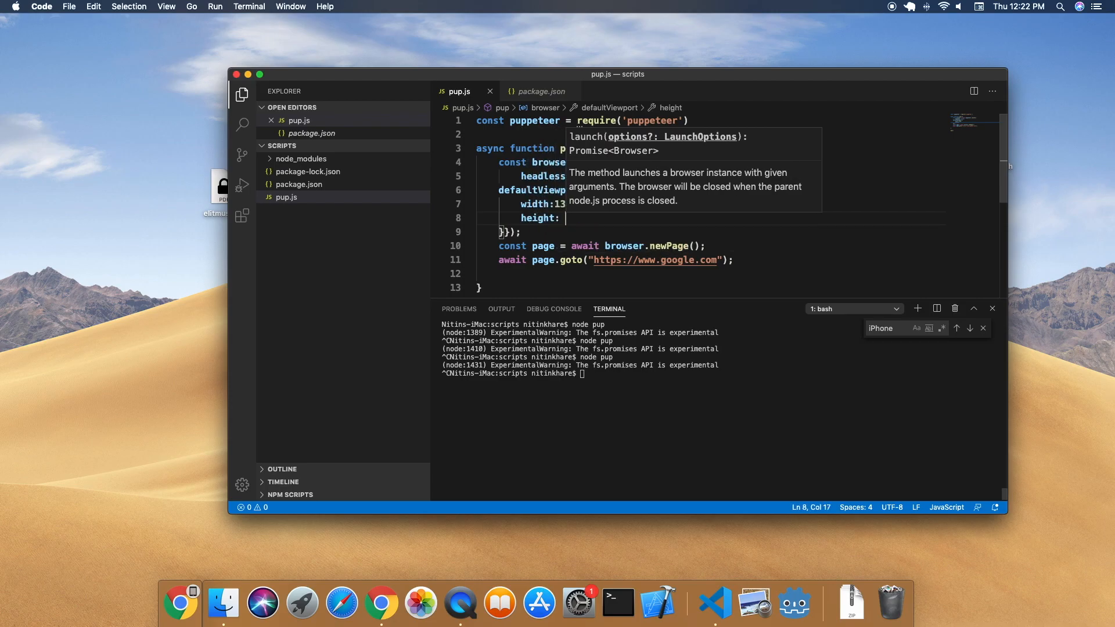
{"action": "type", "text": "768"}
{"action": "left_click", "coordinate": [580, 373]}
{"action": "type", "text": "node pup"}
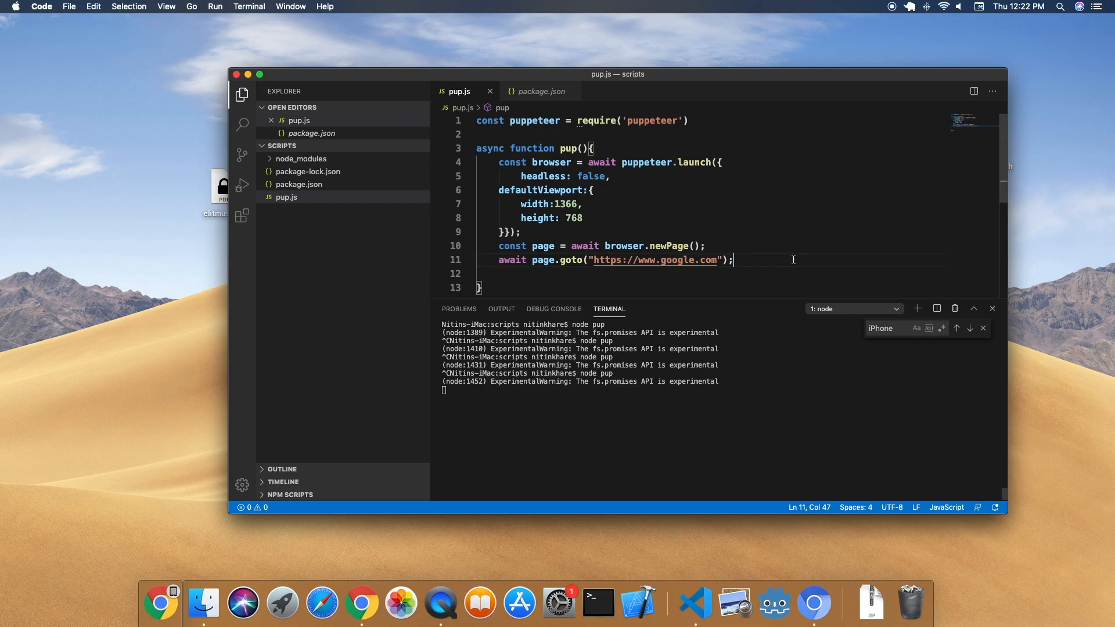
Start an await page.screenshot call with a path option after the goto line
{"action": "type", "text": "await"}
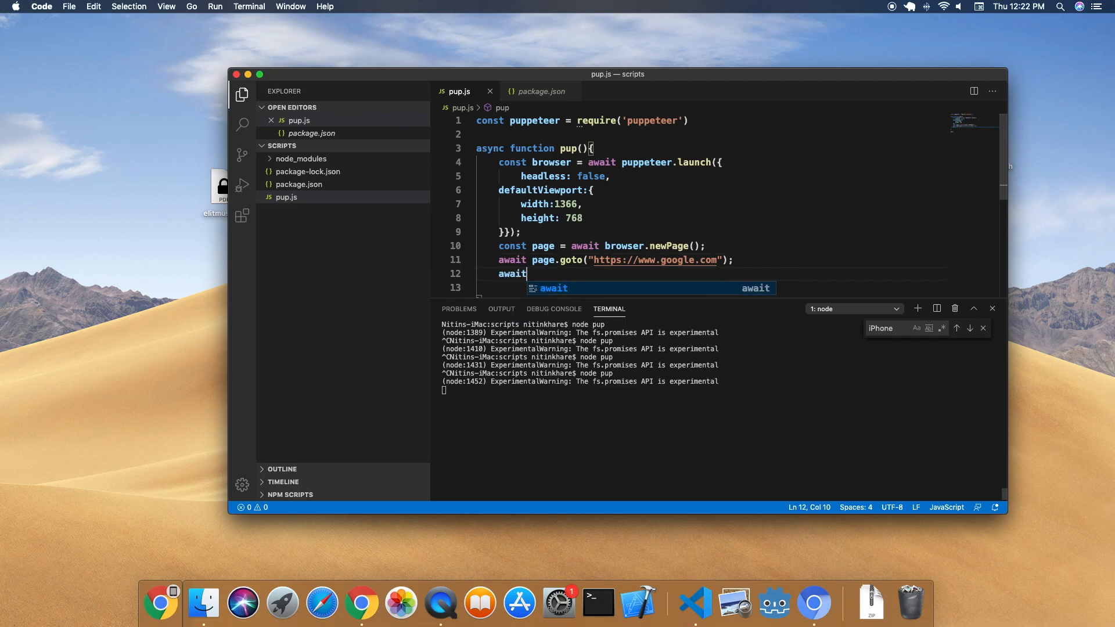
{"action": "type", "text": "page.screenshot"}
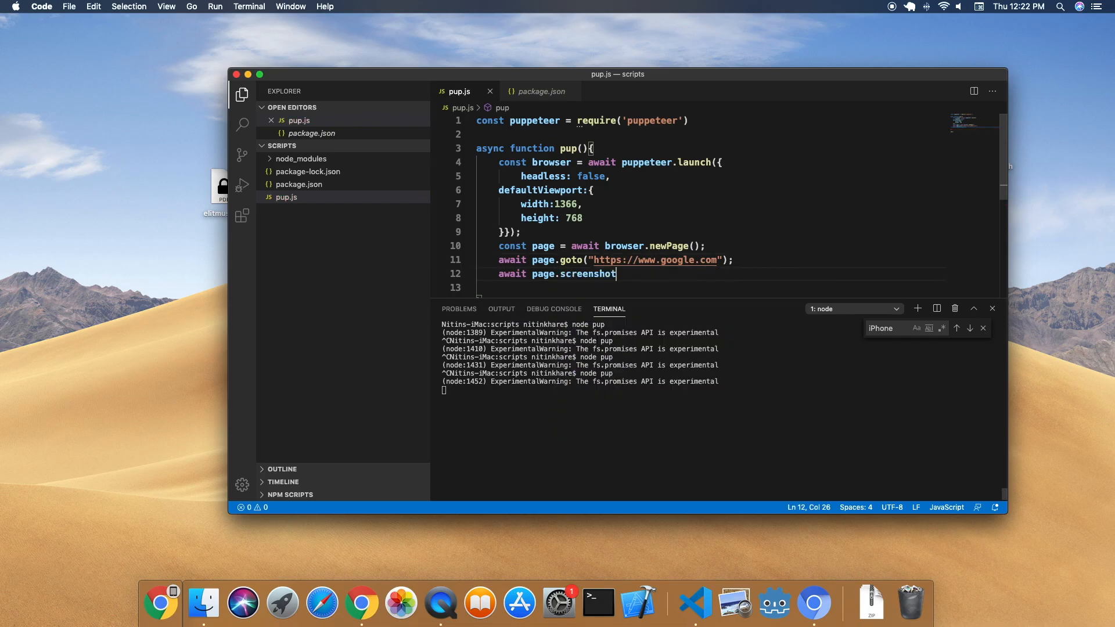
{"action": "type", "text": "("}
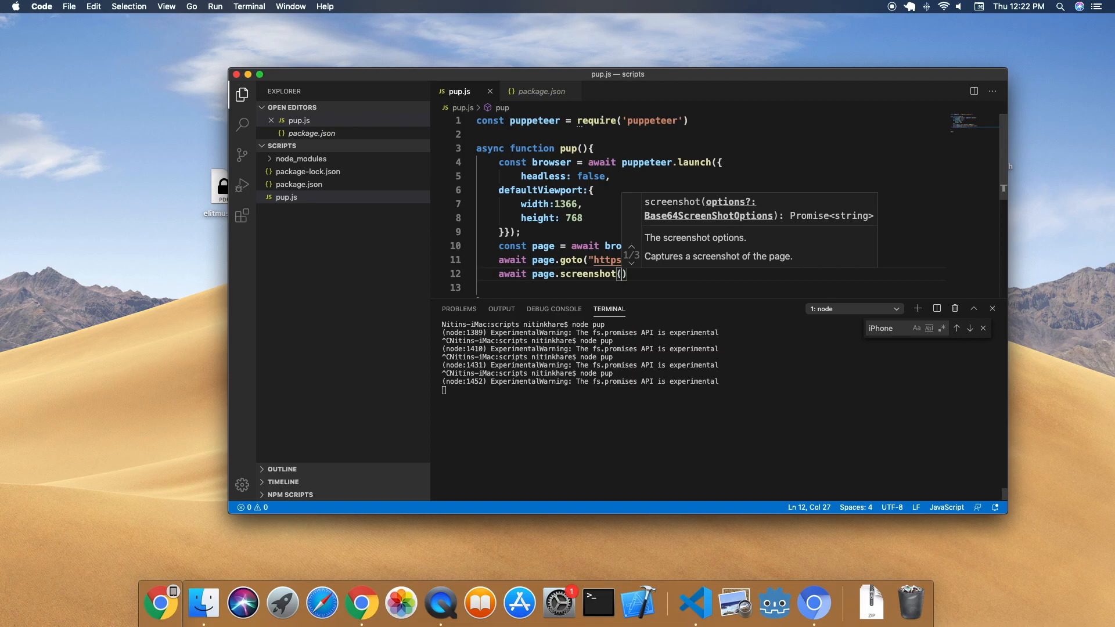
{"action": "type", "text": "{}"}
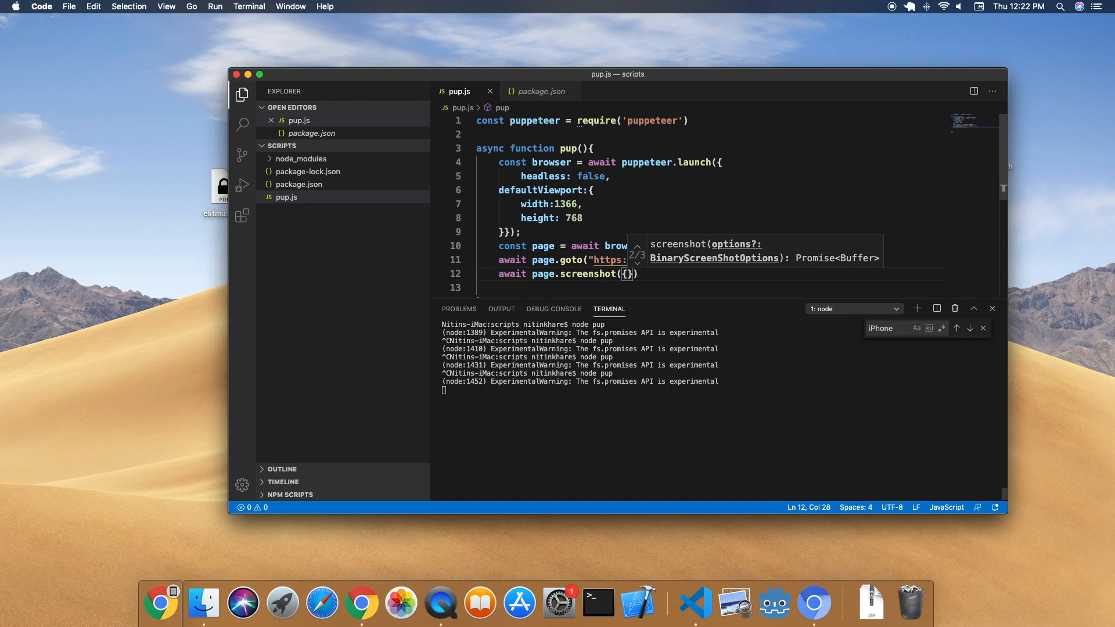
{"action": "type", "text": "path"}
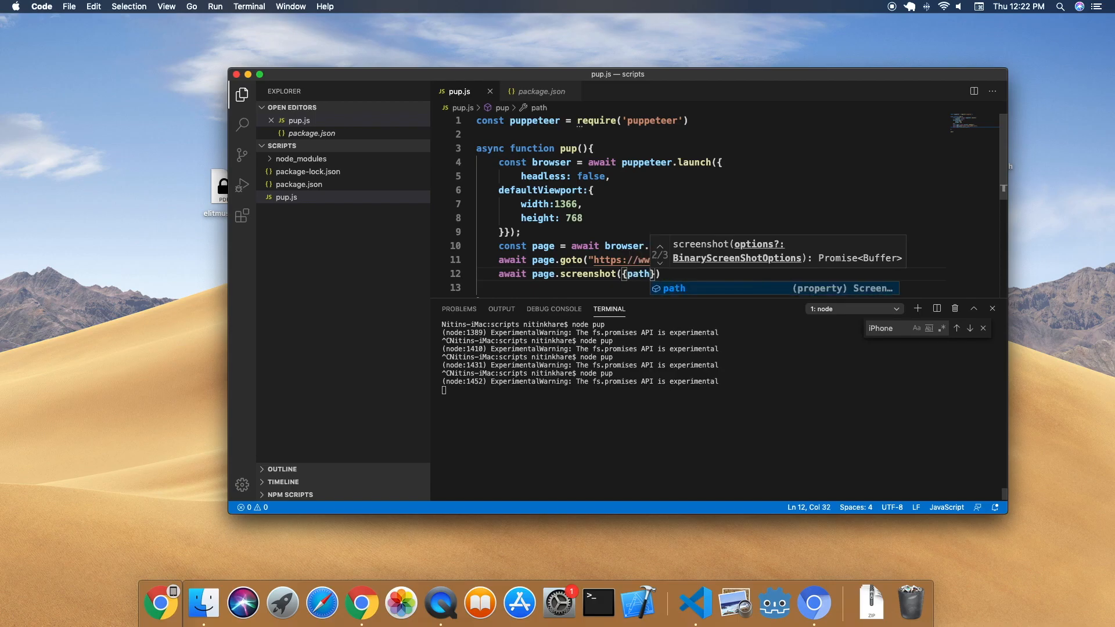
{"action": "type", "text": ":''"}
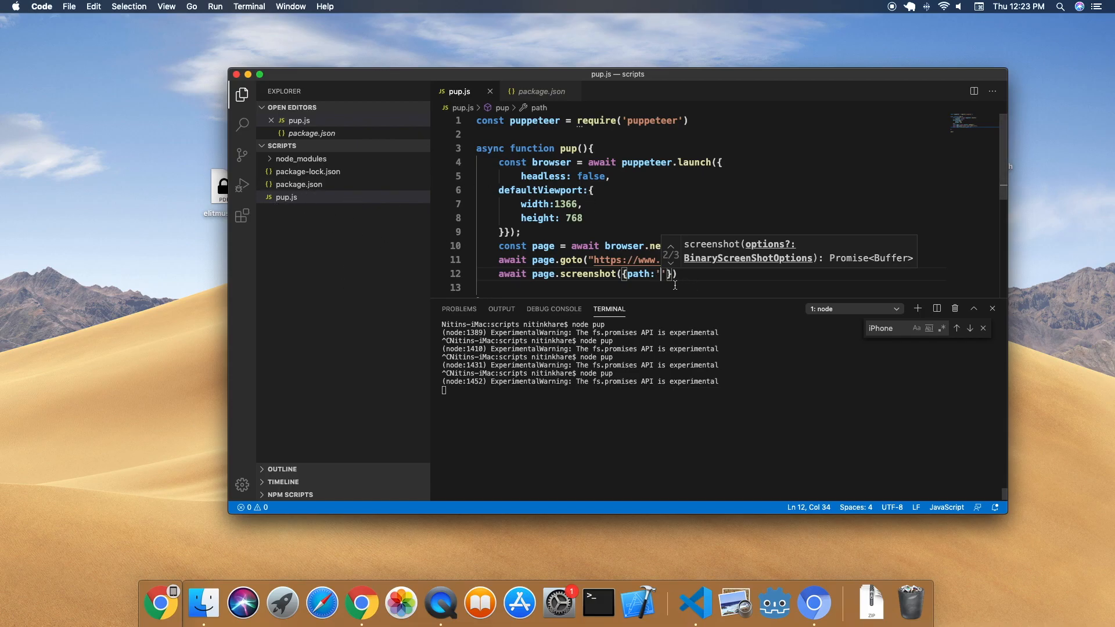
Set the screenshot path to 'screenshot-1.jpeg' and quality to 0
{"action": "type", "text": "c"}
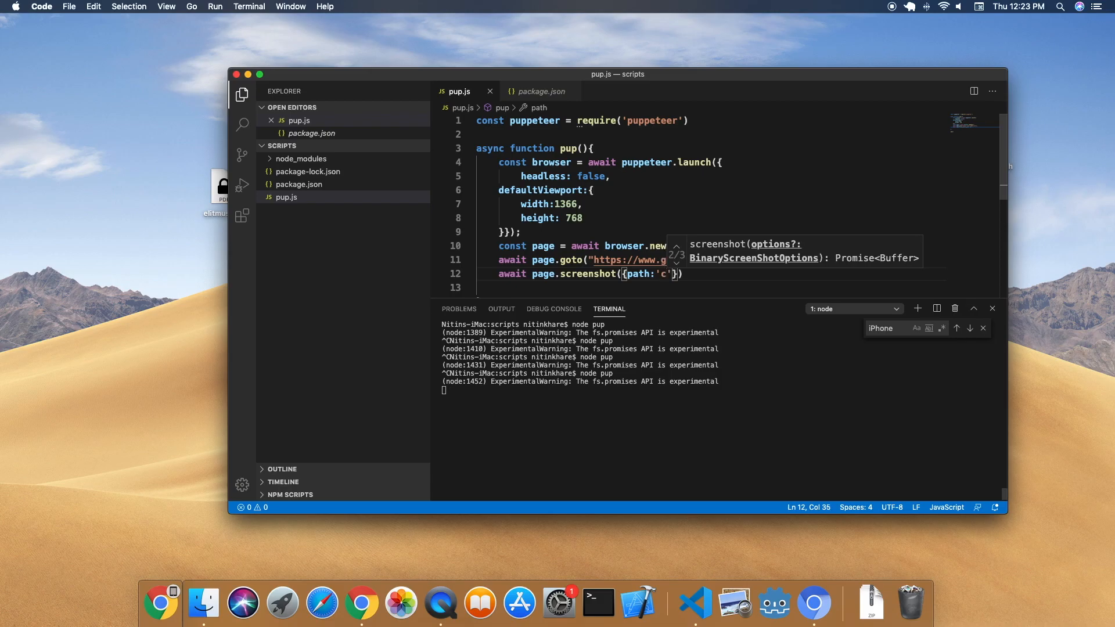
{"action": "type", "text": "screeno"}
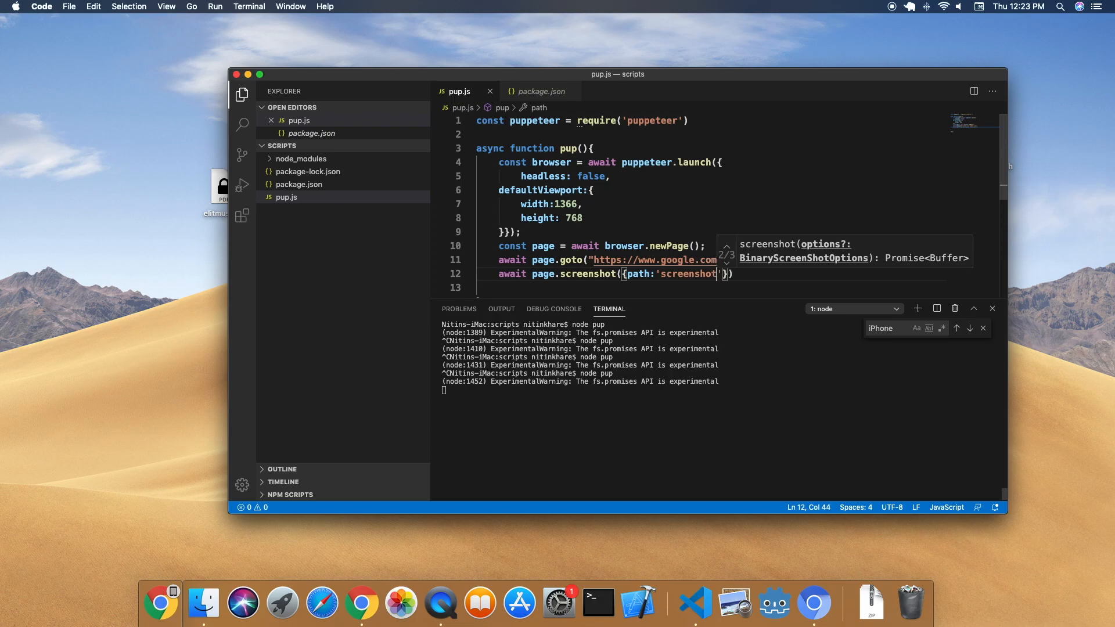
{"action": "type", "text": "-1"}
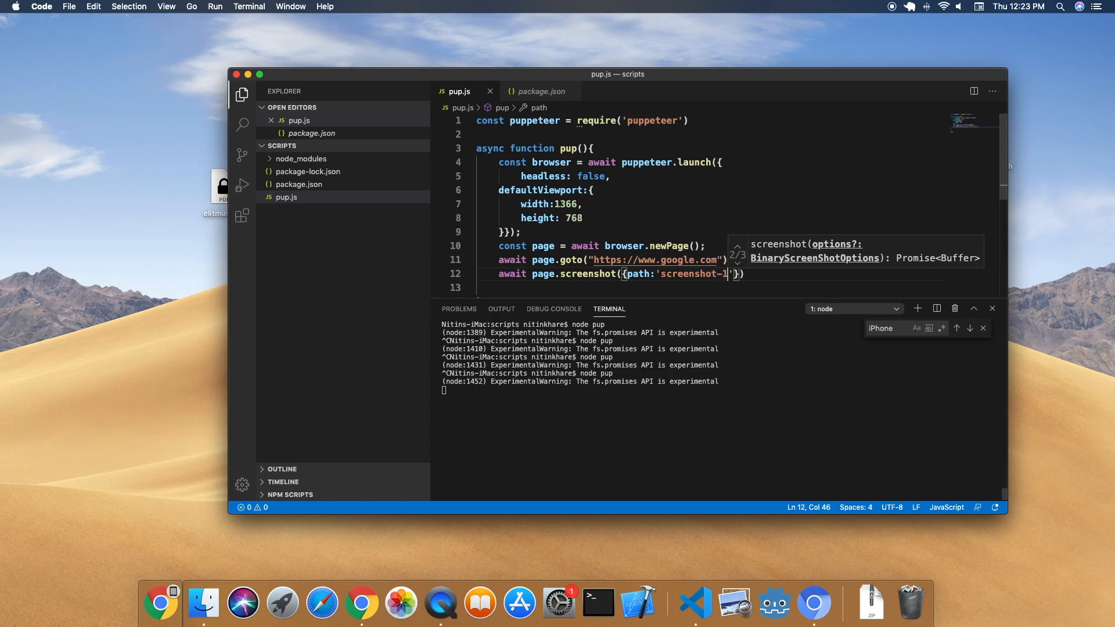
{"action": "type", "text": ".j"}
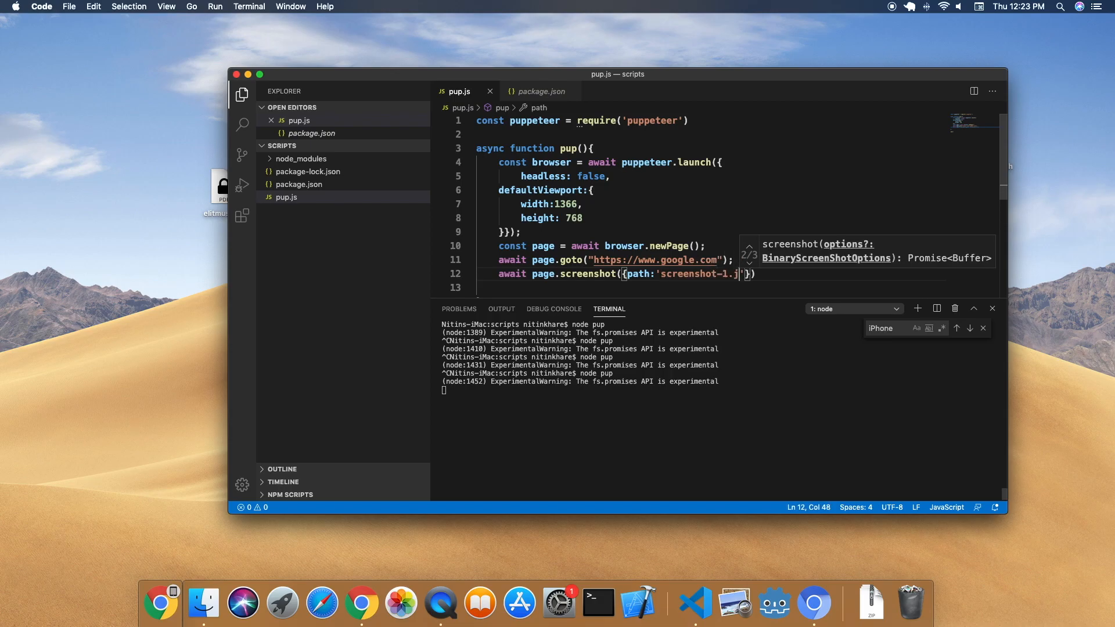
{"action": "type", "text": "peg"}
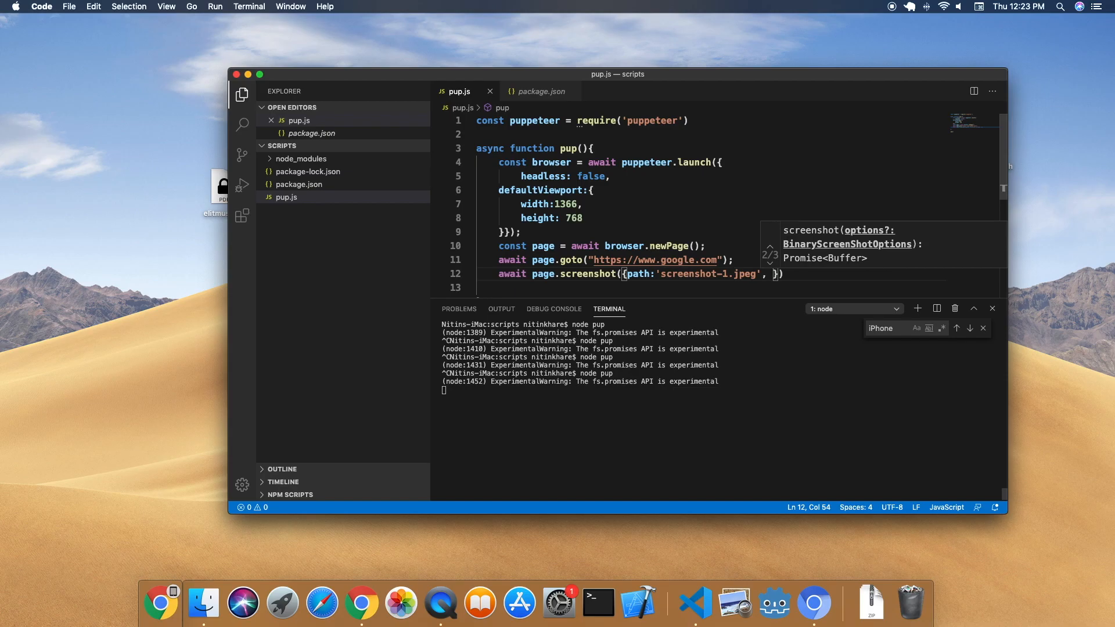
{"action": "type", "text": "quality"}
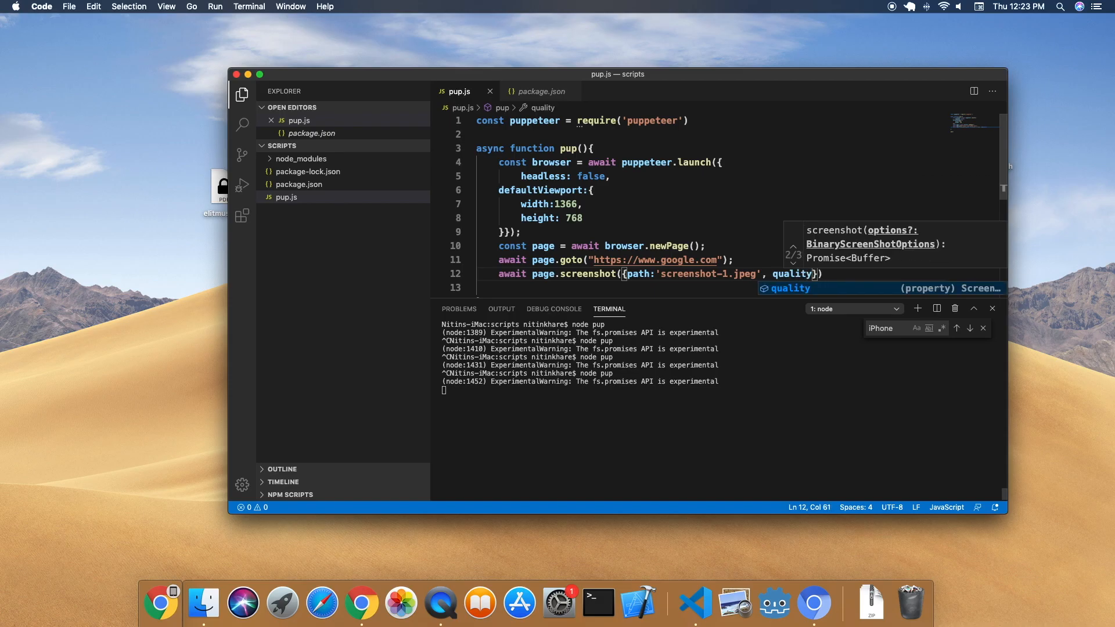
{"action": "type", "text": ":"}
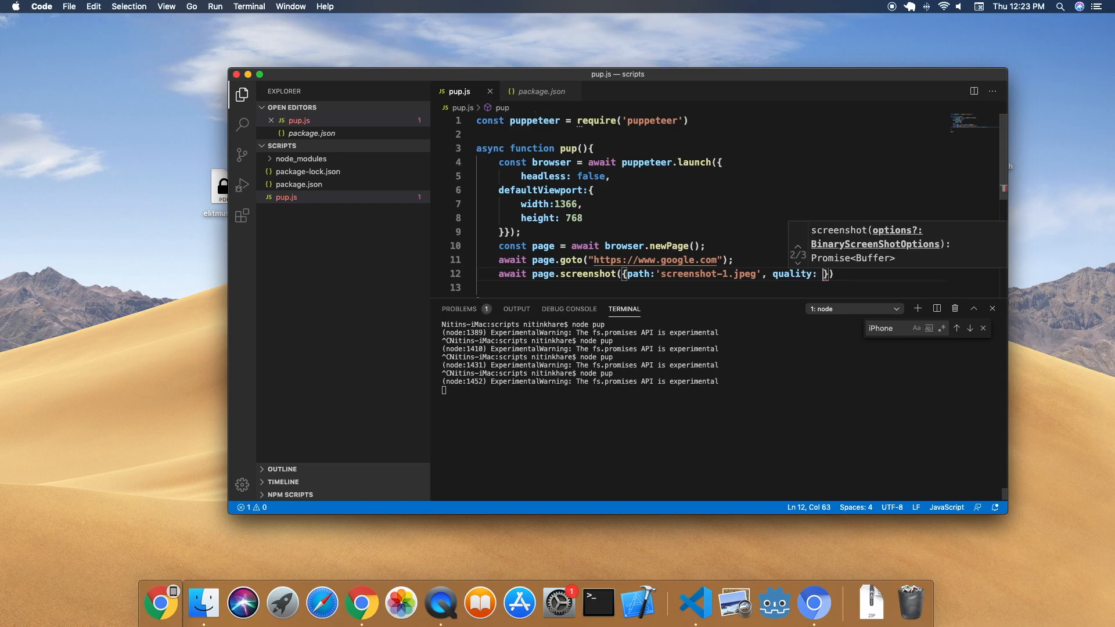
{"action": "type", "text": "0}"}
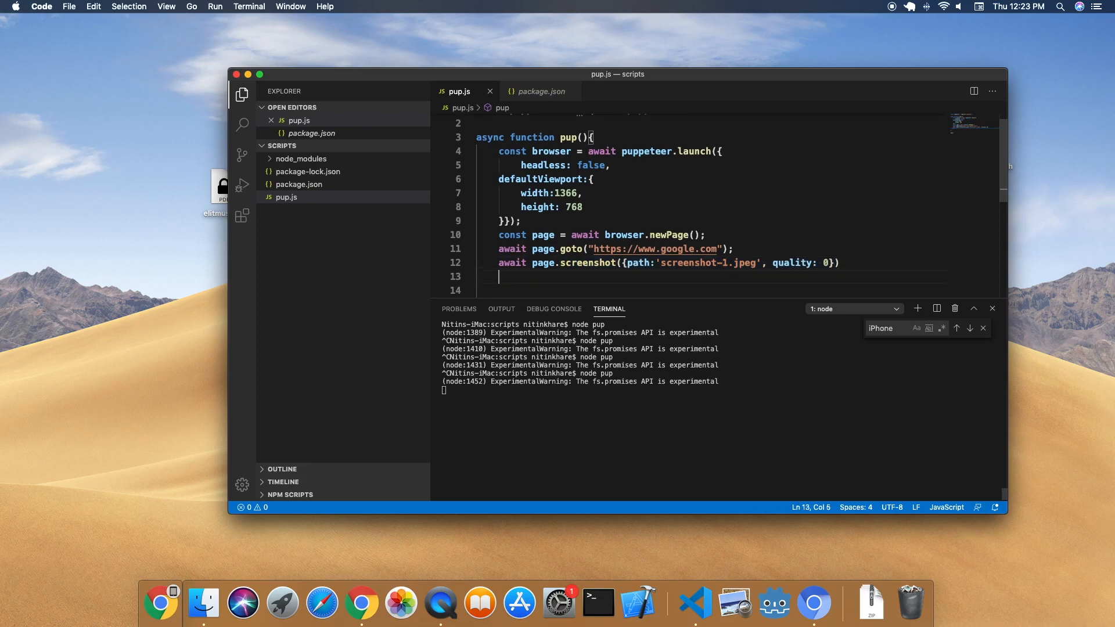
Capture a second screenshot screenshot-2.jpeg at quality 100, then await page.close()
{"action": "type", "text": "await page.screenshot({path:'screenshot-1.jpeg', quality: 100})"}
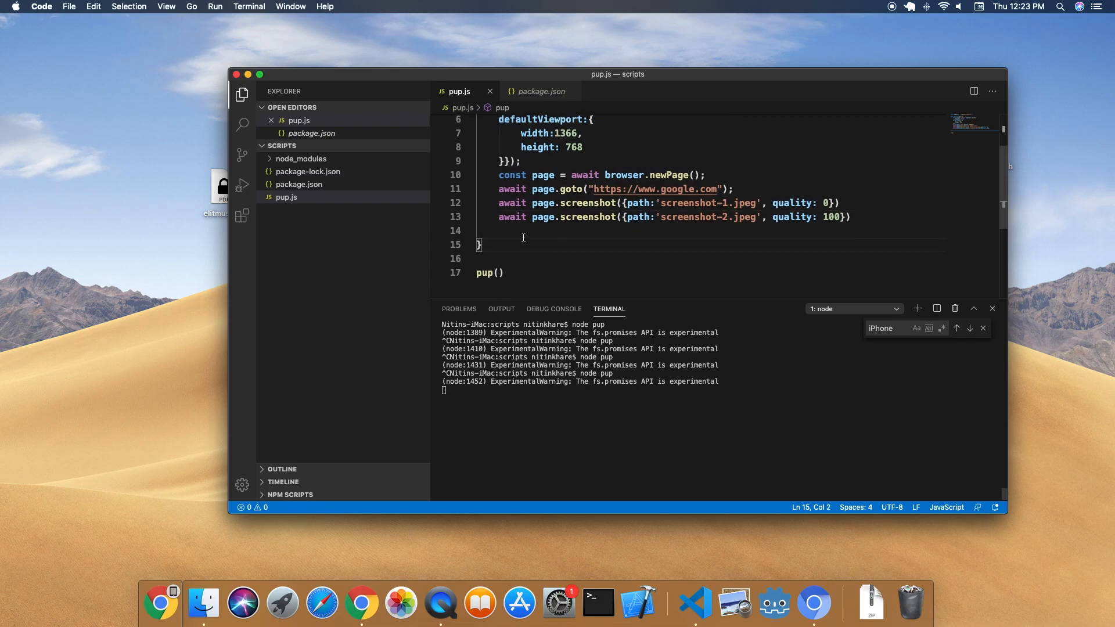
{"action": "type", "text": "awai"}
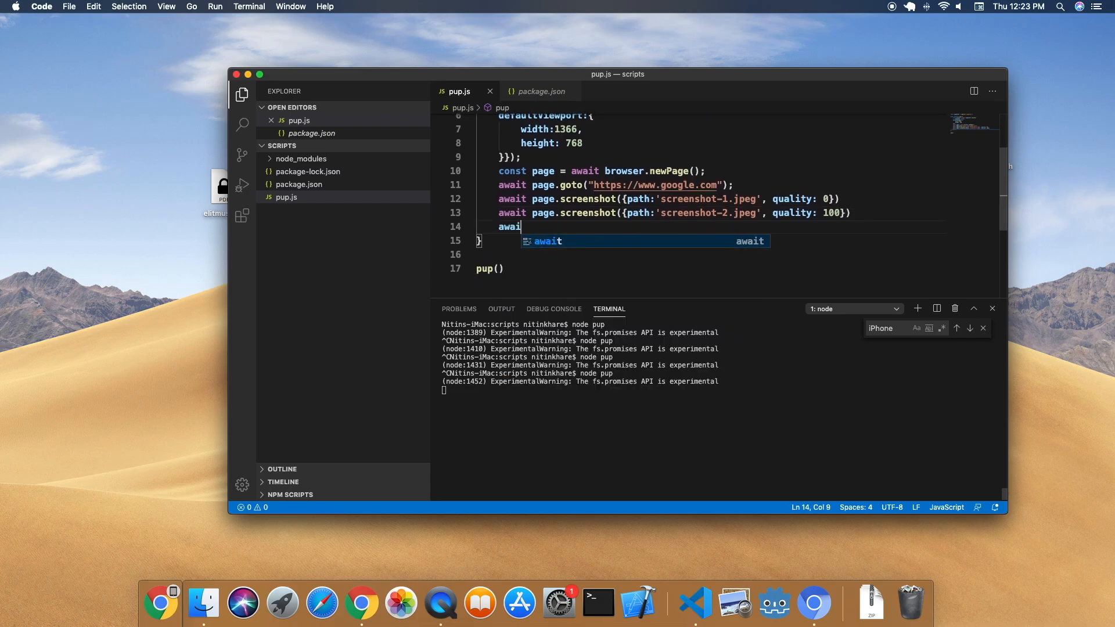
{"action": "type", "text": "page.close("}
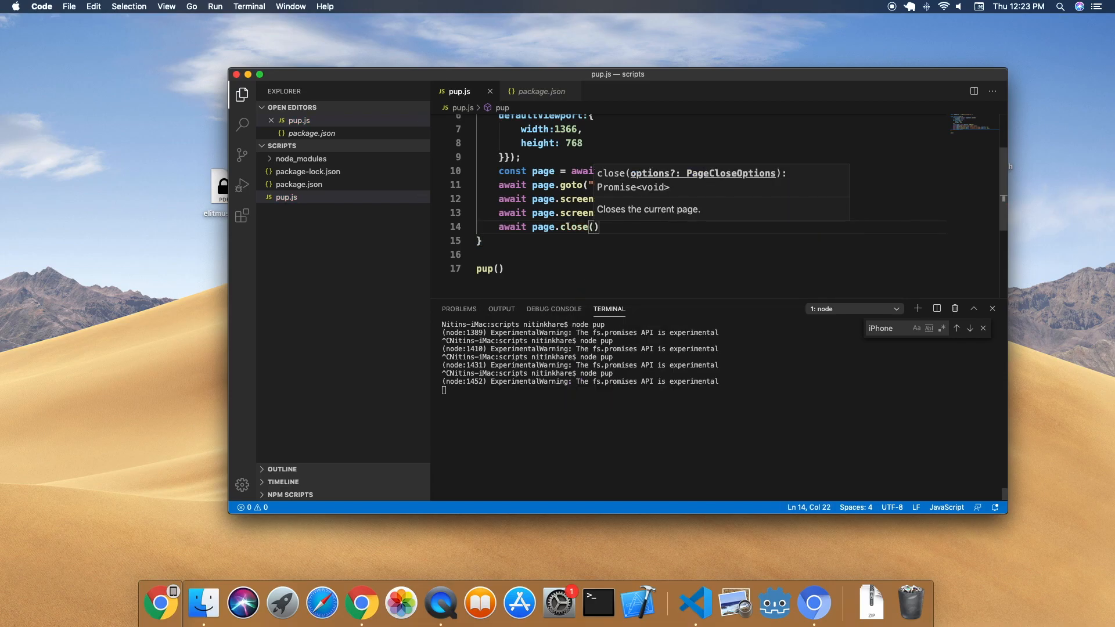
End the script with await browser.close() and select the page.close() call
{"action": "type", "text": "await bro"}
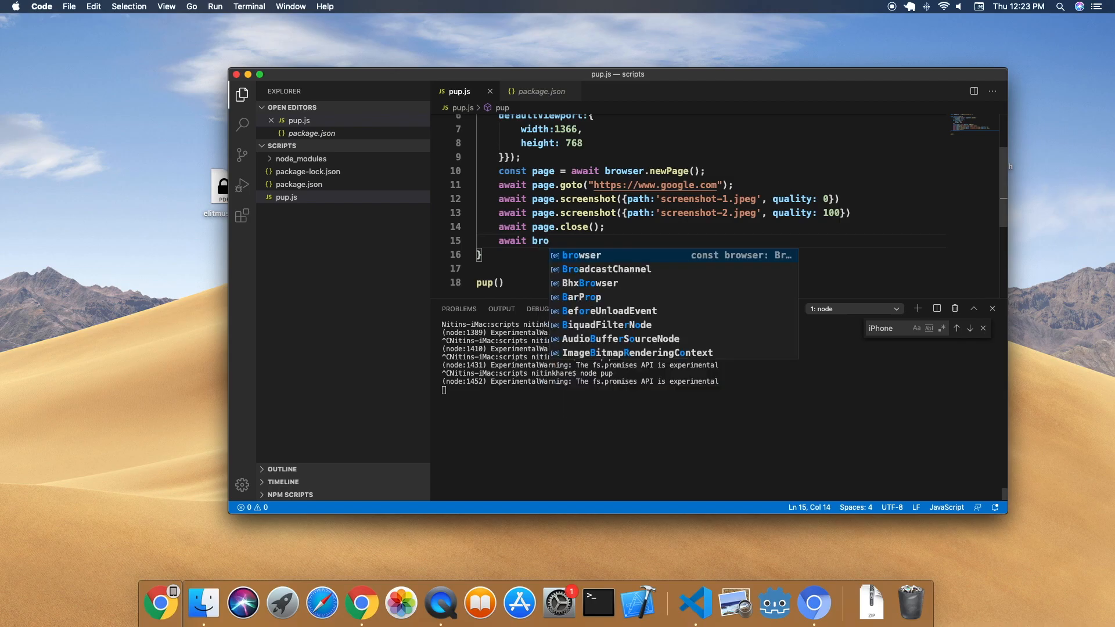
{"action": "type", "text": "wser.close();"}
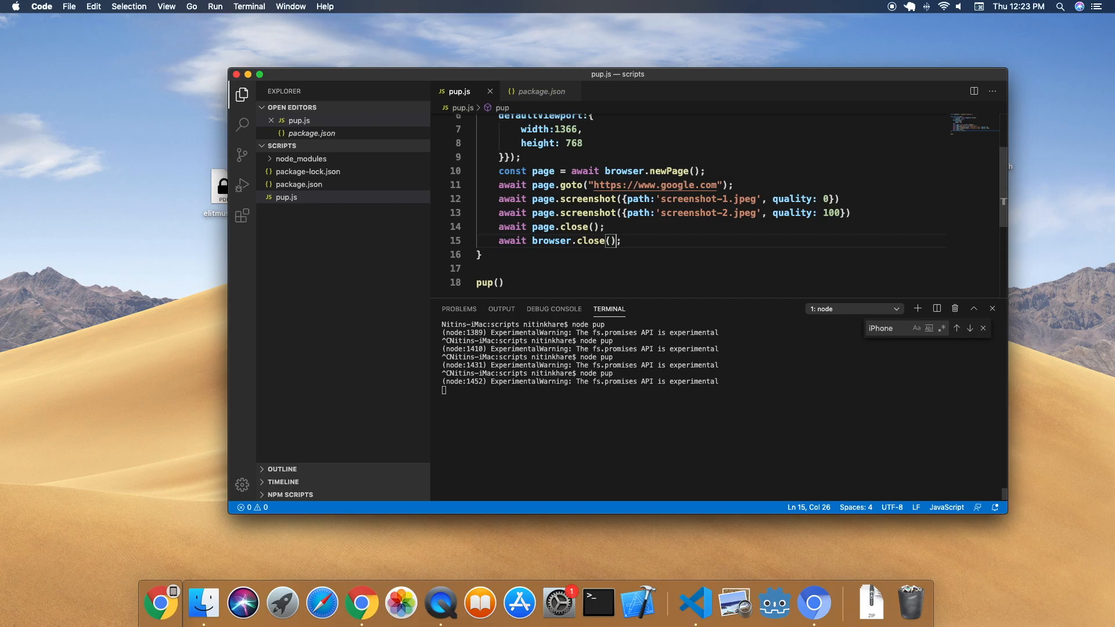
{"action": "double_click", "coordinate": [562, 226]}
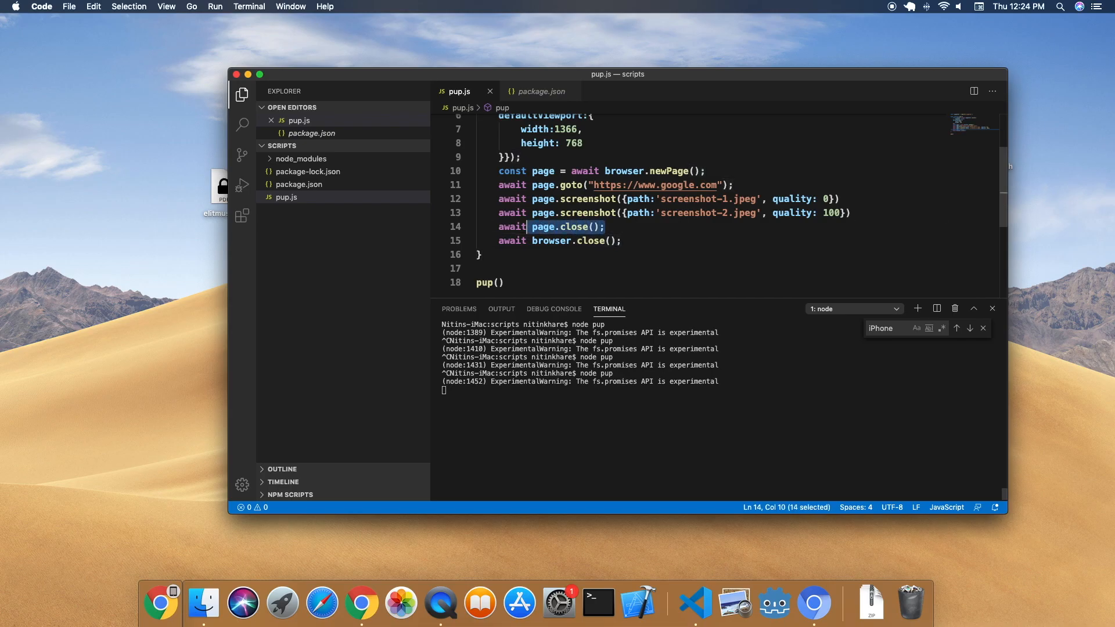
Delete page.close(), preview both generated screenshot JPEGs, and return to pup.js
{"action": "key", "text": "Backspace"}
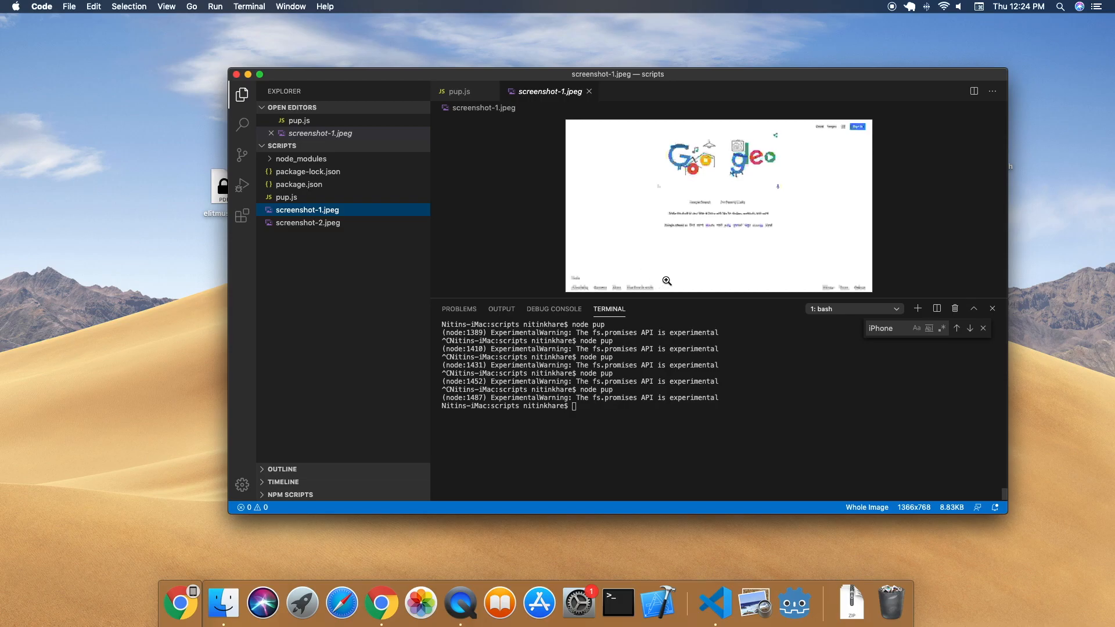
{"action": "mouse_move", "coordinate": [728, 277]}
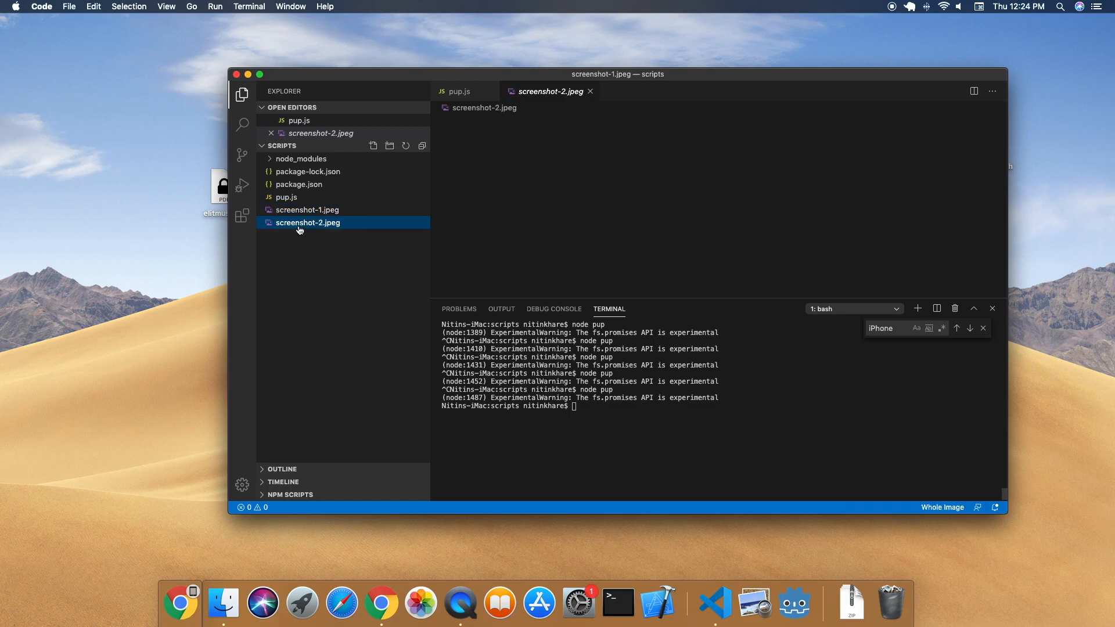
{"action": "left_click", "coordinate": [307, 222]}
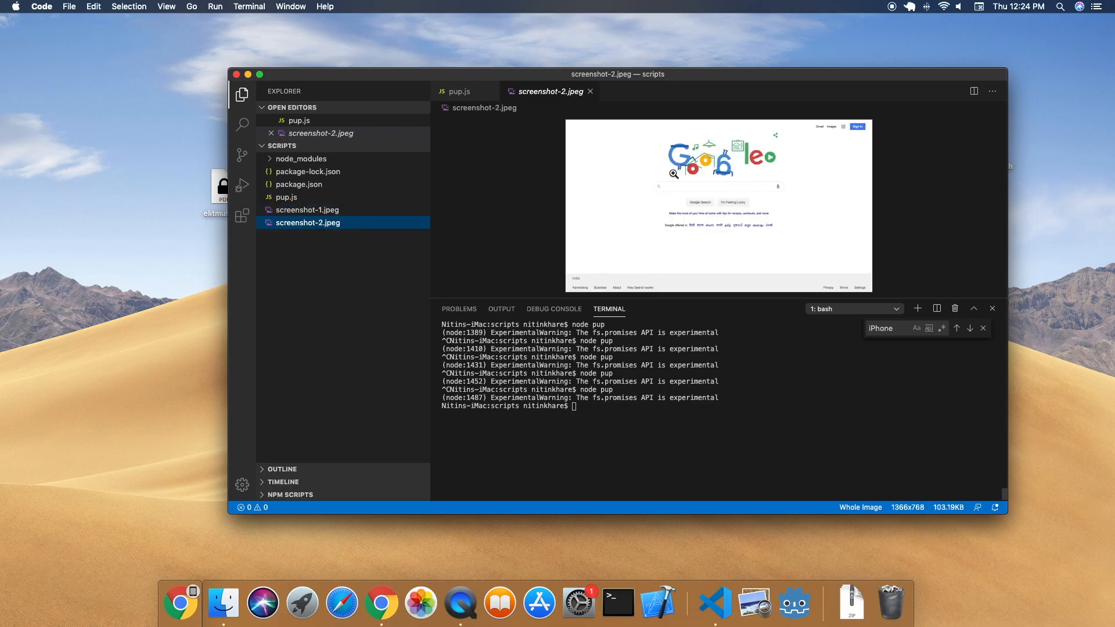
{"action": "mouse_move", "coordinate": [566, 206]}
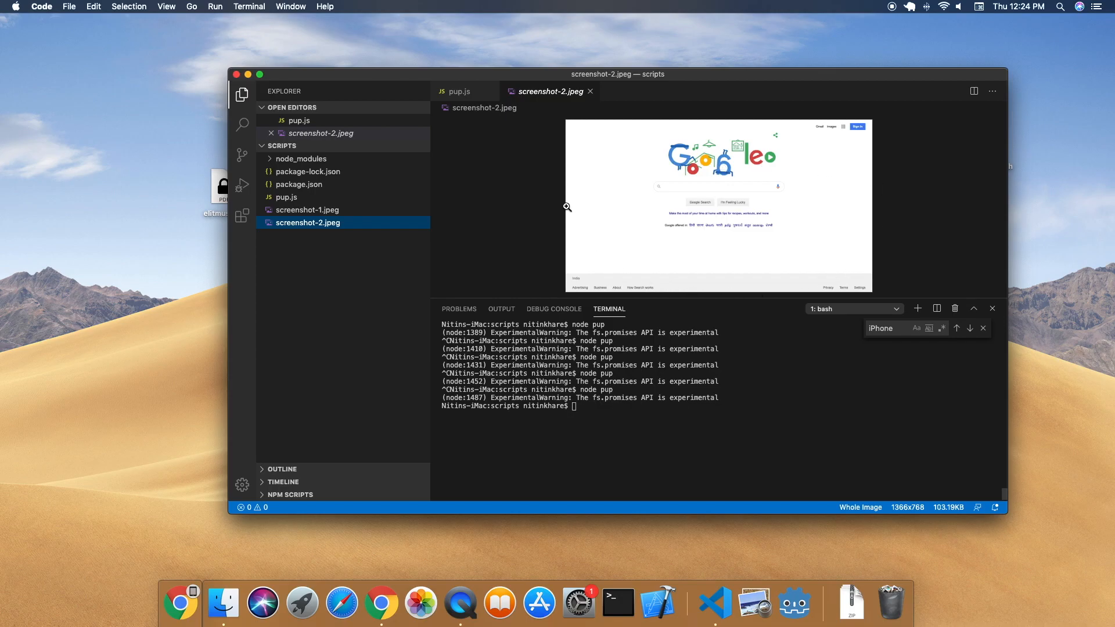
{"action": "mouse_move", "coordinate": [843, 131]}
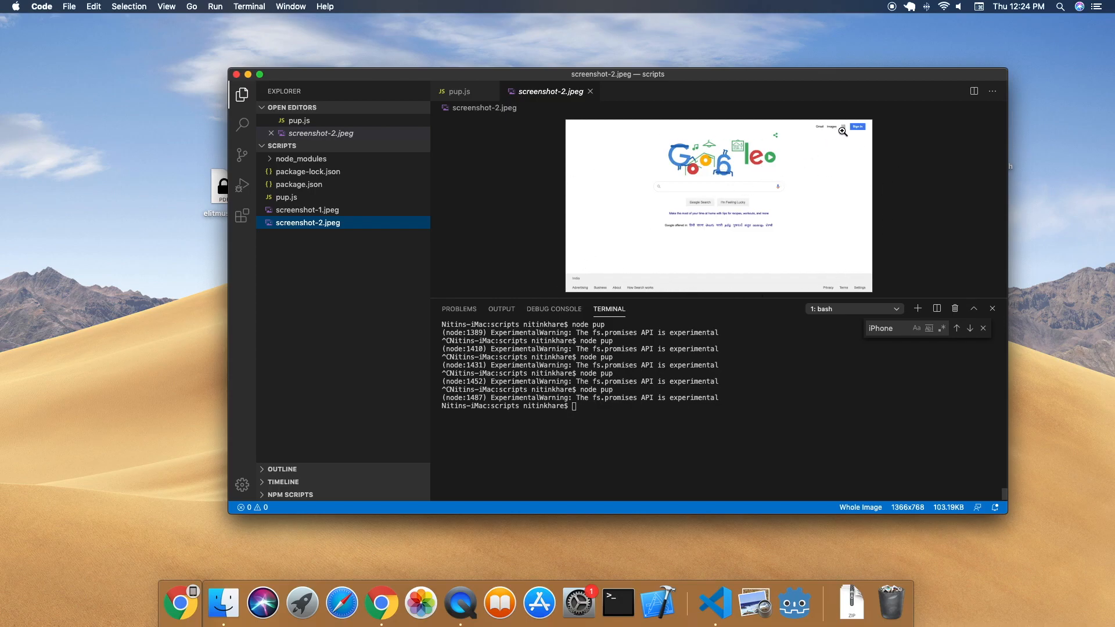
{"action": "left_click", "coordinate": [308, 210]}
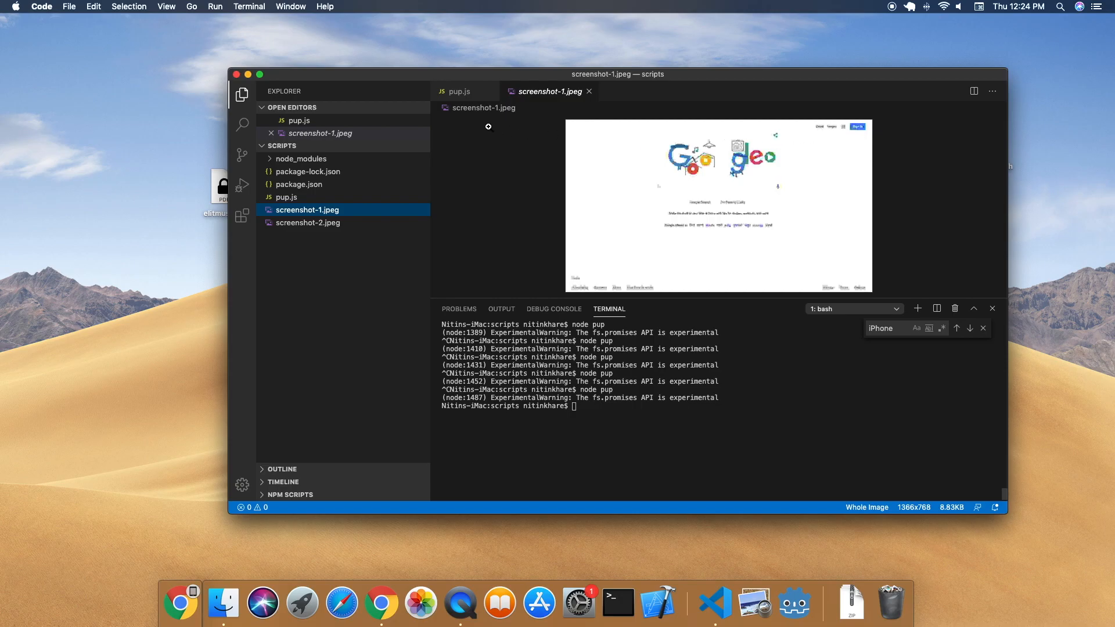
{"action": "left_click", "coordinate": [459, 90]}
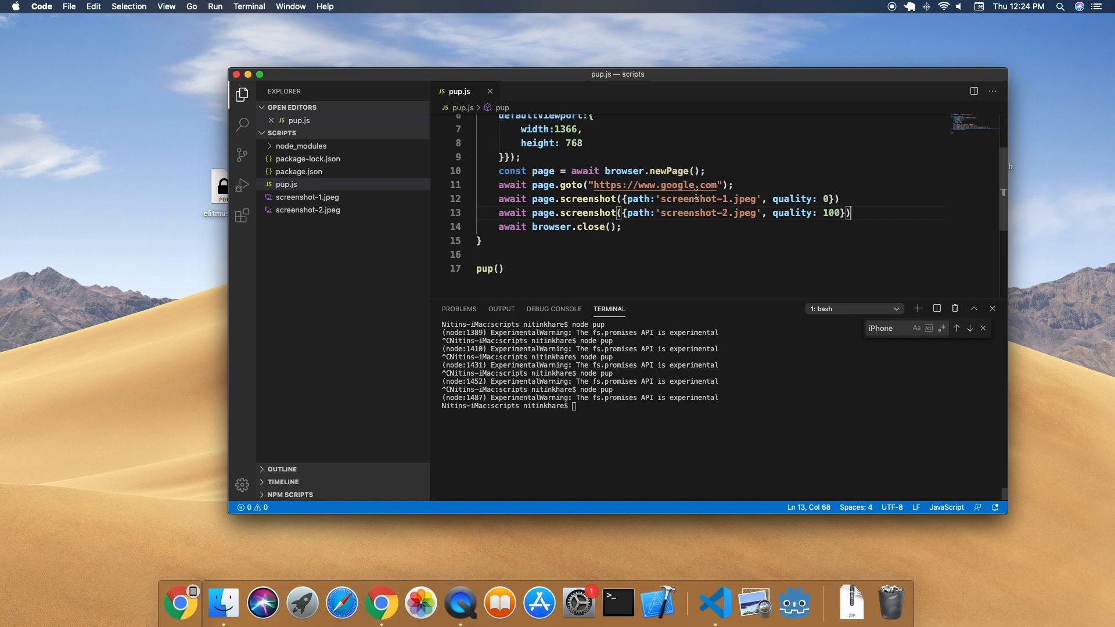
Set headless to true and rename the remaining screenshot call to page.pdf
{"action": "double_click", "coordinate": [591, 151]}
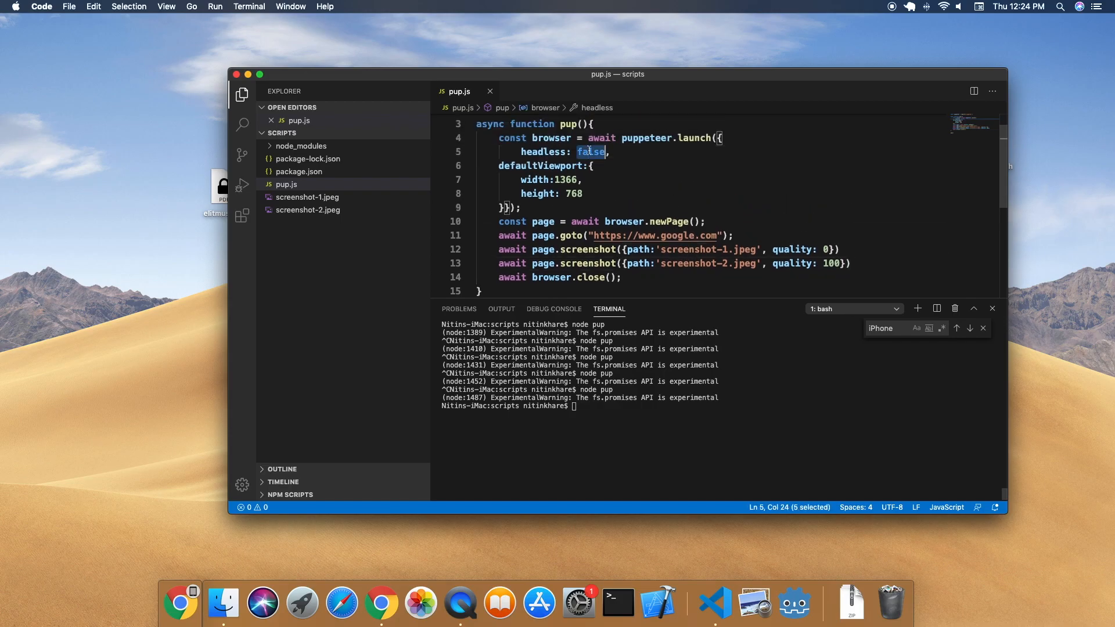
{"action": "type", "text": "true"}
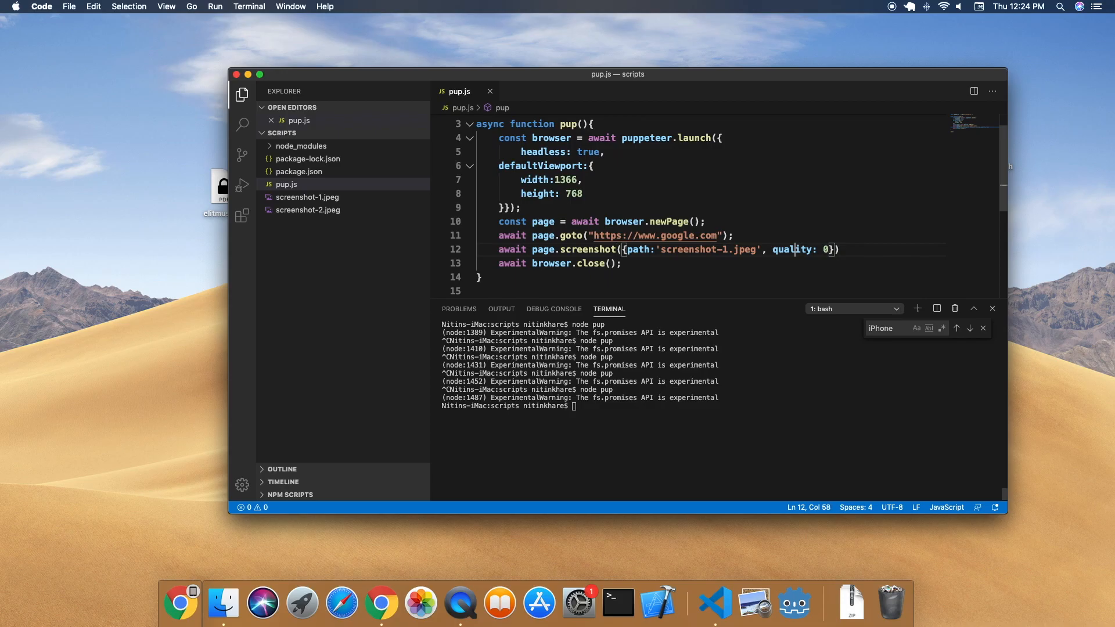
{"action": "left_click", "coordinate": [667, 249]}
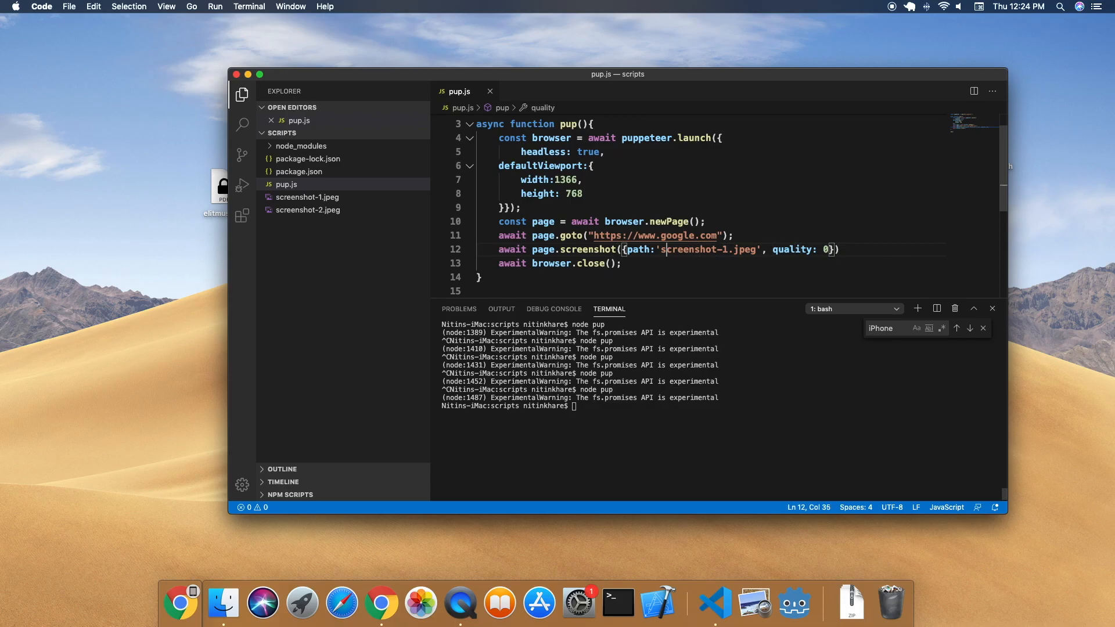
{"action": "double_click", "coordinate": [586, 248]}
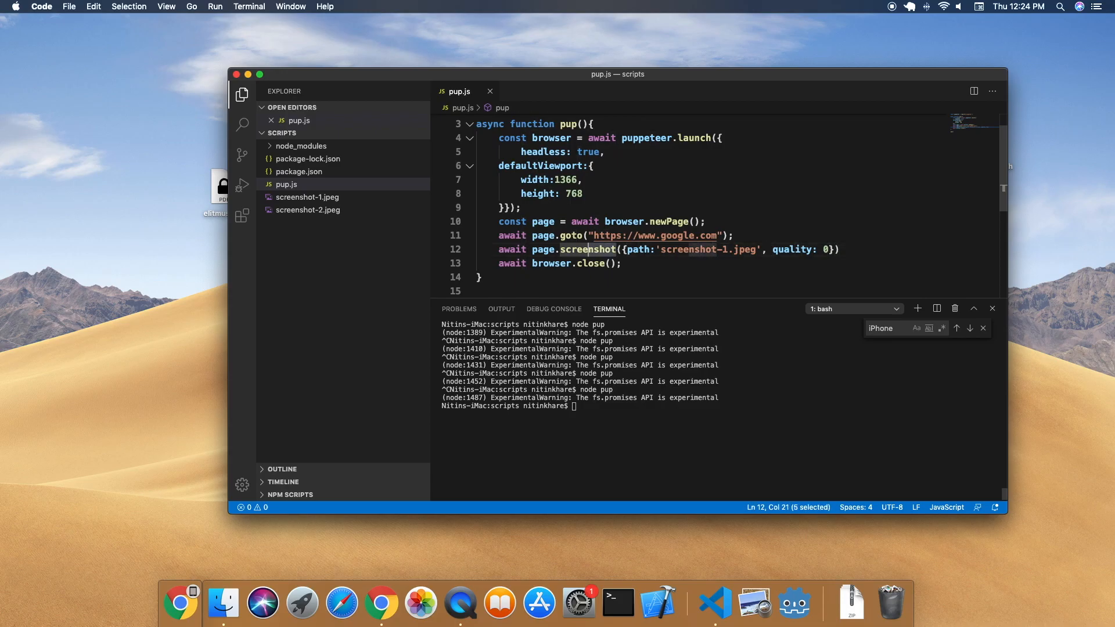
{"action": "type", "text": "pdf"}
{"action": "left_click", "coordinate": [713, 234]}
{"action": "type", "text": "codecallsc"}
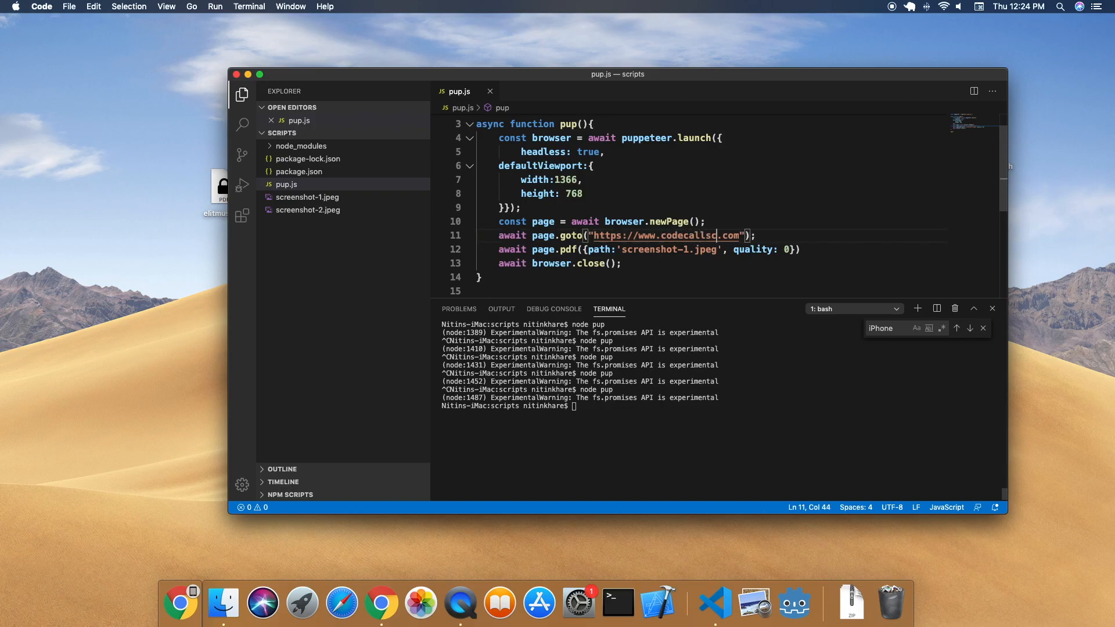
Fix the codecalls.com URL and give the pdf options landscape: true
{"action": "key", "text": "Backspace"}
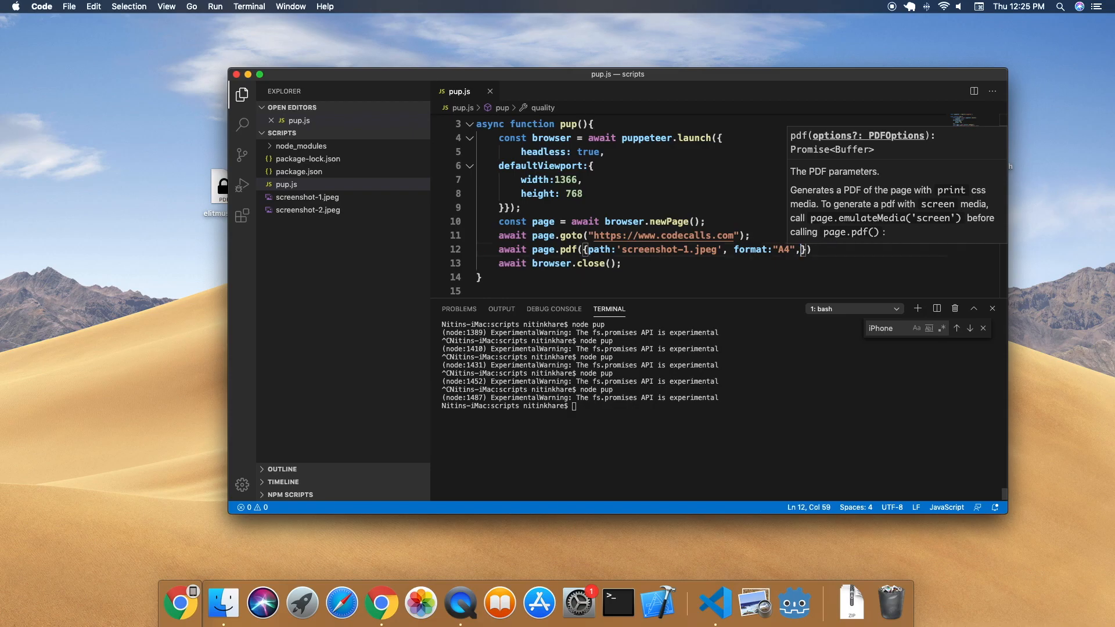
{"action": "type", "text": "landscape"}
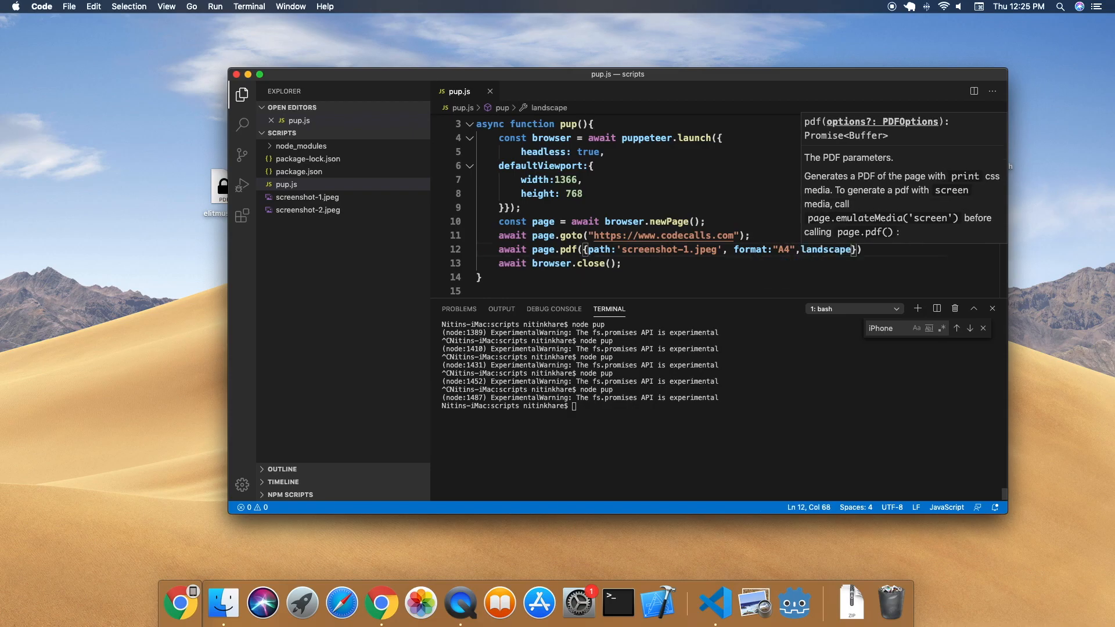
{"action": "type", "text": ":true"}
{"action": "left_click", "coordinate": [720, 406]}
{"action": "type", "text": "node pup"}
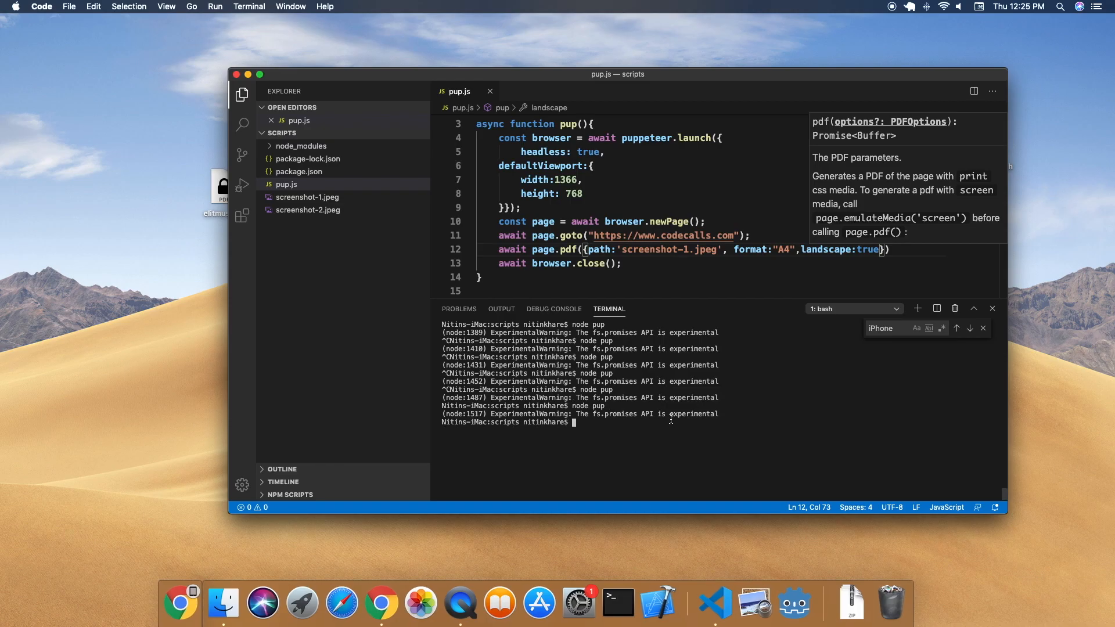
{"action": "mouse_move", "coordinate": [669, 436]}
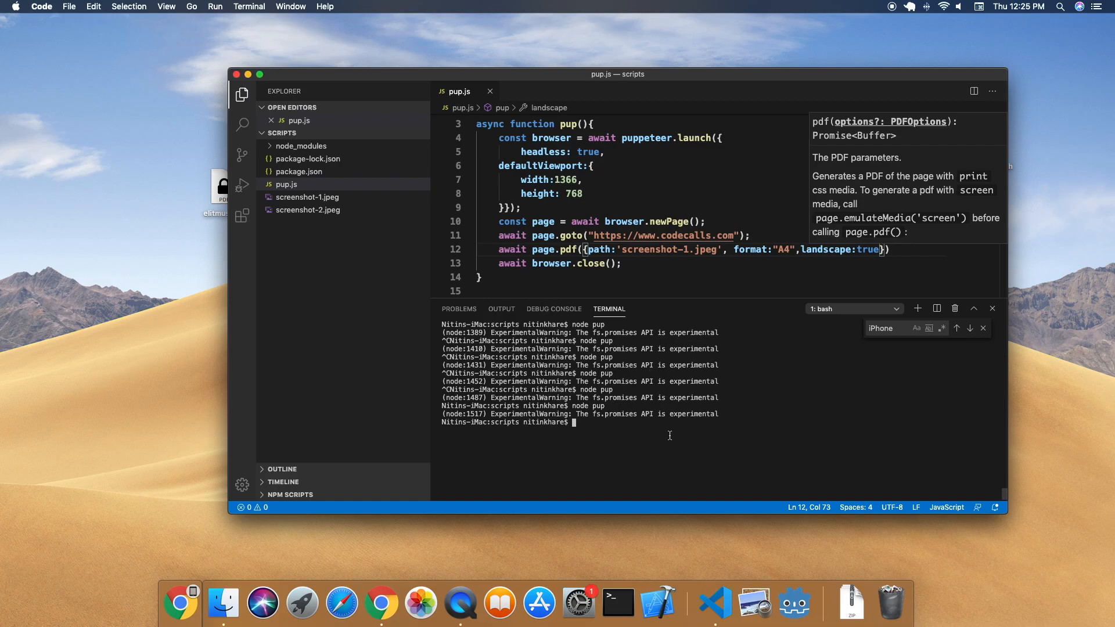
{"action": "mouse_move", "coordinate": [649, 235]}
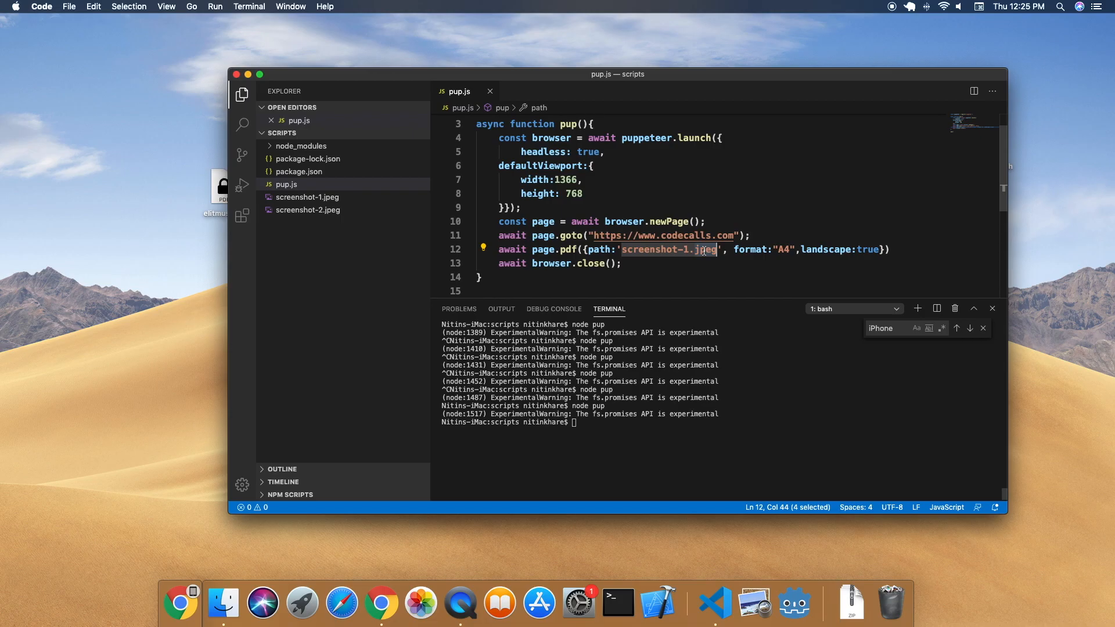
Change the output path to screenshot.pdf and reveal the generated file in Finder
{"action": "type", "text": "p"}
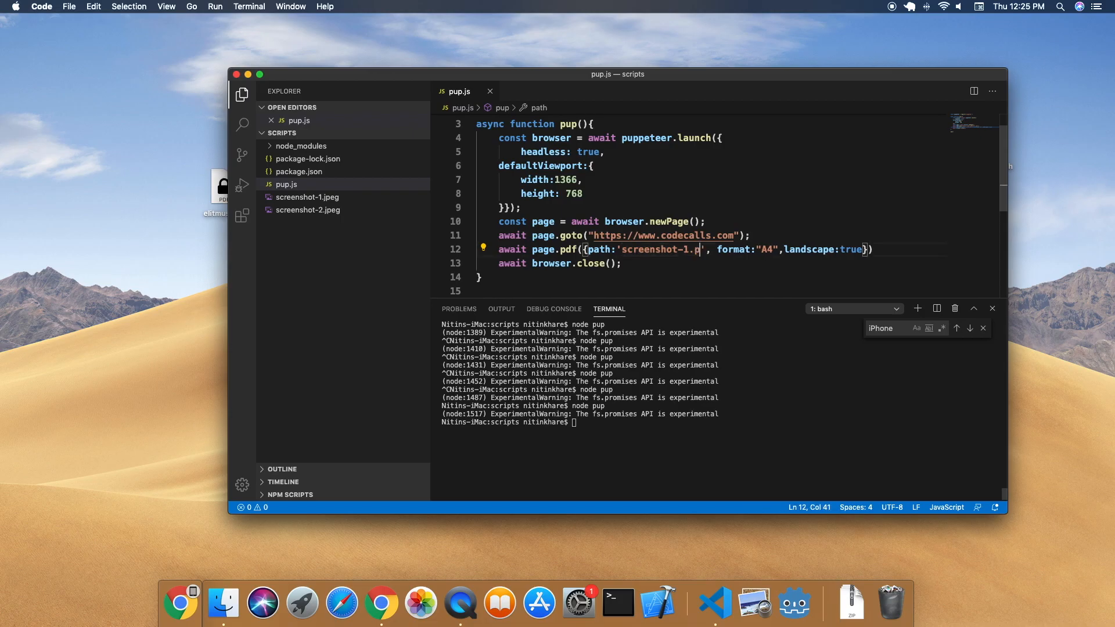
{"action": "type", "text": "df"}
{"action": "left_click", "coordinate": [580, 422]}
{"action": "type", "text": "node pup"}
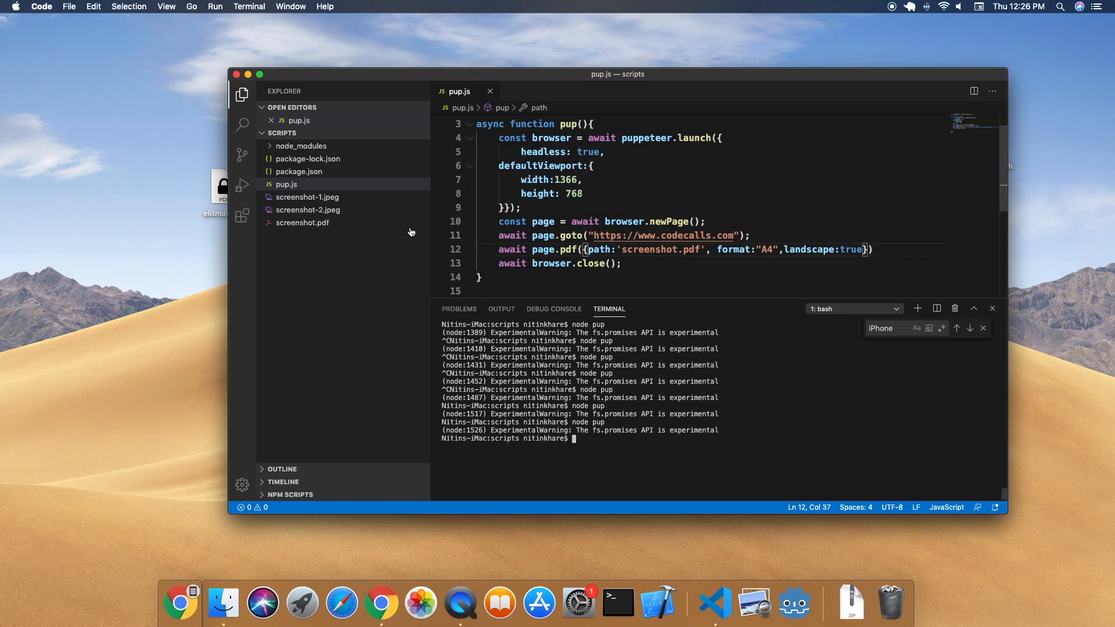
{"action": "right_click", "coordinate": [302, 223]}
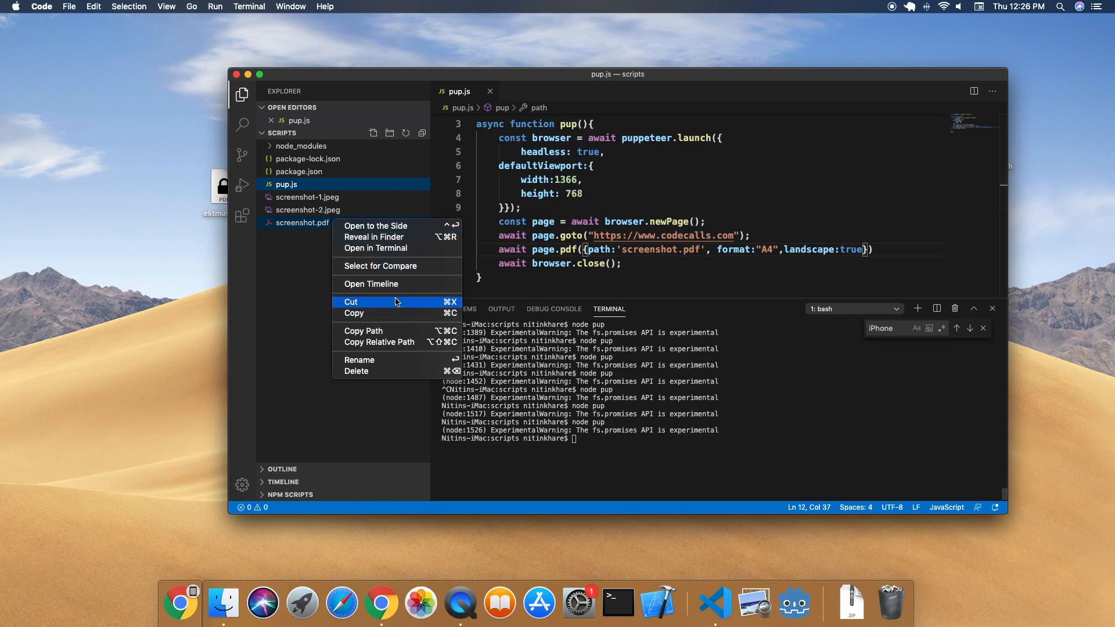
{"action": "mouse_move", "coordinate": [423, 237]}
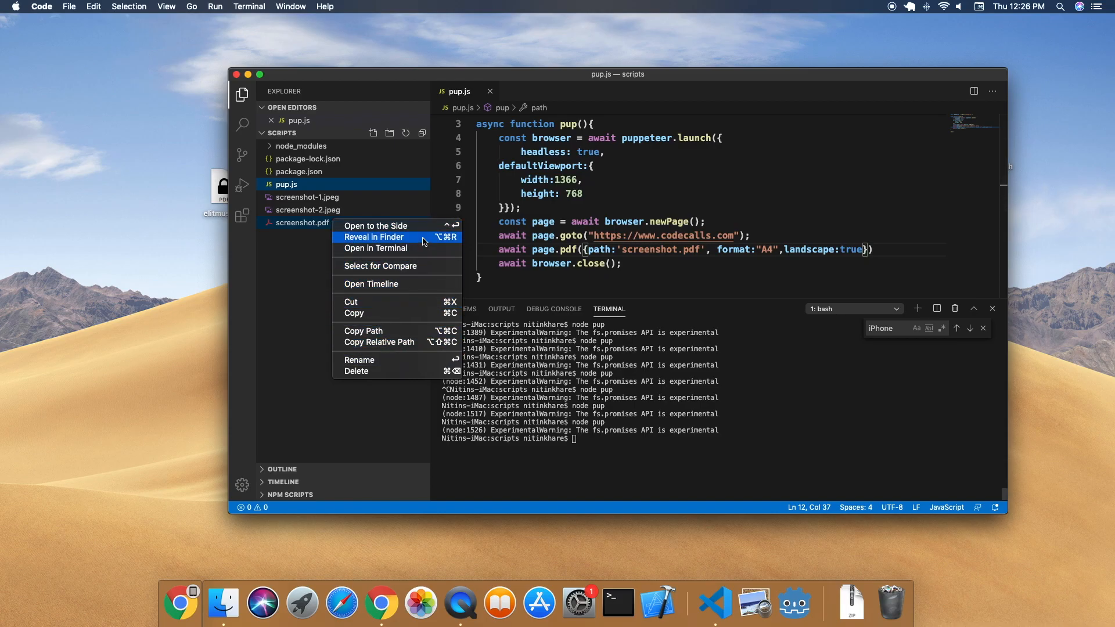
{"action": "left_click", "coordinate": [373, 237]}
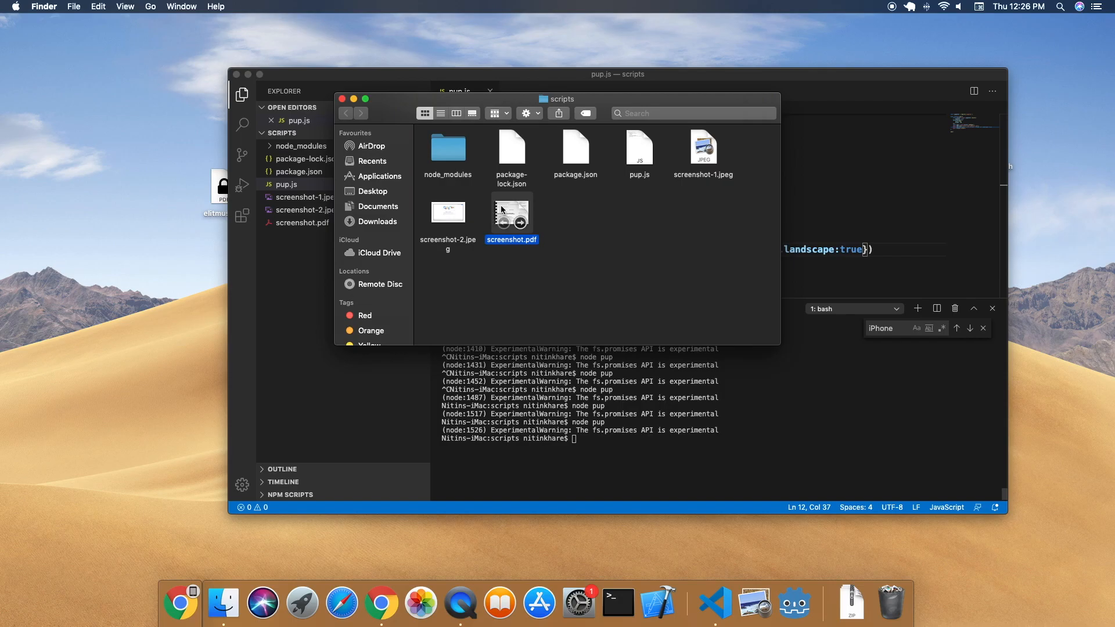
View the generated screenshot.pdf of the CodeCalls homepage in Preview, then quit Preview
{"action": "double_click", "coordinate": [511, 213]}
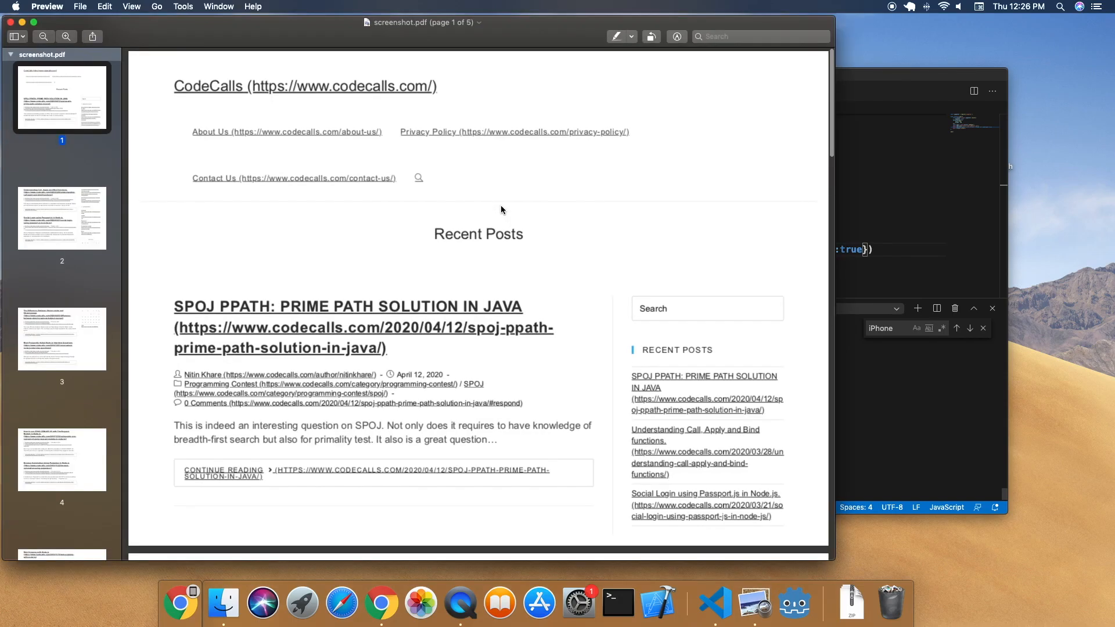
{"action": "mouse_move", "coordinate": [204, 290]}
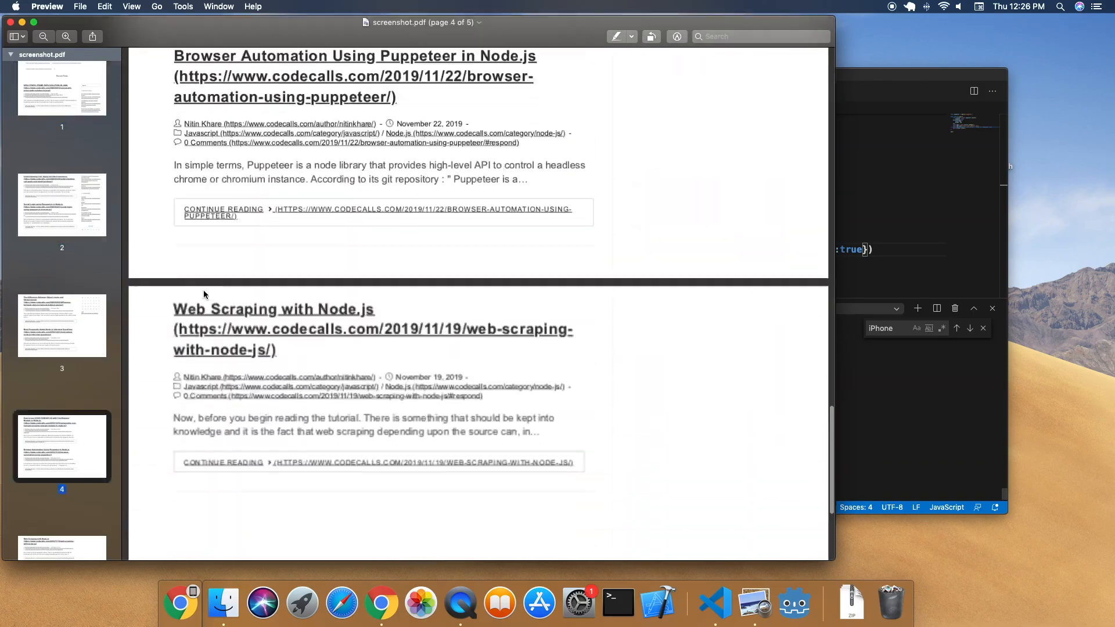
{"action": "scroll", "scroll_direction": "down", "scroll_amount": 3}
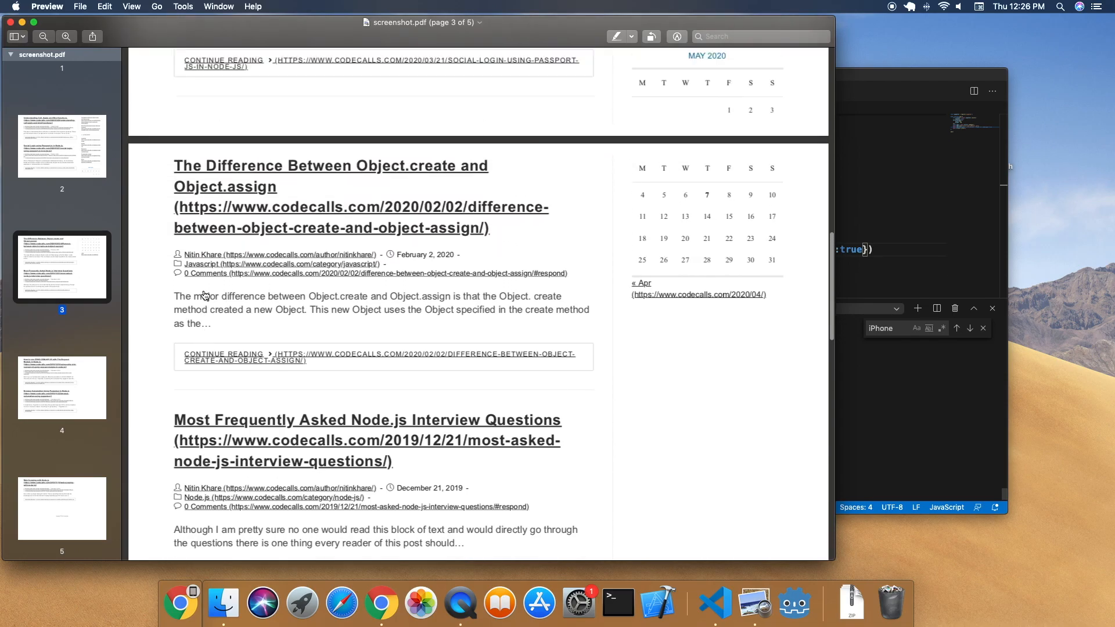
{"action": "left_click", "coordinate": [61, 88]}
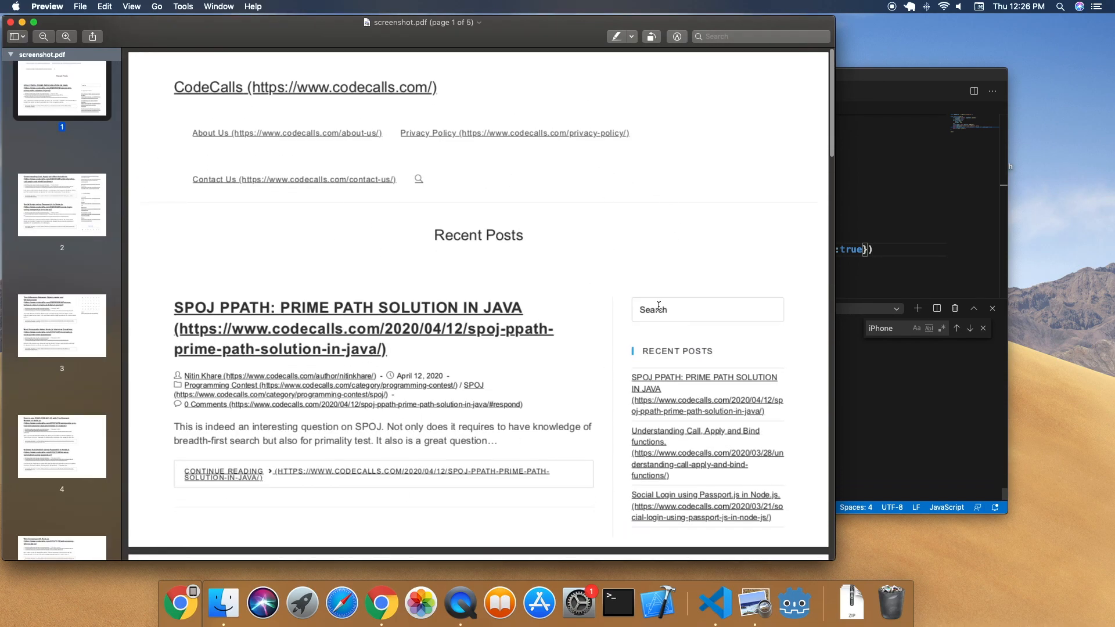
{"action": "mouse_move", "coordinate": [8, 22]}
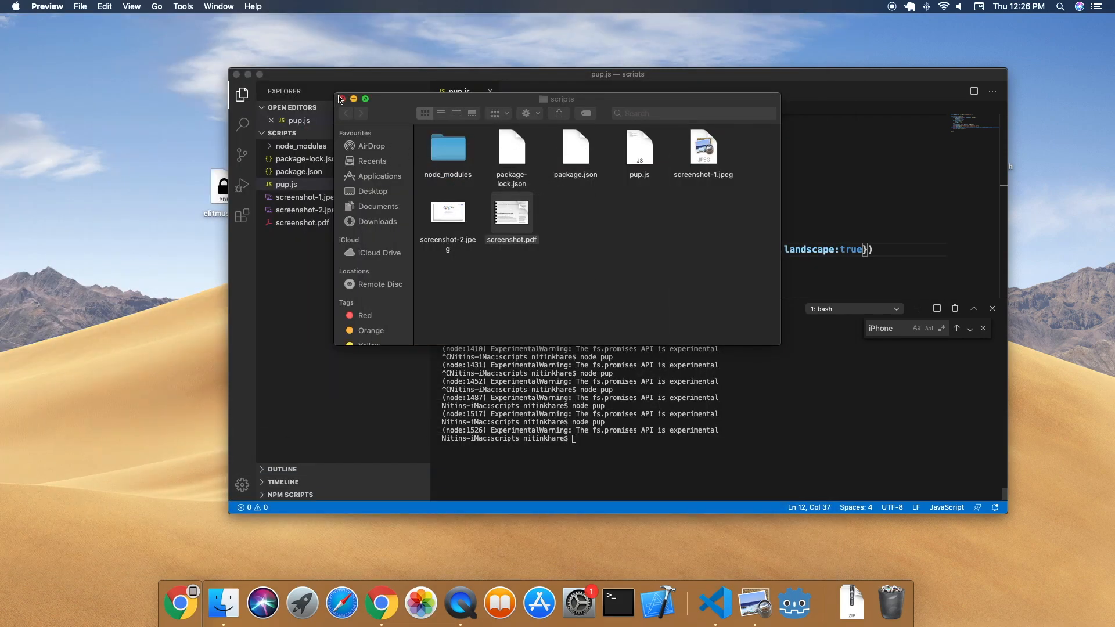
Add const devices = require('puppeteer/DeviceDescriptors') to pup.js after closing the Finder window
{"action": "left_click", "coordinate": [341, 98]}
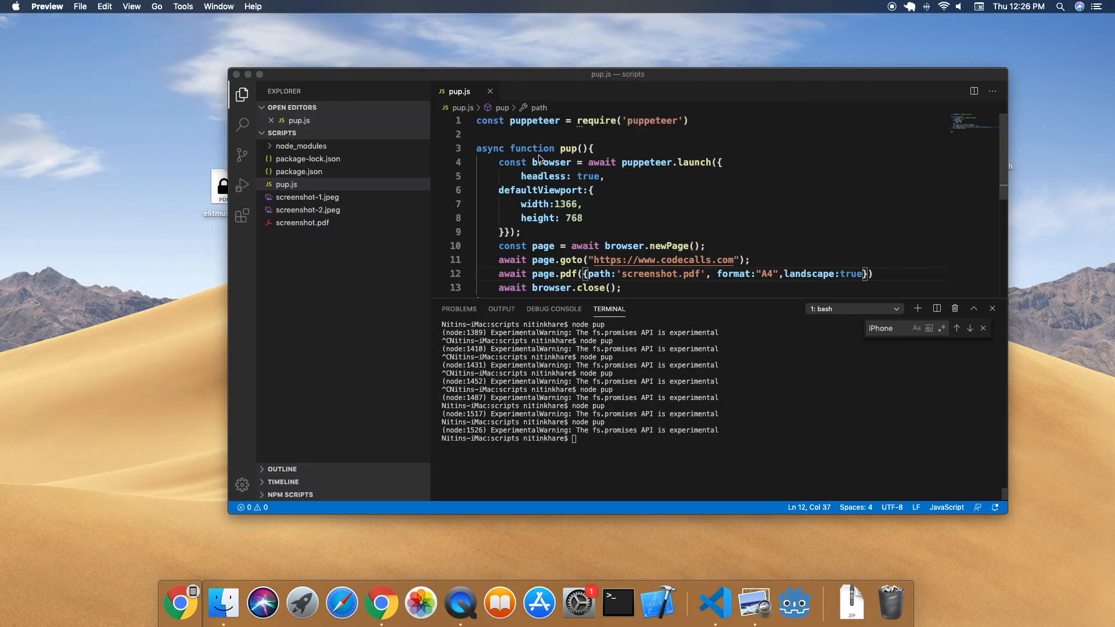
{"action": "type", "text": "const d"}
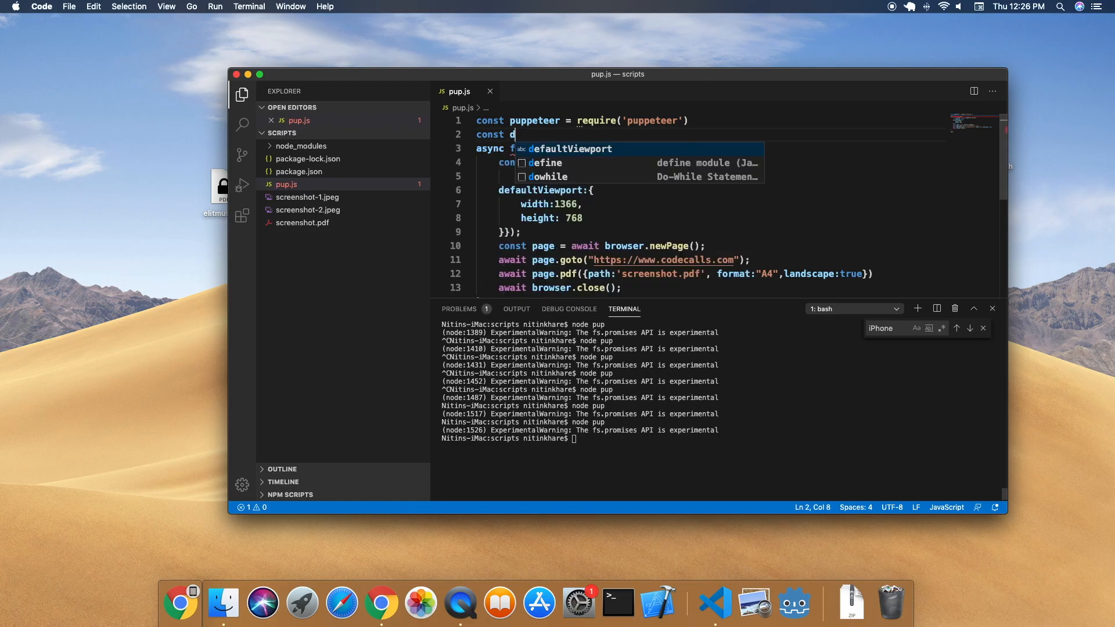
{"action": "type", "text": "evices ="}
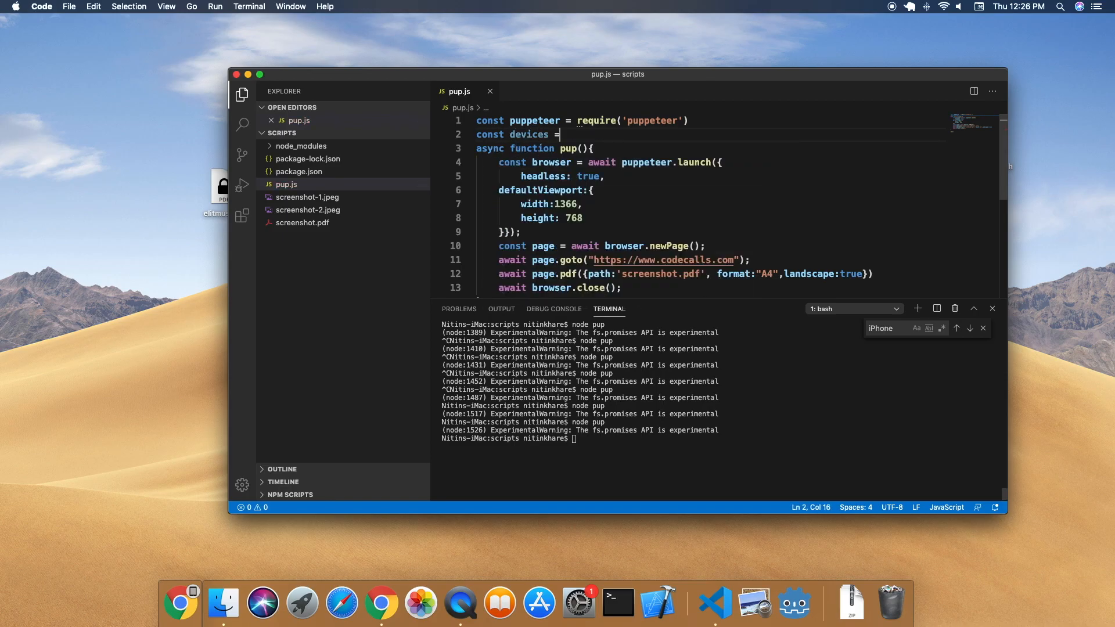
{"action": "type", "text": "require('puppeteer"}
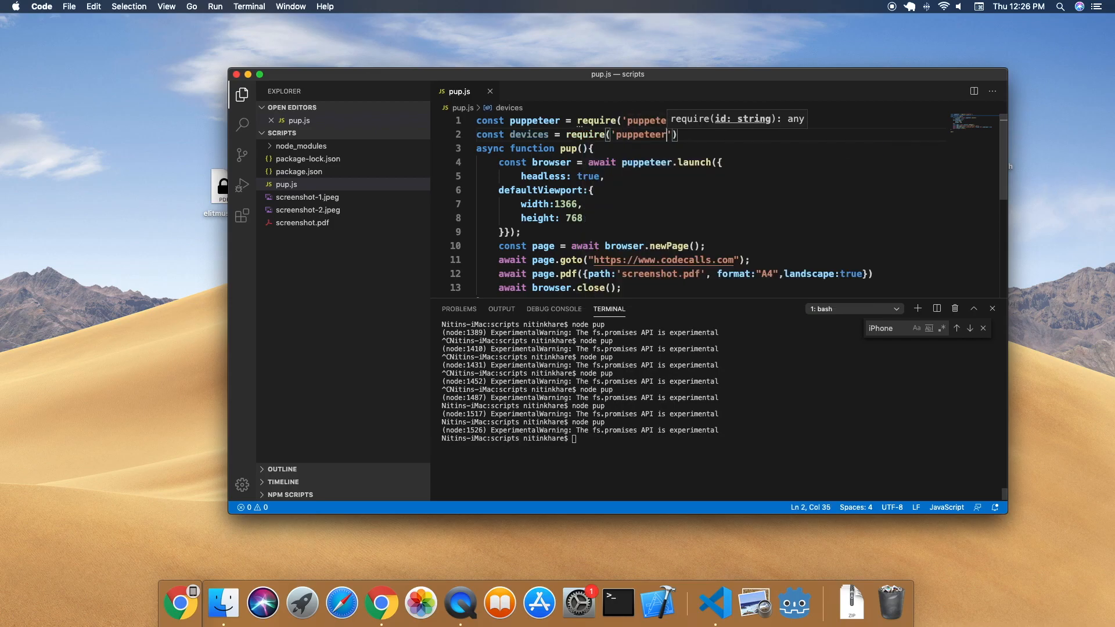
{"action": "type", "text": "/DeviceDescriptors"}
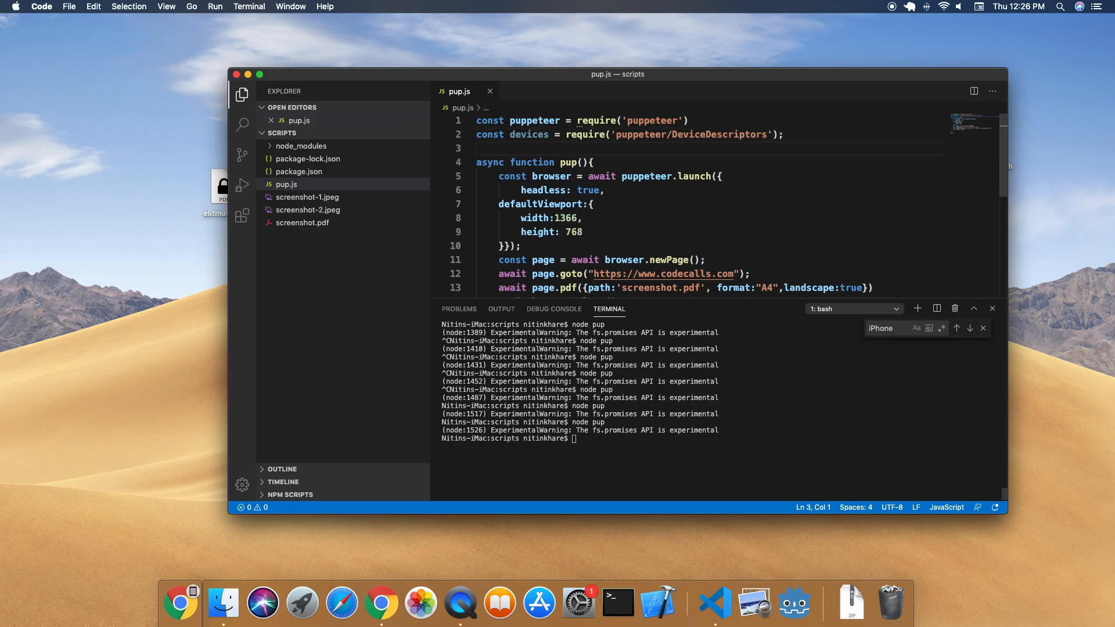
Add console.log(devices) and remove the page.pdf line
{"action": "type", "text": "con"}
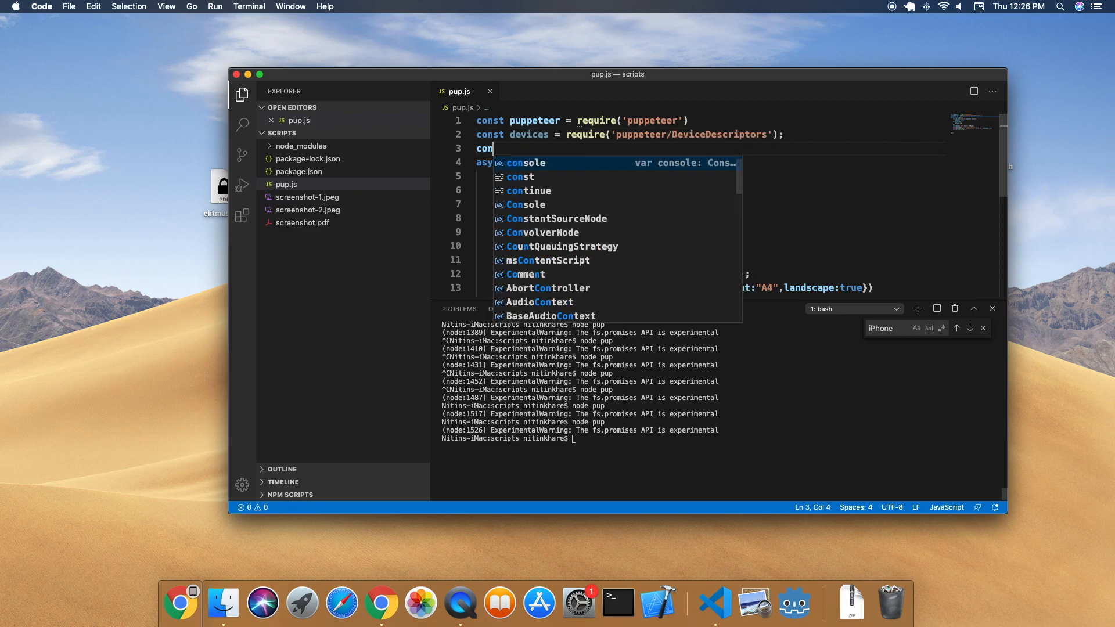
{"action": "type", "text": "sole"}
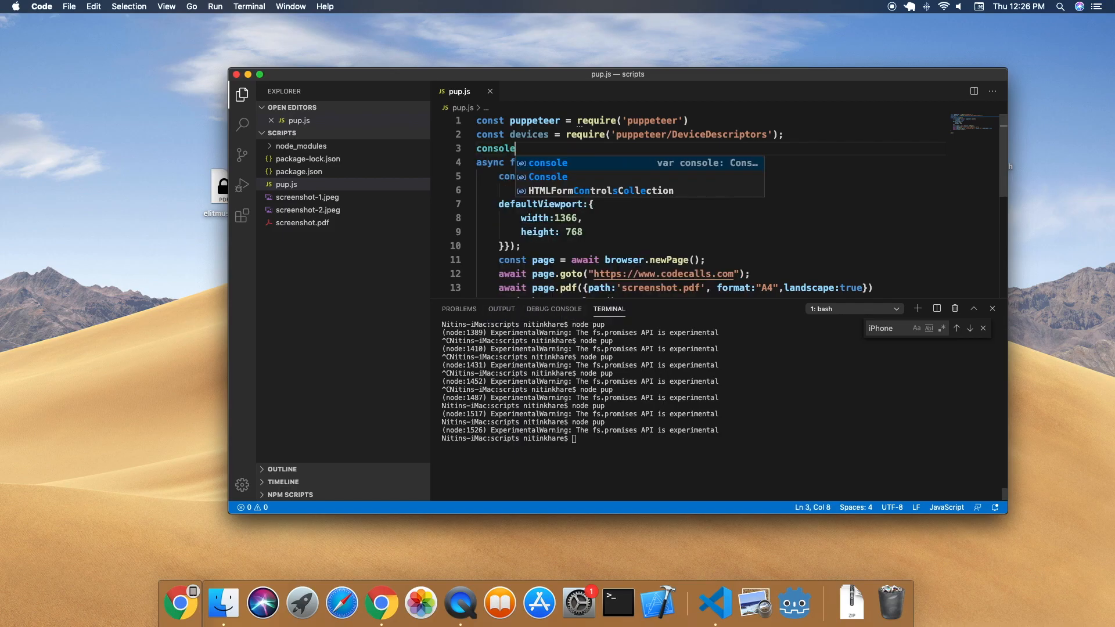
{"action": "type", "text": ".log"}
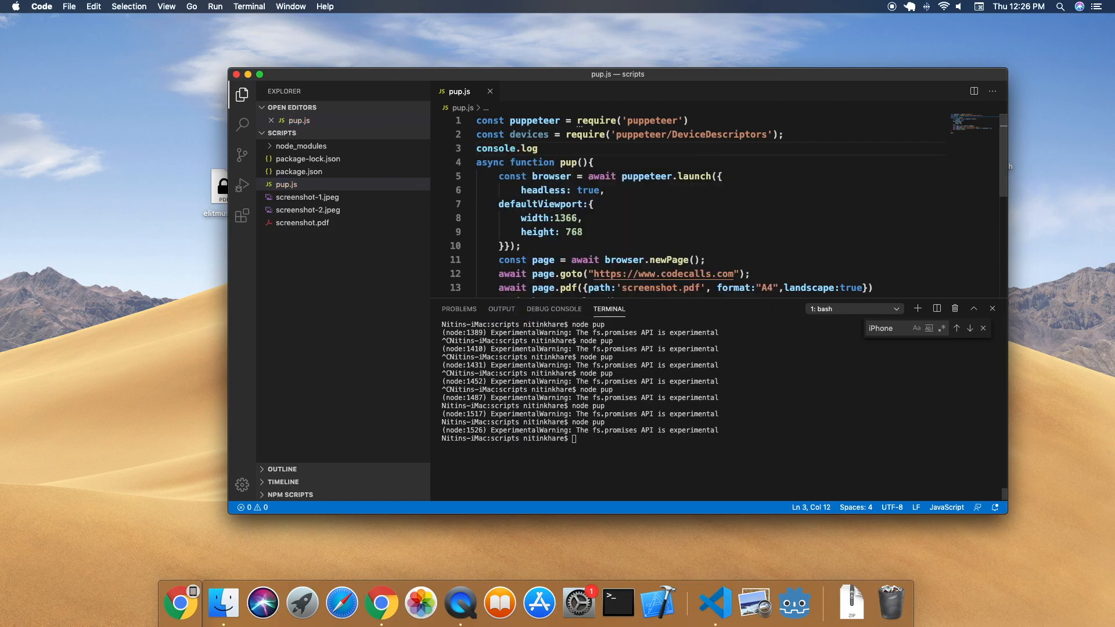
{"action": "type", "text": "(devices"}
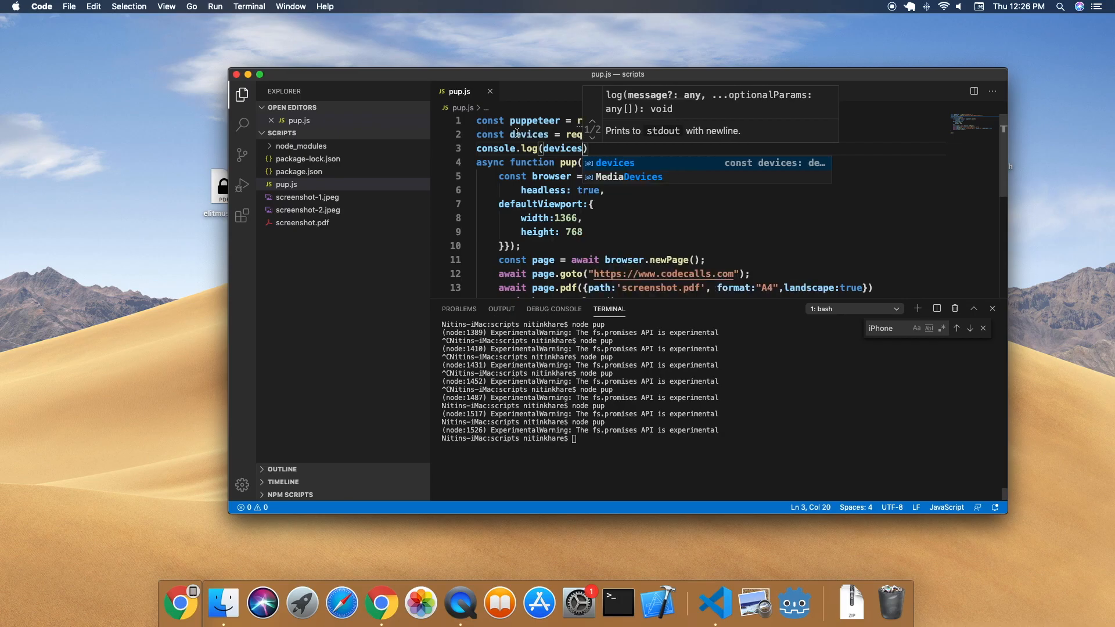
{"action": "scroll", "scroll_direction": "down", "scroll_amount": 3}
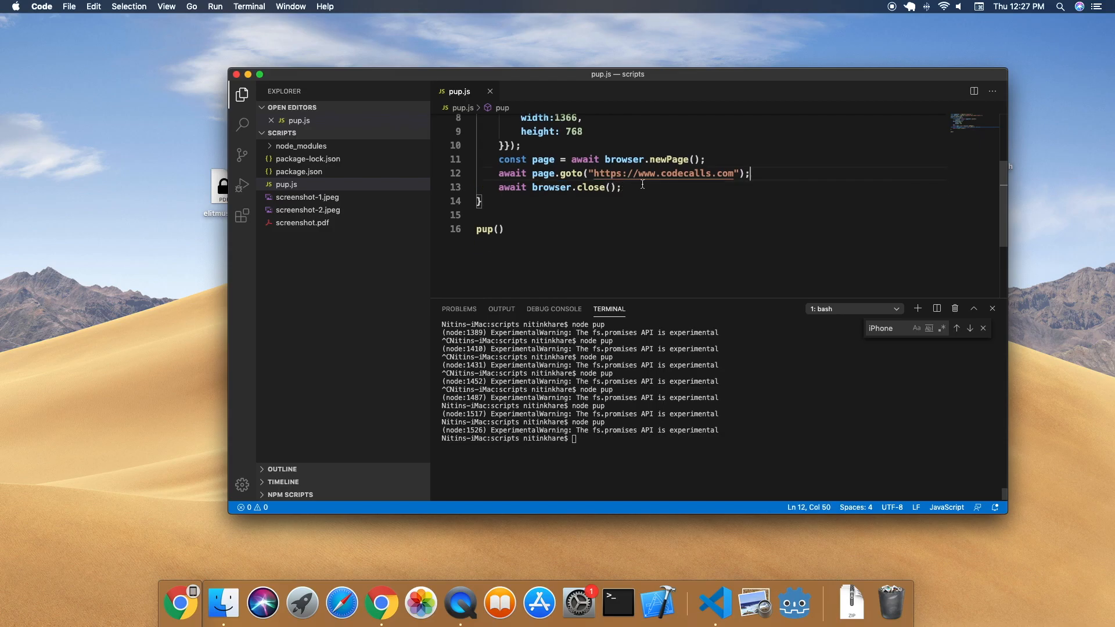
Change the page.goto URL from codecalls to google.com and review the logged device descriptors
{"action": "double_click", "coordinate": [694, 173]}
{"action": "type", "text": "googl"}
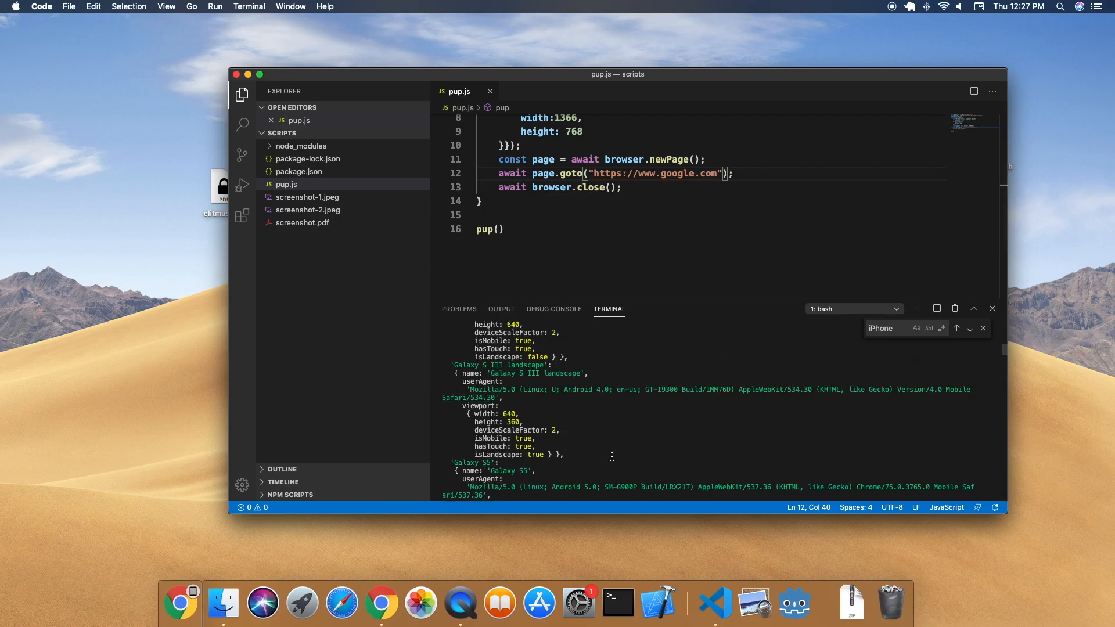
{"action": "scroll", "scroll_direction": "down", "scroll_amount": 3}
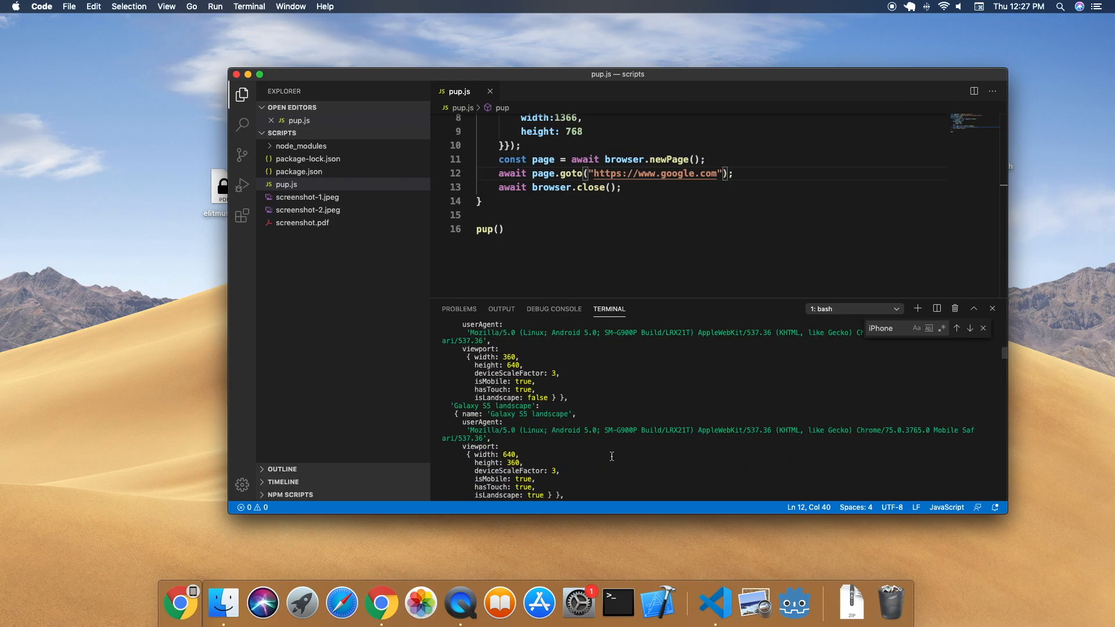
{"action": "scroll", "scroll_direction": "down", "scroll_amount": 3}
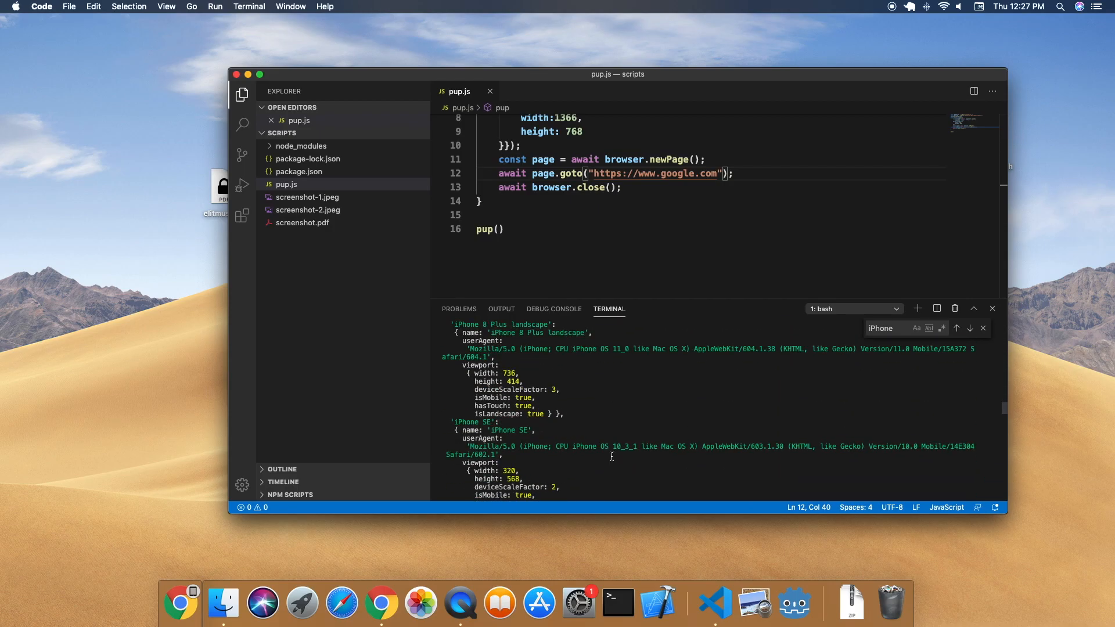
{"action": "scroll", "scroll_direction": "down", "scroll_amount": 3}
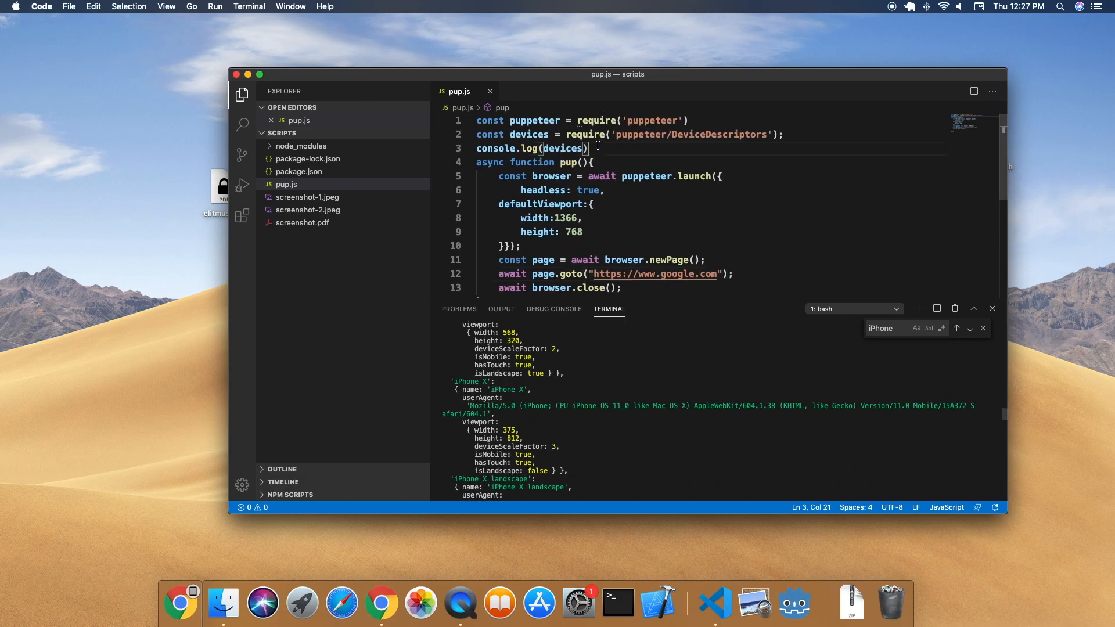
Define const iPhoneX = devices['iPhone X'] in pup.js
{"action": "type", "text": "const i"}
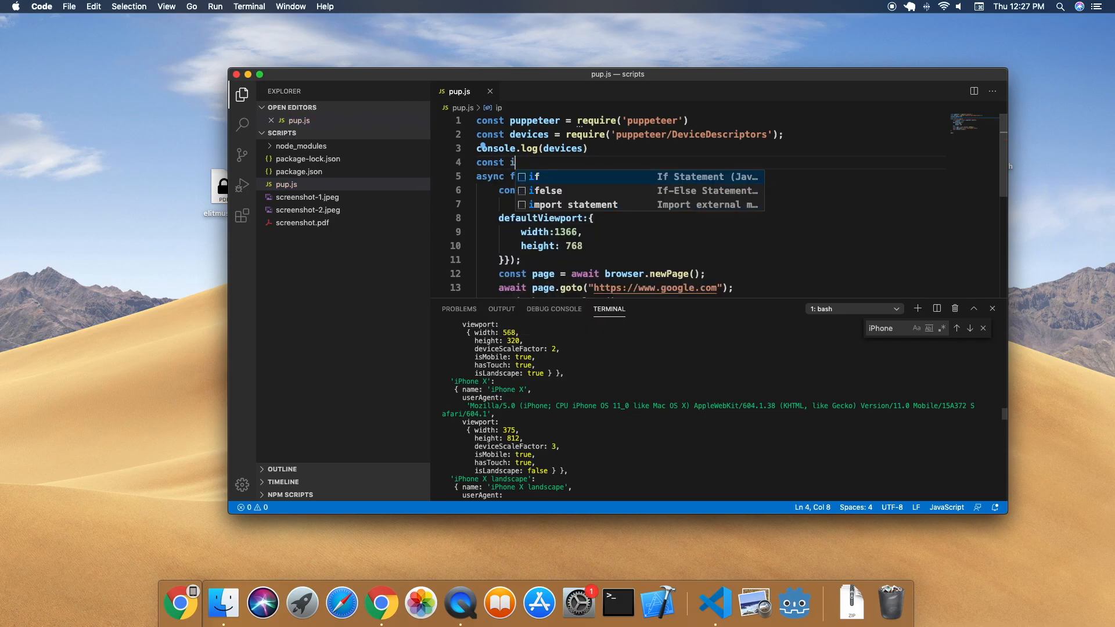
{"action": "type", "text": "Phone"}
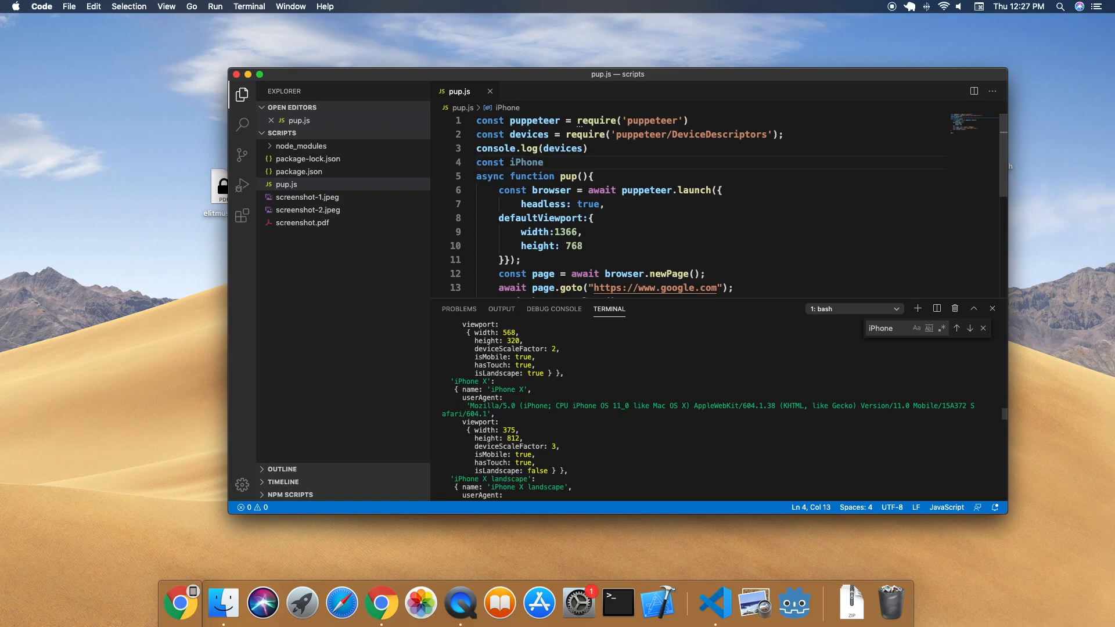
{"action": "type", "text": "X = devices["}
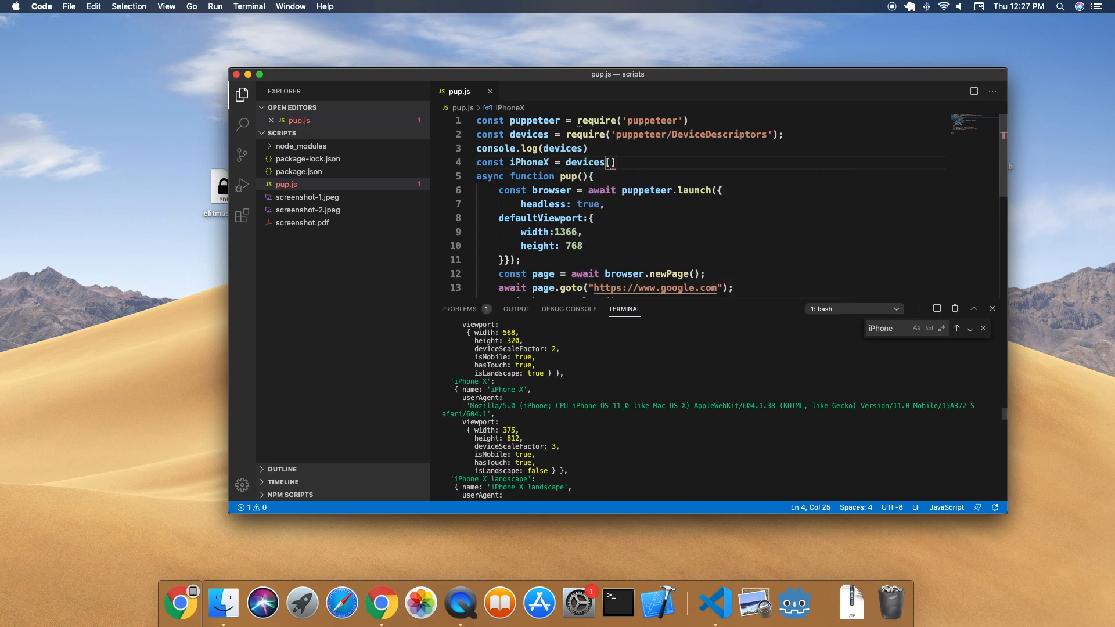
{"action": "type", "text": "''"}
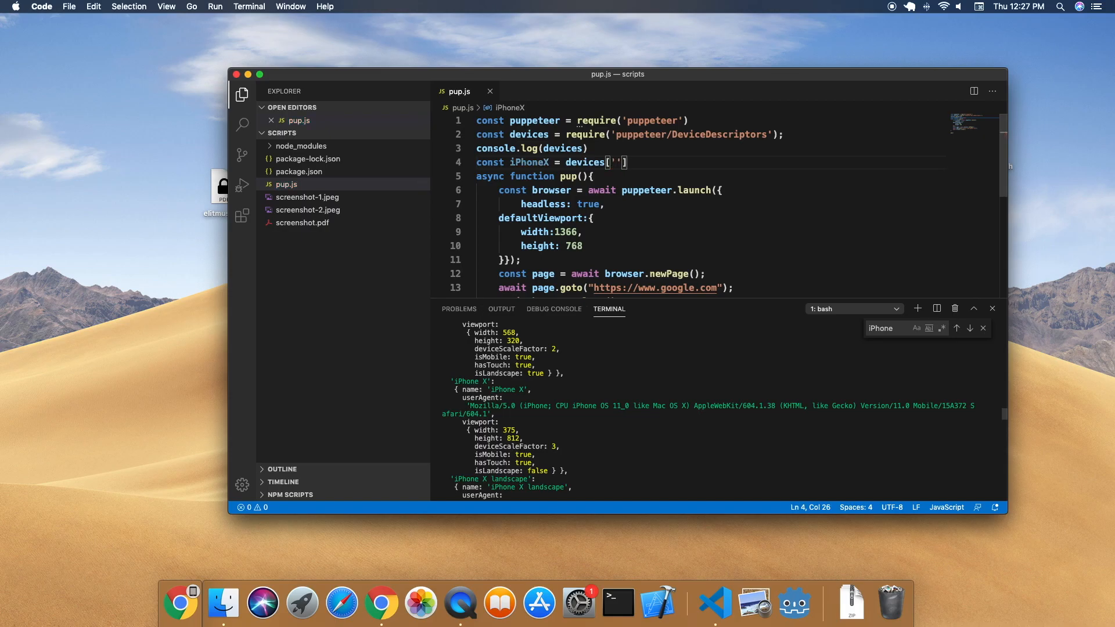
{"action": "type", "text": "iPhone X"}
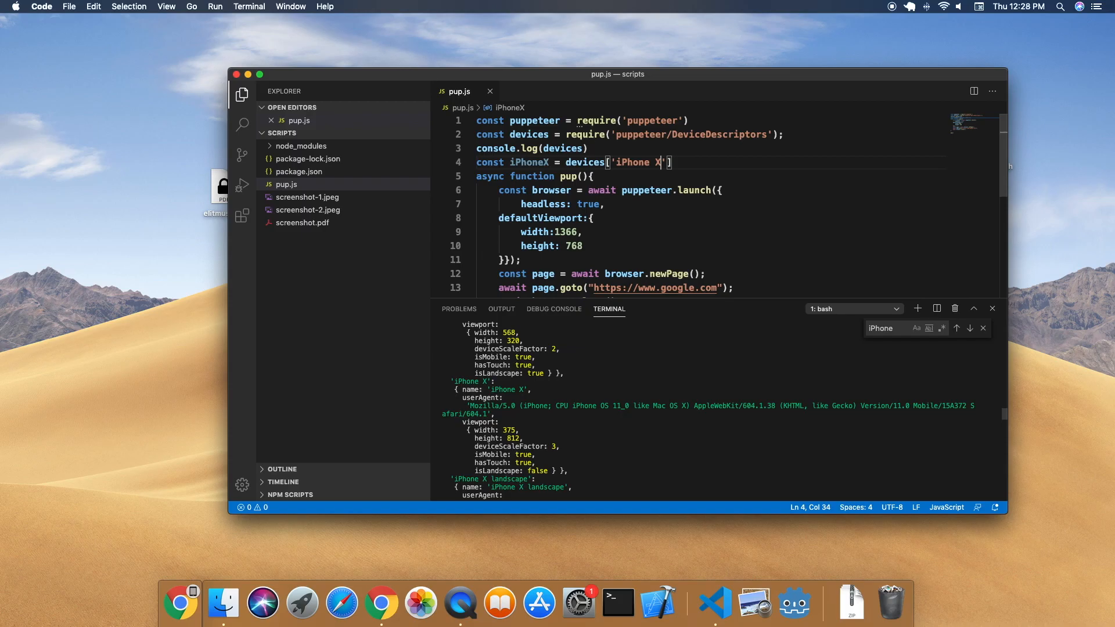
Insert await page.emulate(iPhoneX) before page.goto and set headless to false
{"action": "scroll", "scroll_direction": "down", "scroll_amount": 3}
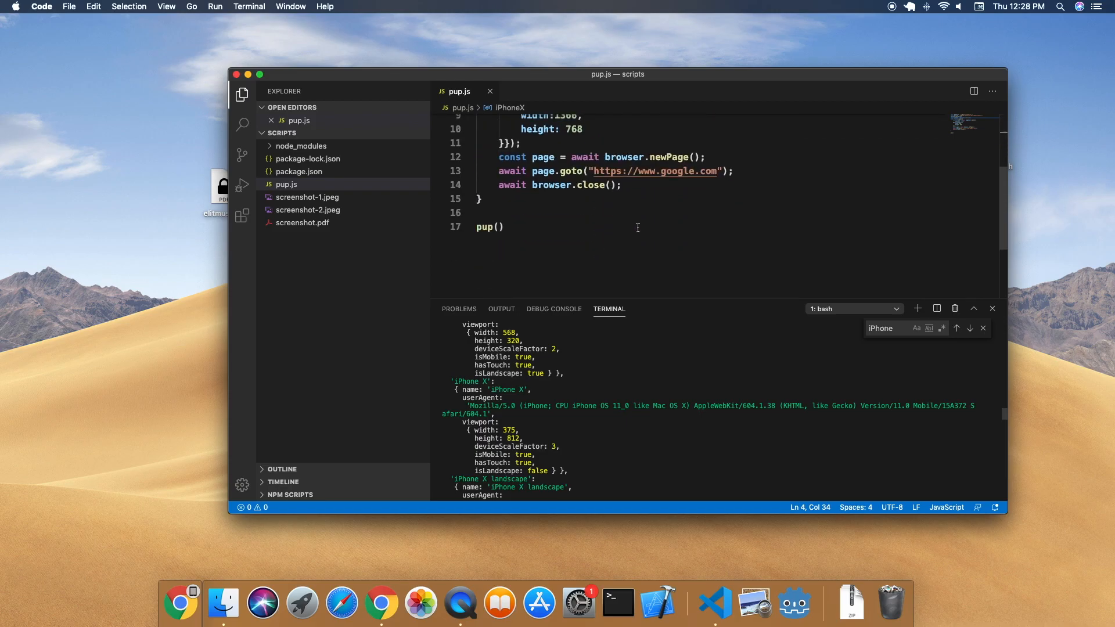
{"action": "key", "text": "enter"}
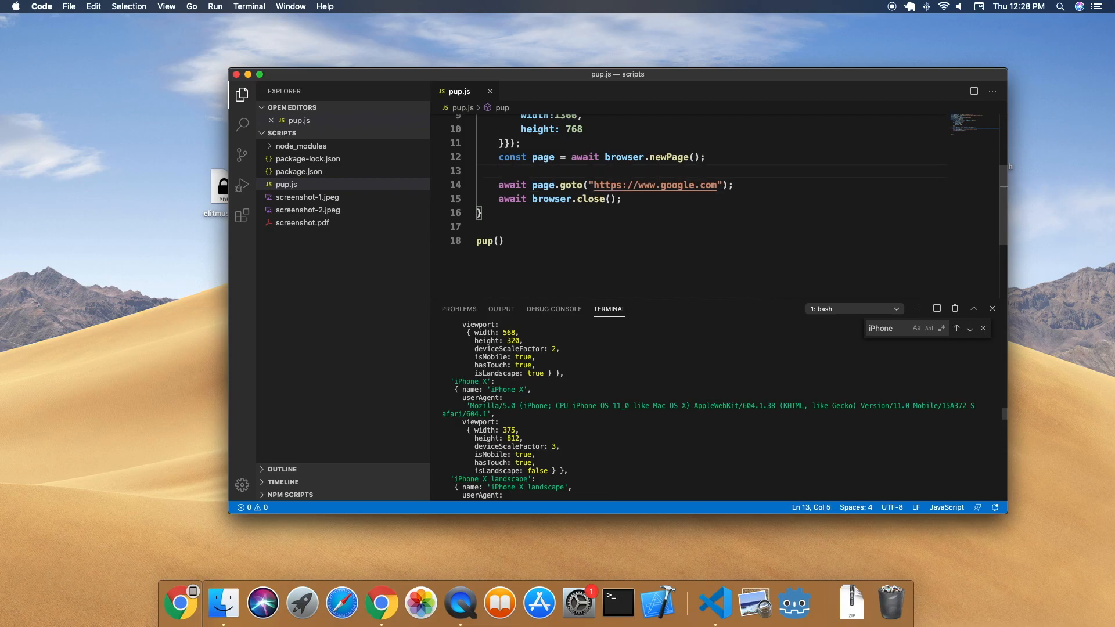
{"action": "type", "text": "await"}
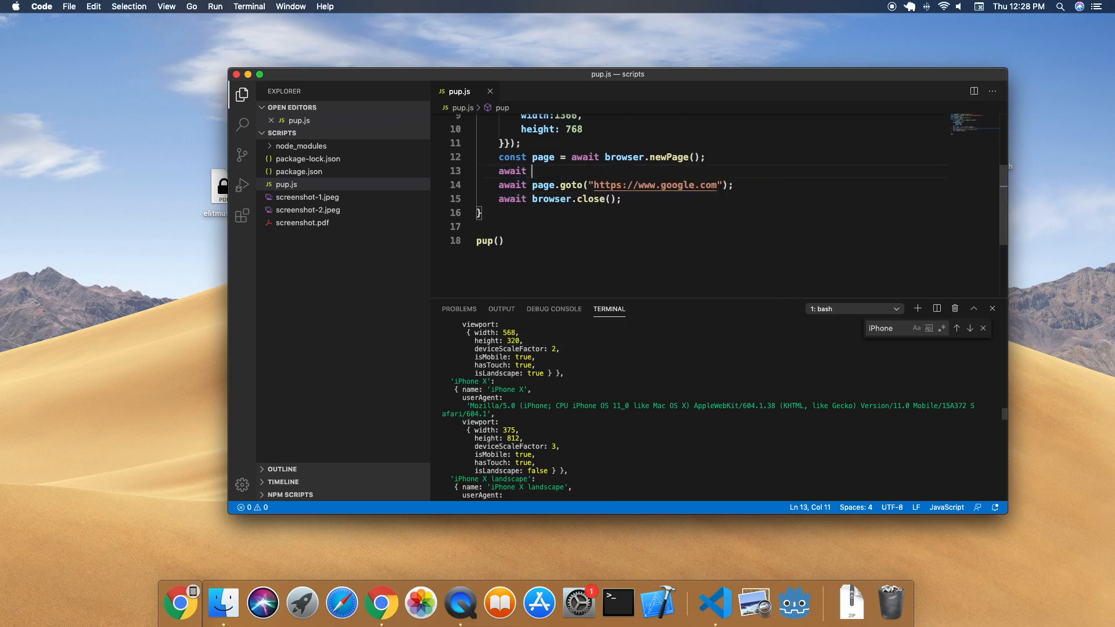
{"action": "type", "text": "page.emulate("}
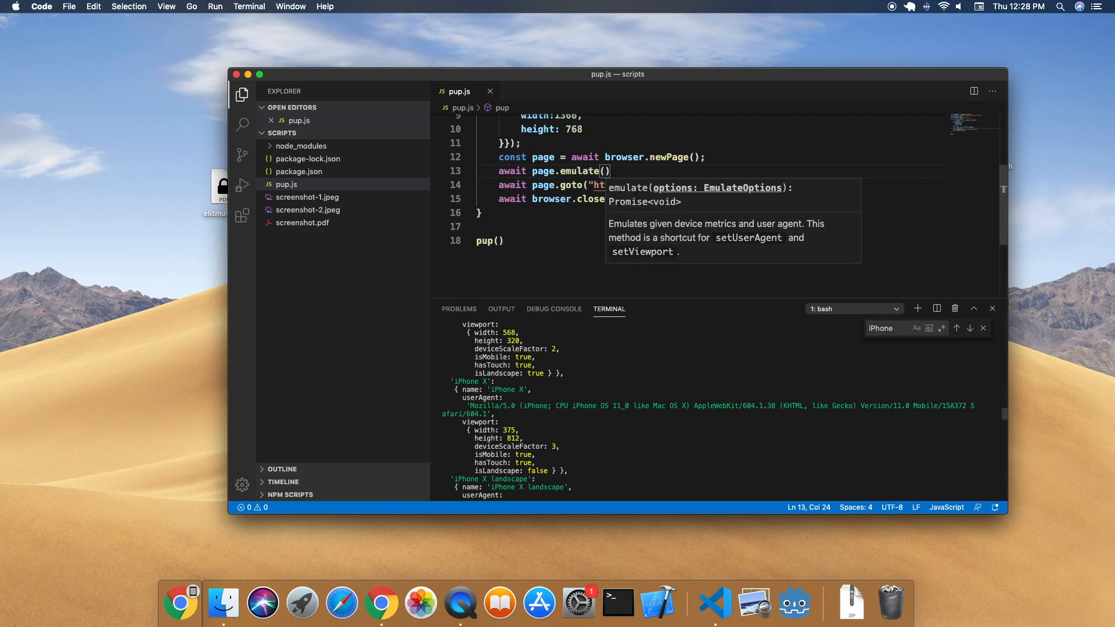
{"action": "type", "text": "iPhoneX"}
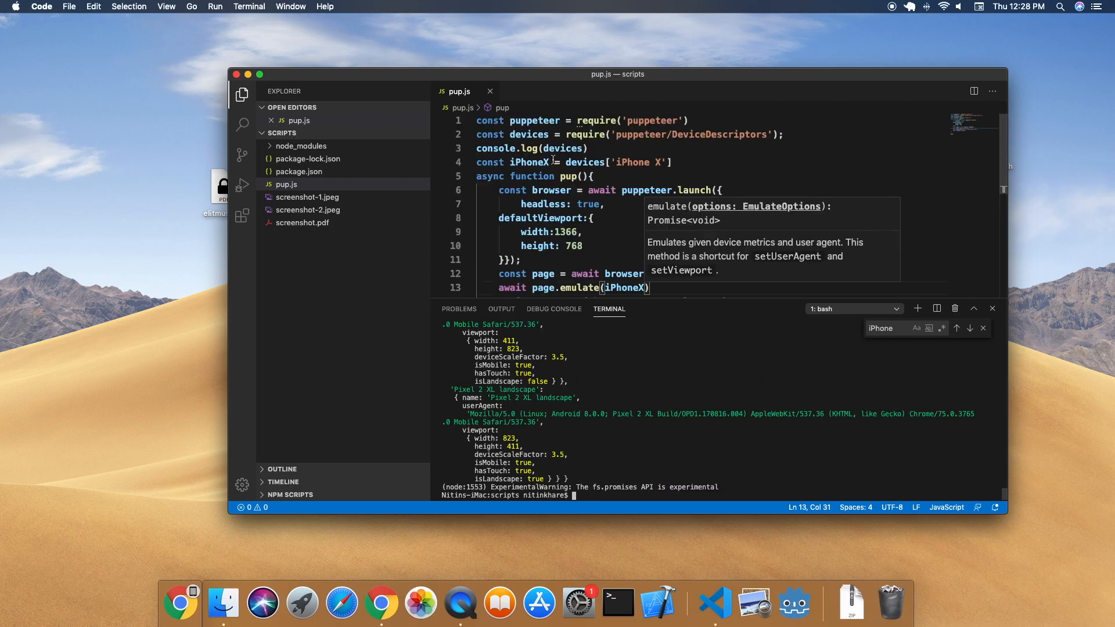
{"action": "double_click", "coordinate": [588, 168]}
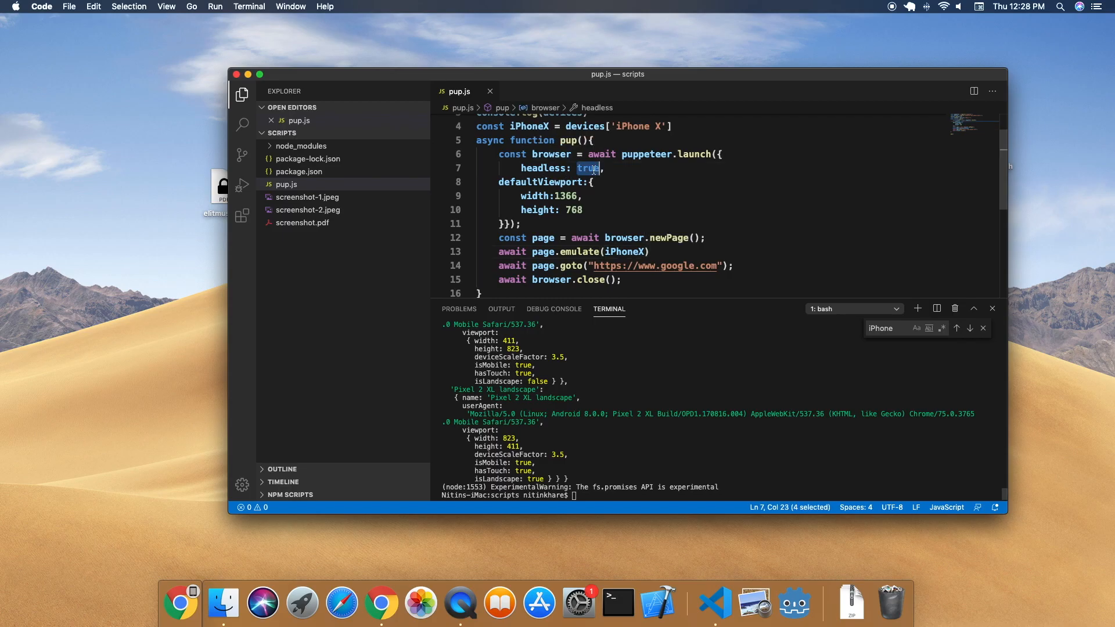
{"action": "type", "text": "false"}
{"action": "left_click", "coordinate": [720, 495]}
{"action": "type", "text": "node pup"}
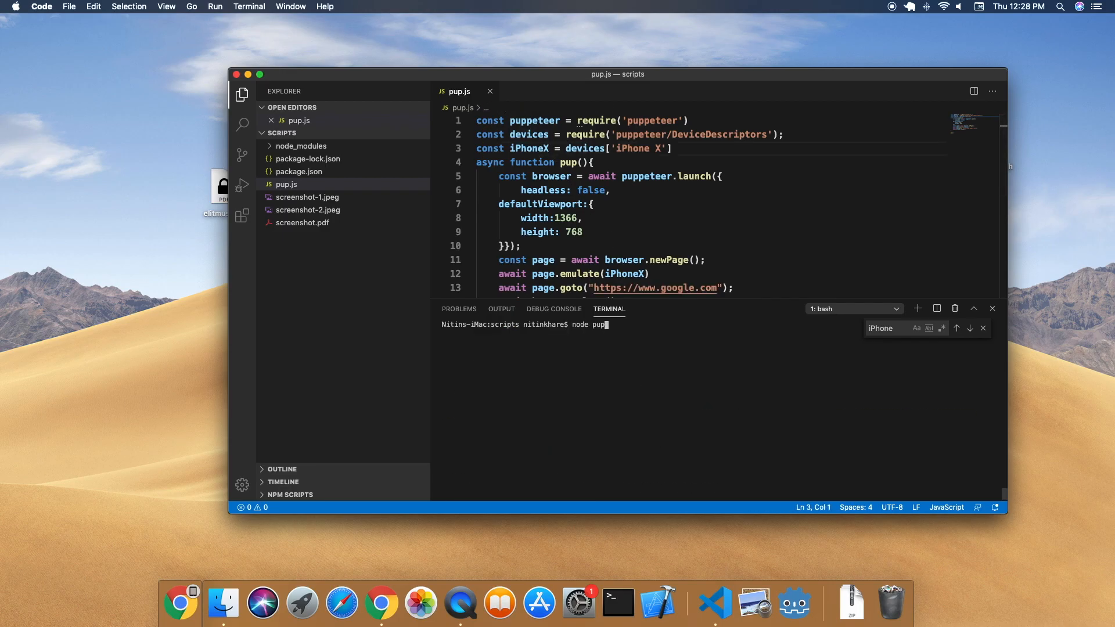
Run node pup, remove await browser.close(), and run it again
{"action": "key", "text": "enter"}
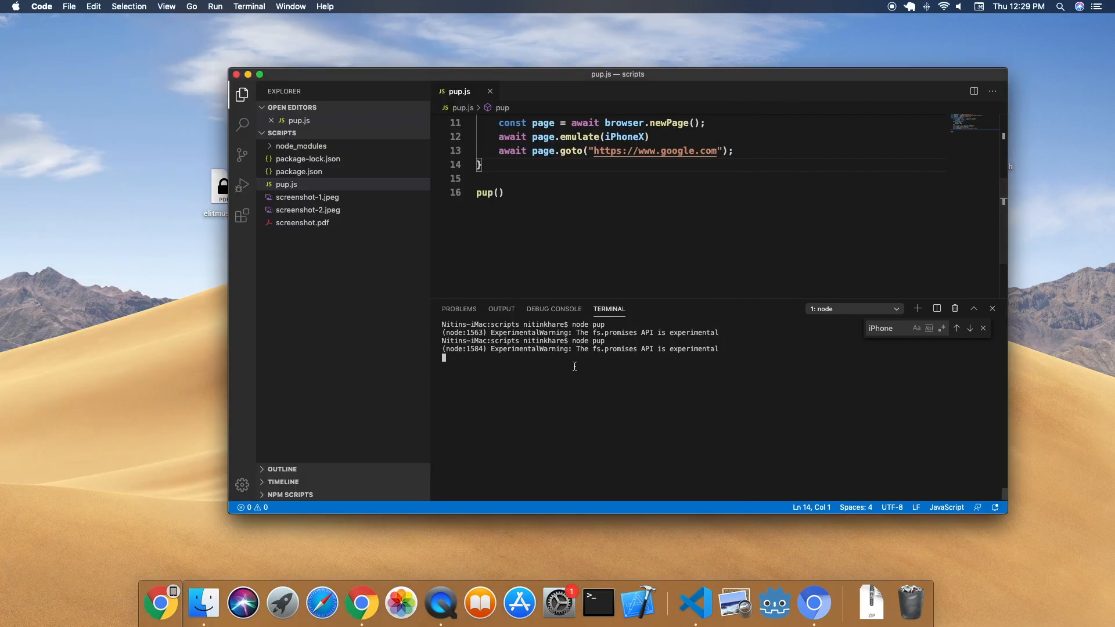
{"action": "key", "text": "enter"}
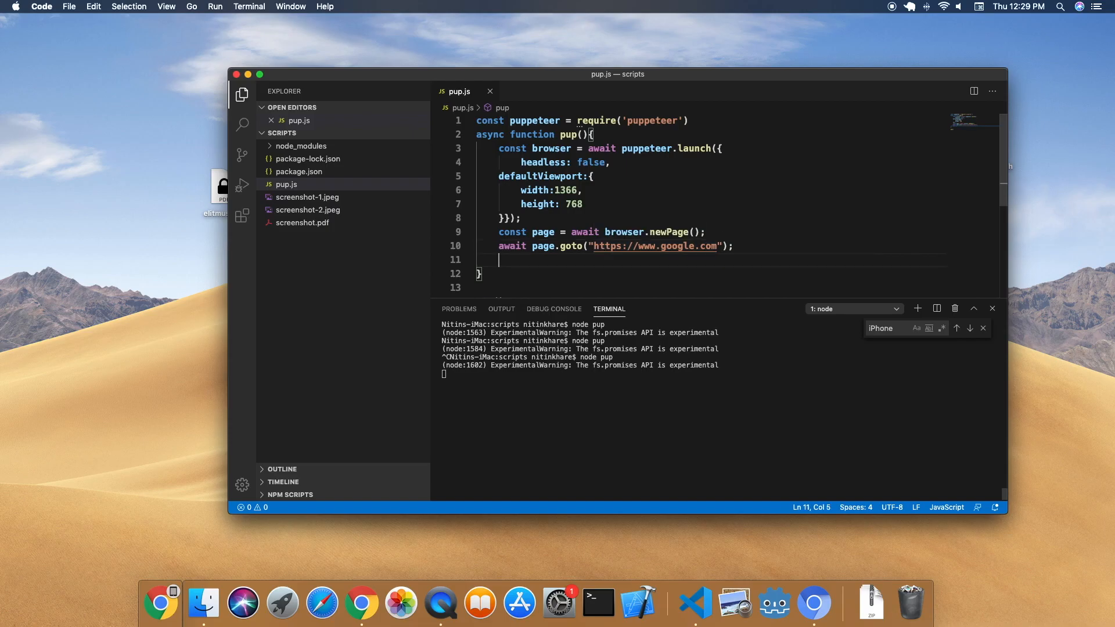
Set headless to true and add console.log(await page.content()) to log the Google page's HTML
{"action": "type", "text": "console.log("}
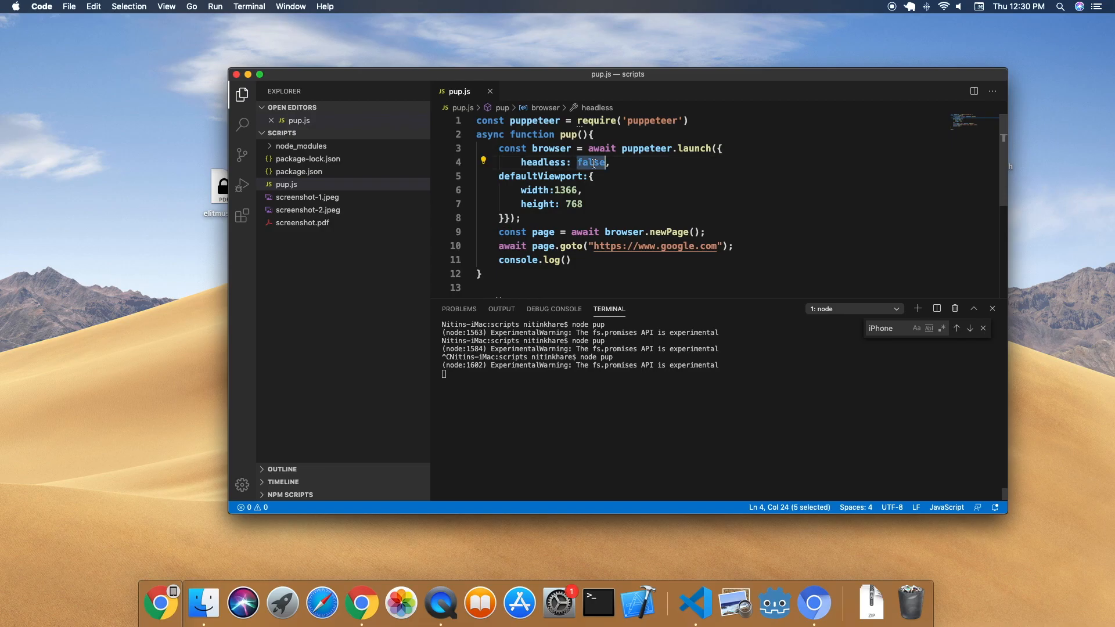
{"action": "type", "text": "true"}
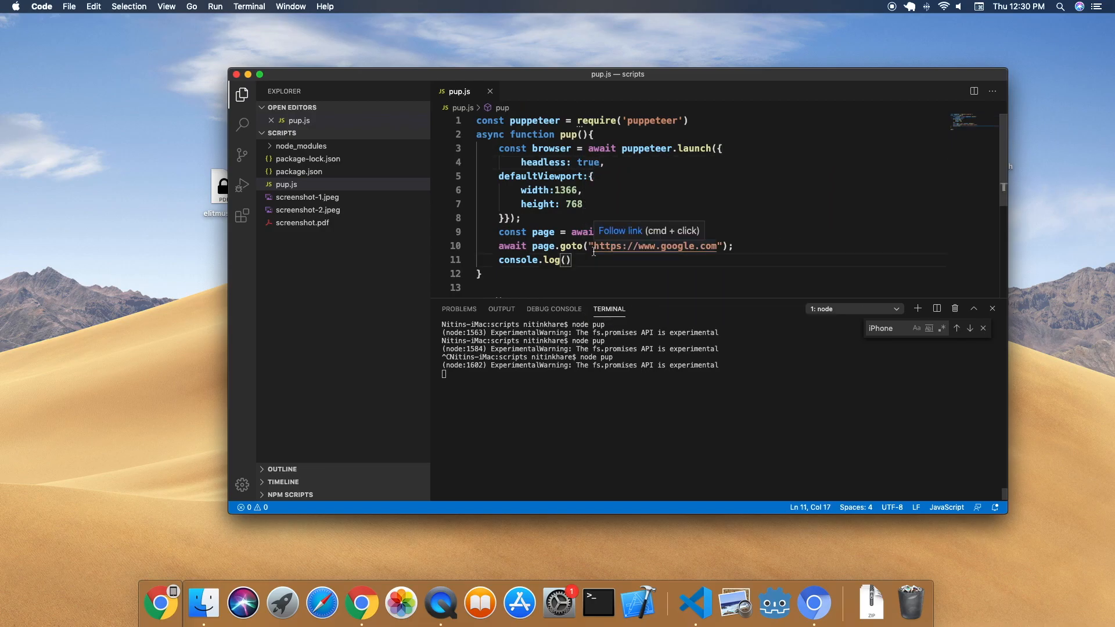
{"action": "type", "text": "await"}
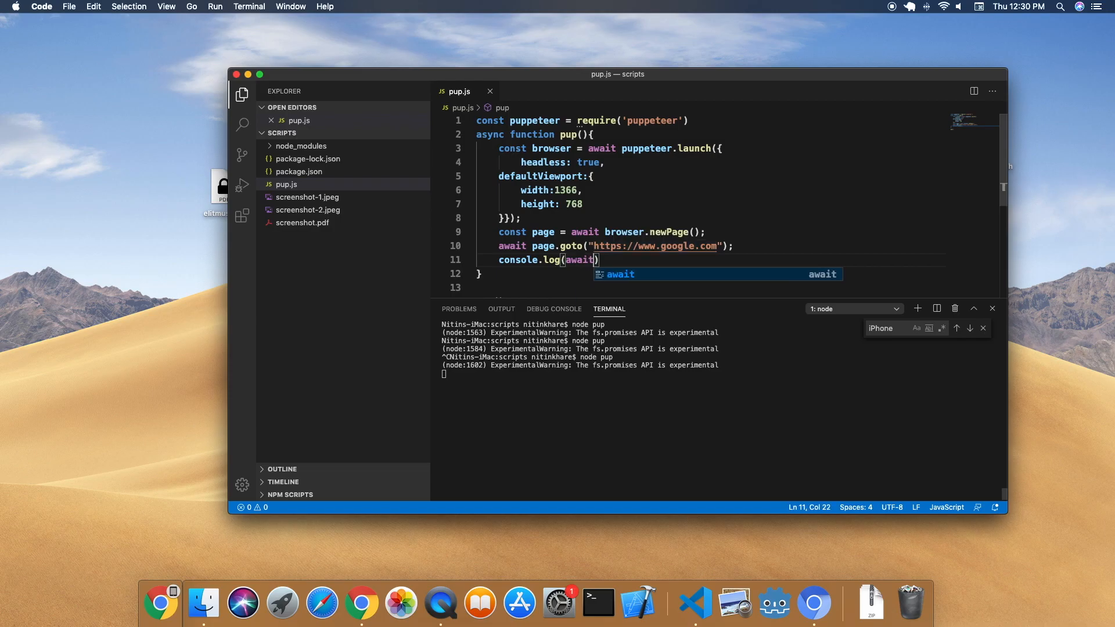
{"action": "type", "text": "page."}
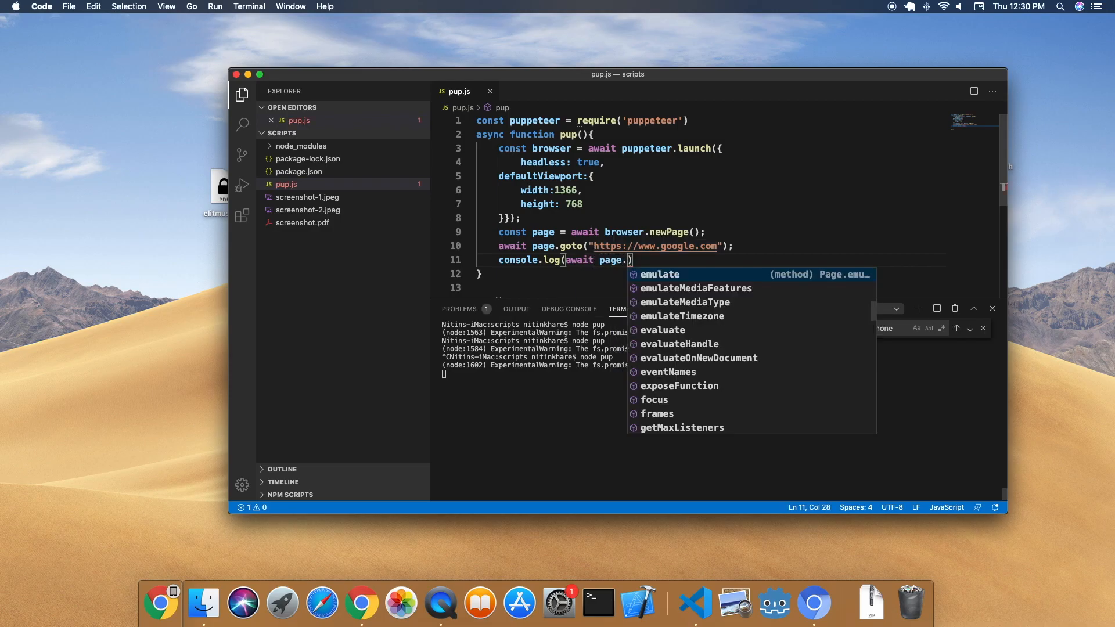
{"action": "type", "text": "content"}
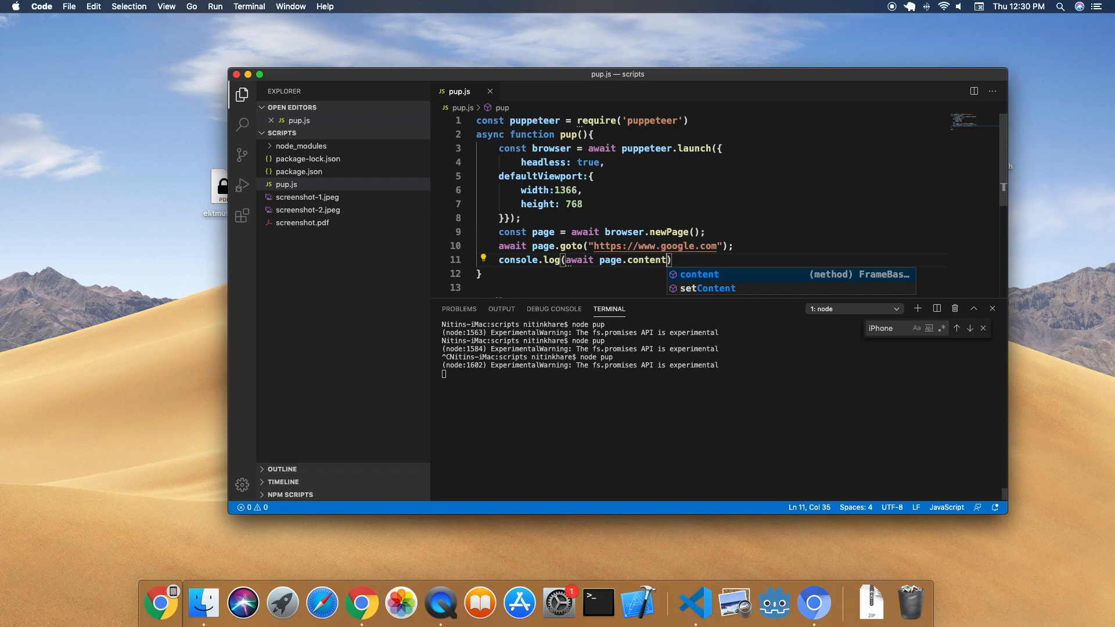
{"action": "type", "text": "("}
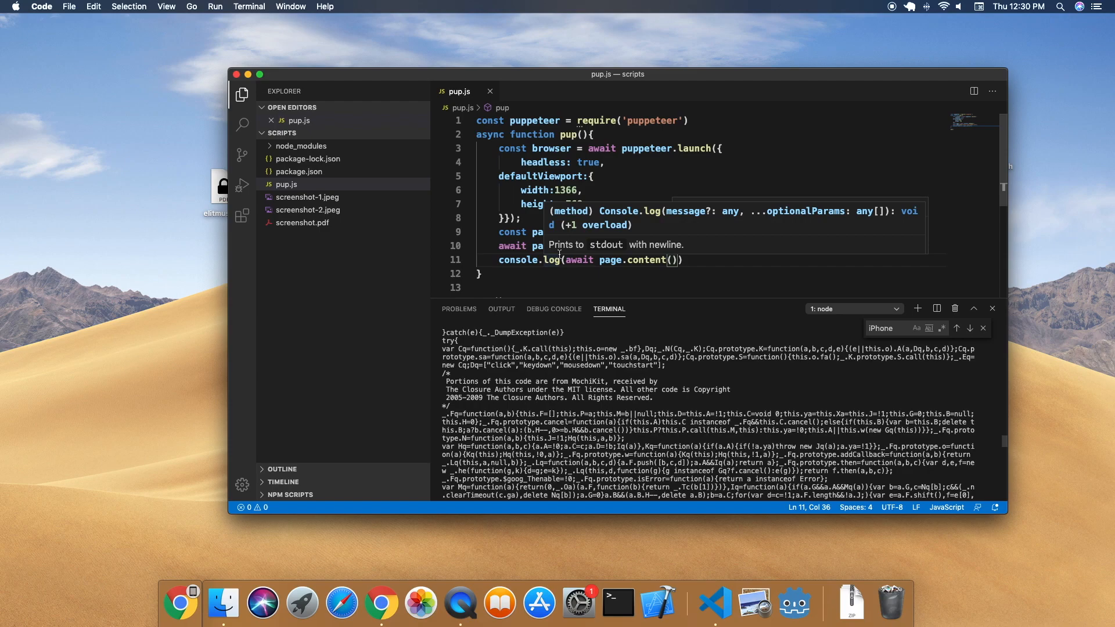
{"action": "mouse_move", "coordinate": [651, 257]}
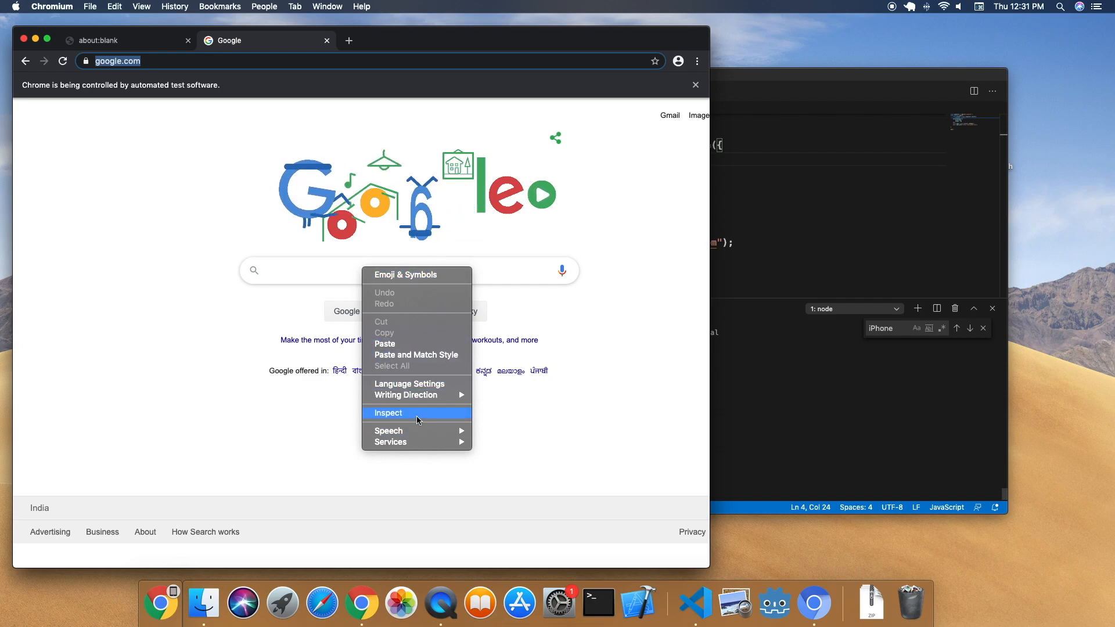
Inspect the Google search box in DevTools and copy its input element's selector
{"action": "left_click", "coordinate": [388, 413]}
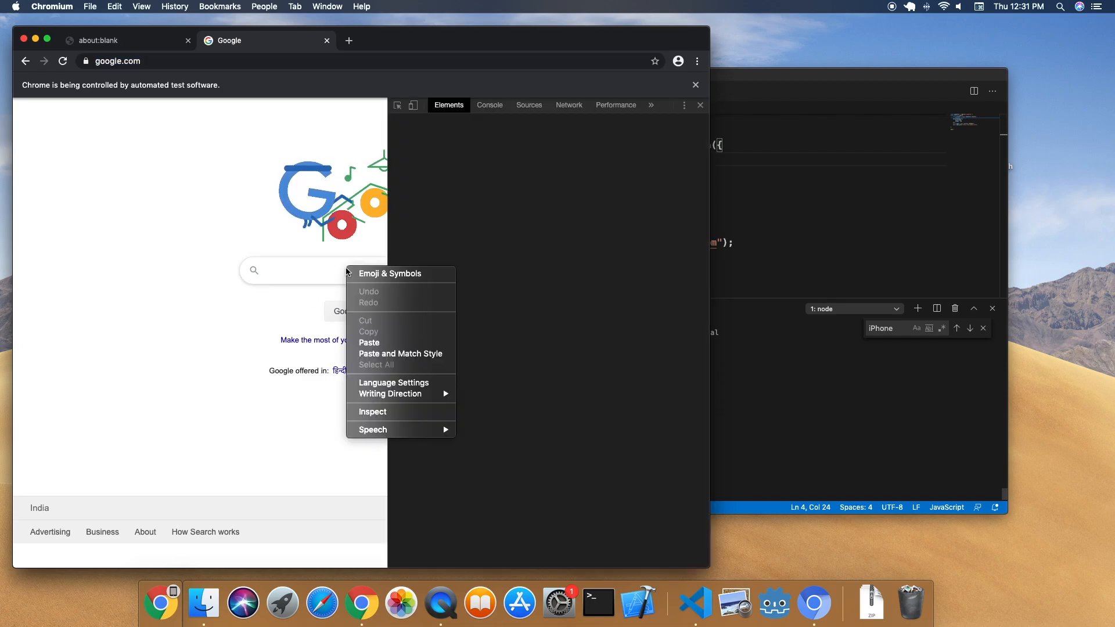
{"action": "left_click", "coordinate": [372, 411]}
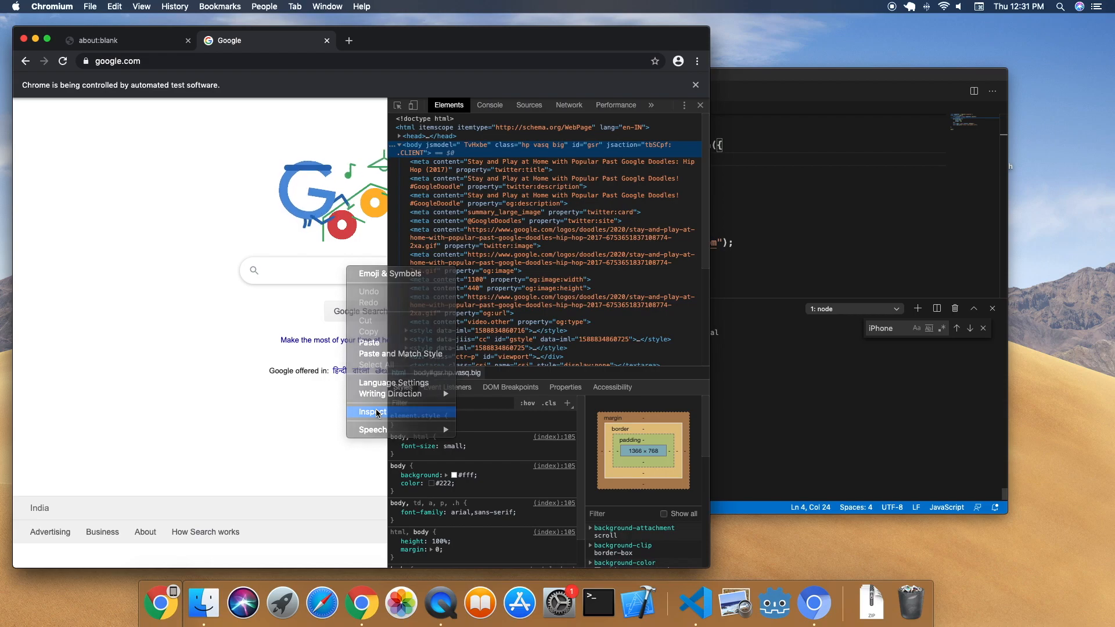
{"action": "left_click", "coordinate": [370, 411]}
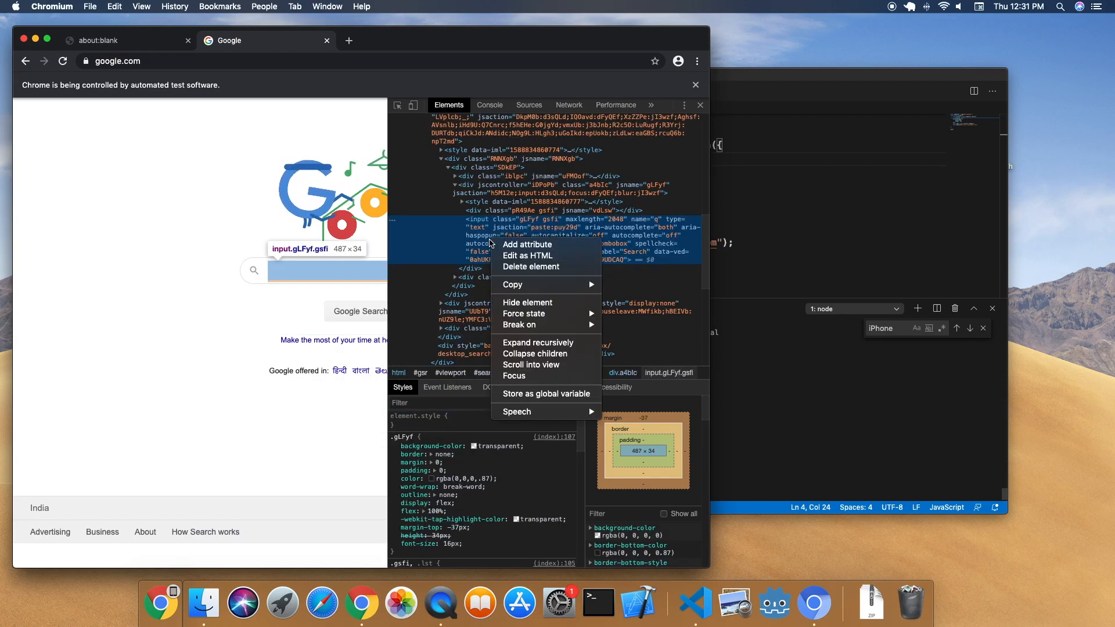
{"action": "mouse_move", "coordinate": [530, 325]}
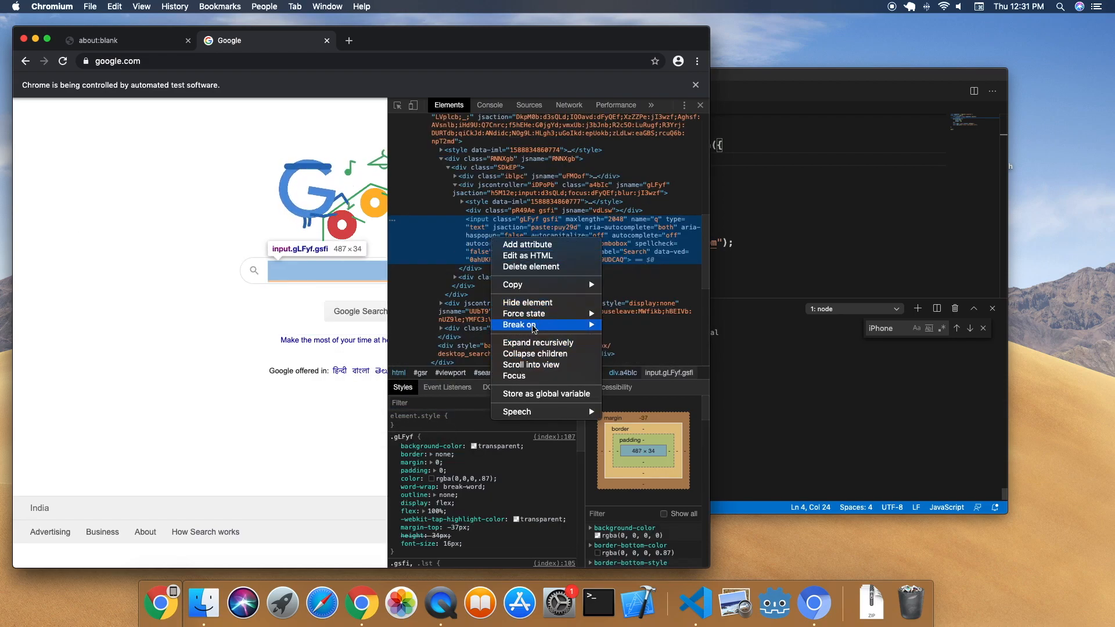
{"action": "mouse_move", "coordinate": [512, 284]}
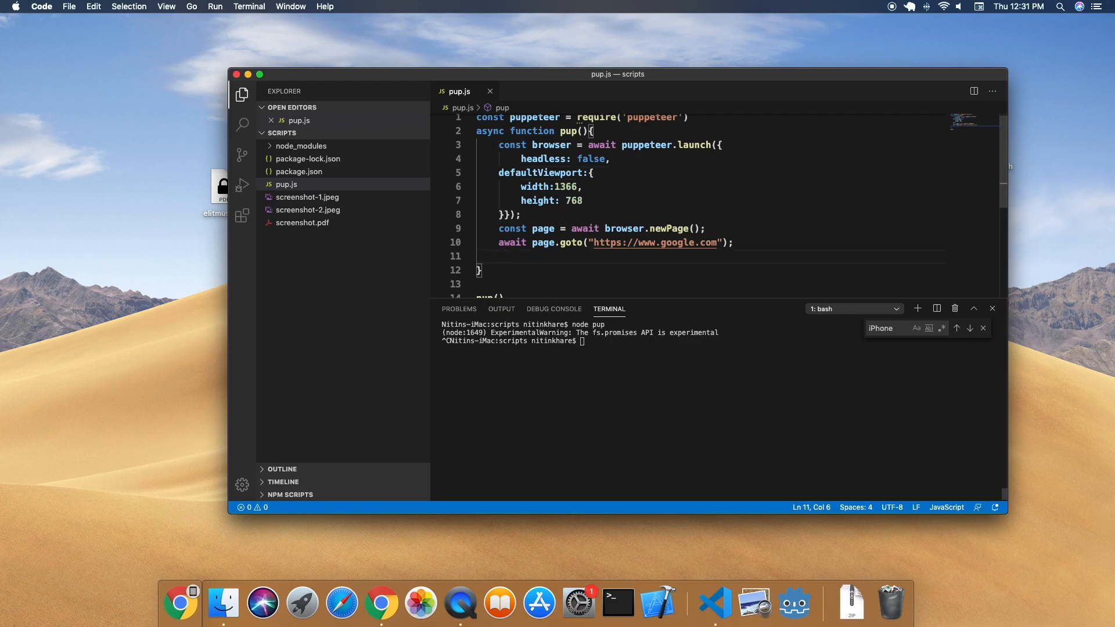
Start await page.type with the pasted search-box selector as the first argument
{"action": "type", "text": "await"}
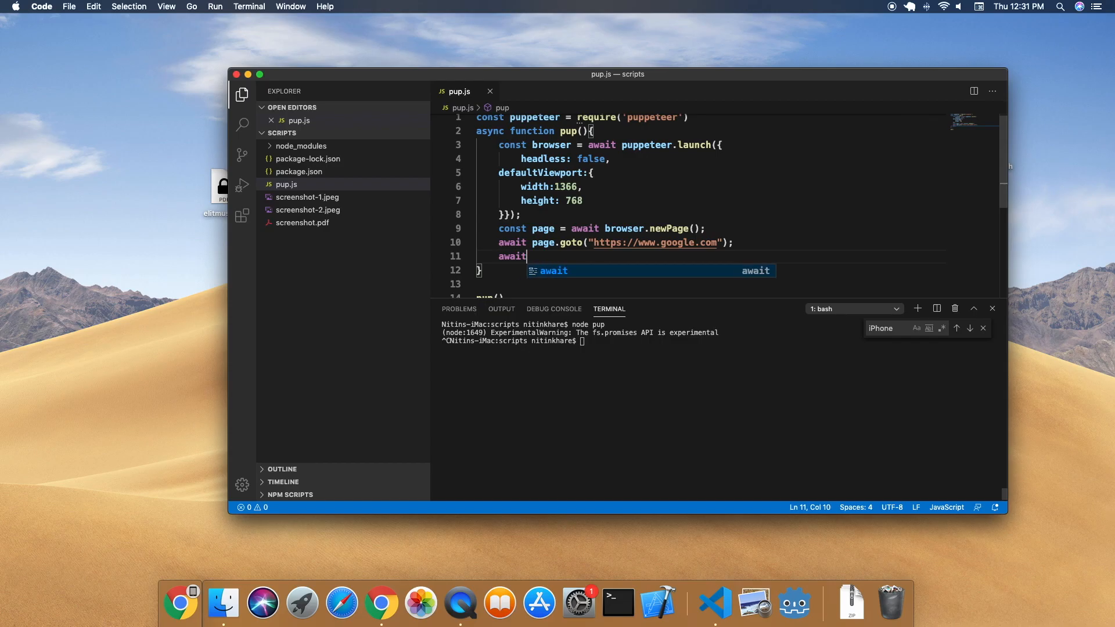
{"action": "type", "text": "page.type("}
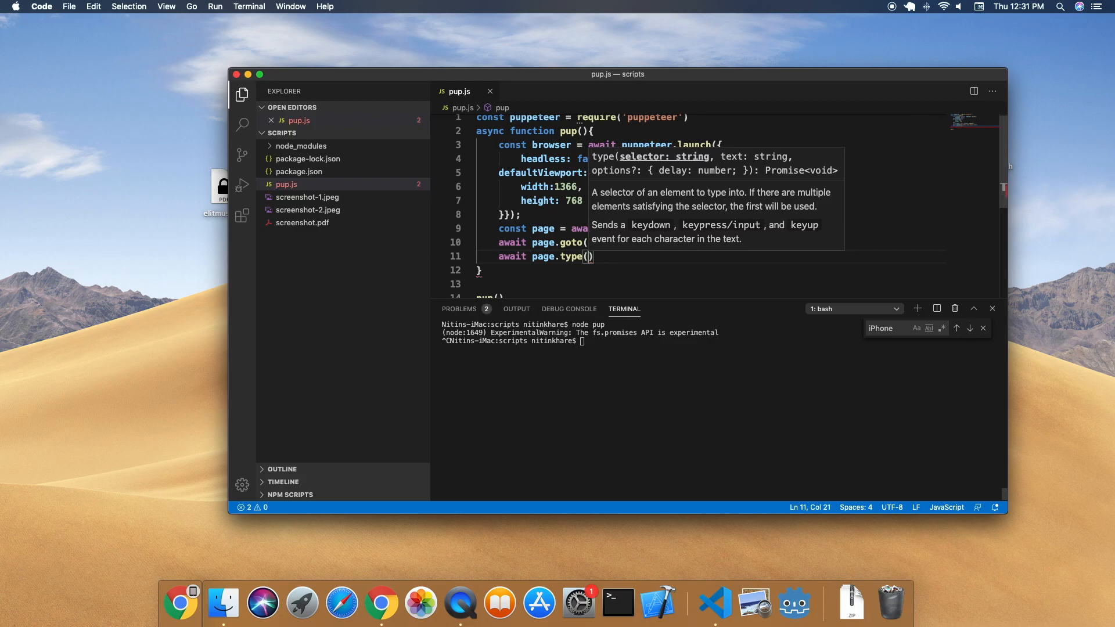
{"action": "type", "text": "''"}
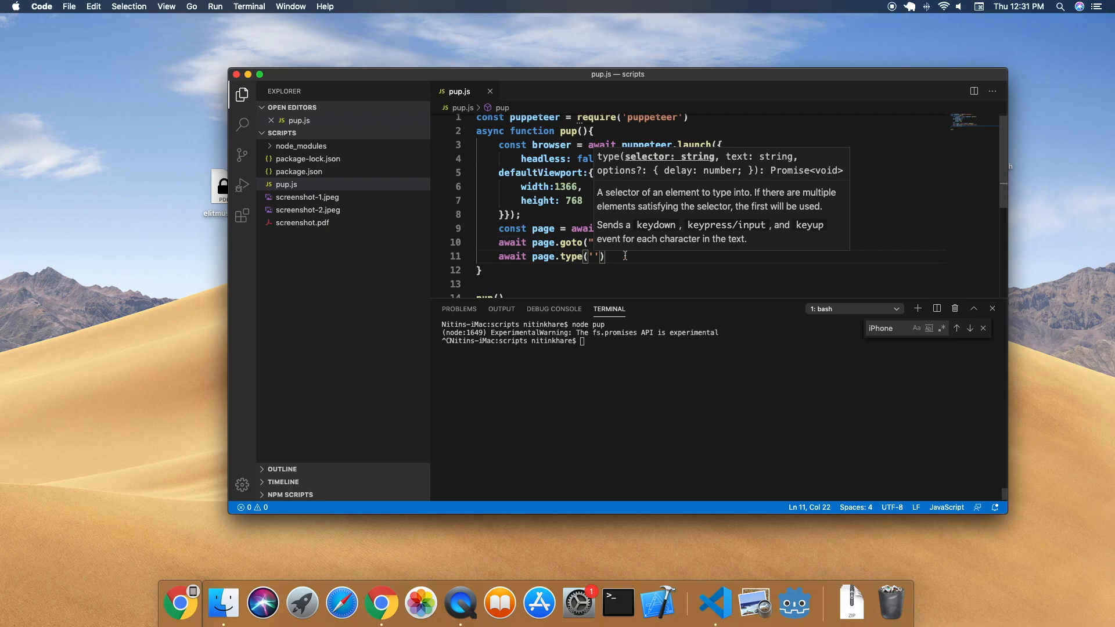
{"action": "right_click", "coordinate": [597, 256]}
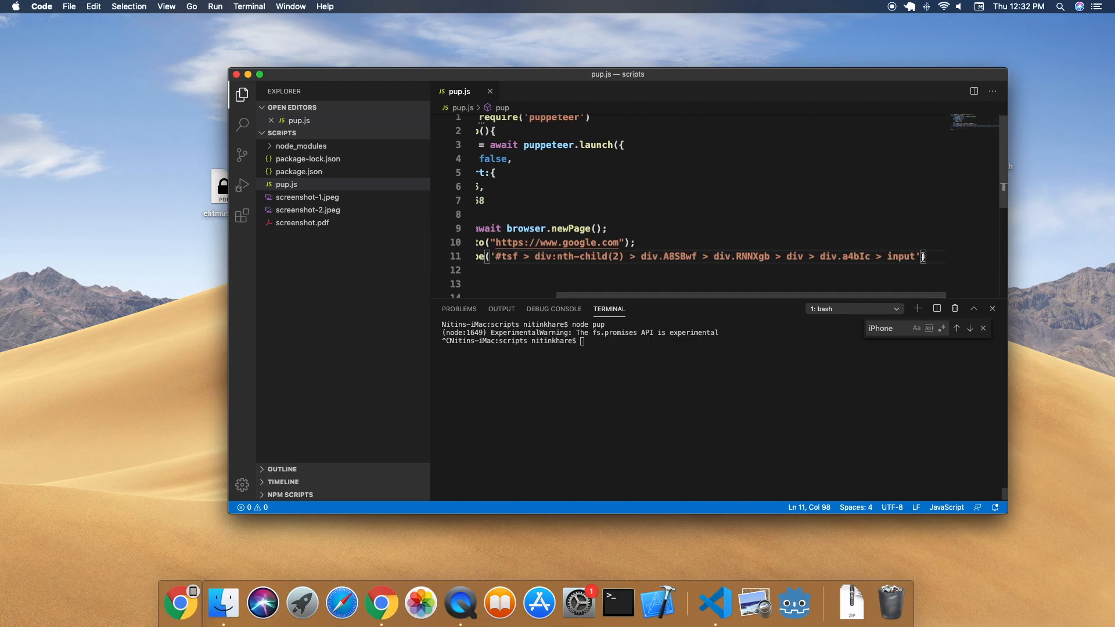
{"action": "type", "text": ",\"P"}
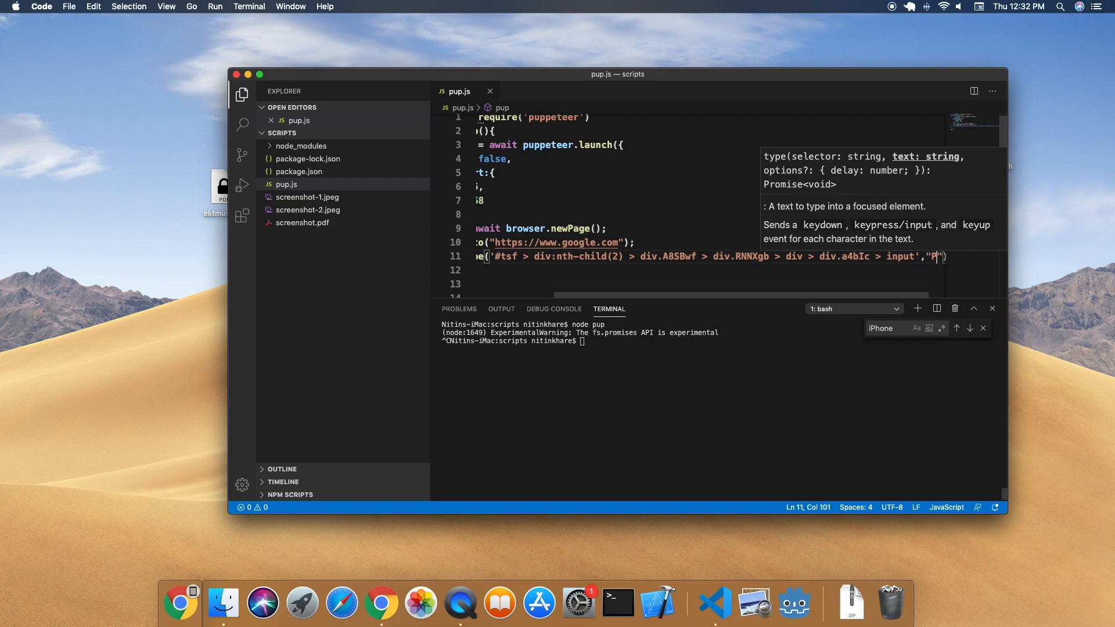
Complete page.type with text "Puppeteer" and {delay:100}, then enter node pup in the terminal
{"action": "type", "text": "uppeteer"}
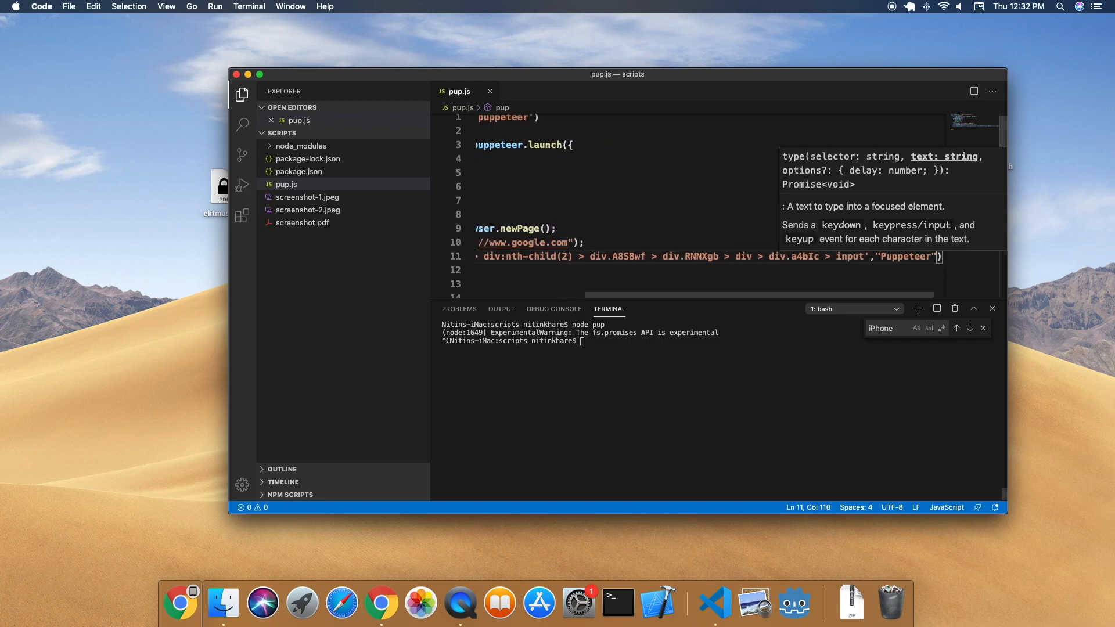
{"action": "type", "text": ",{"}
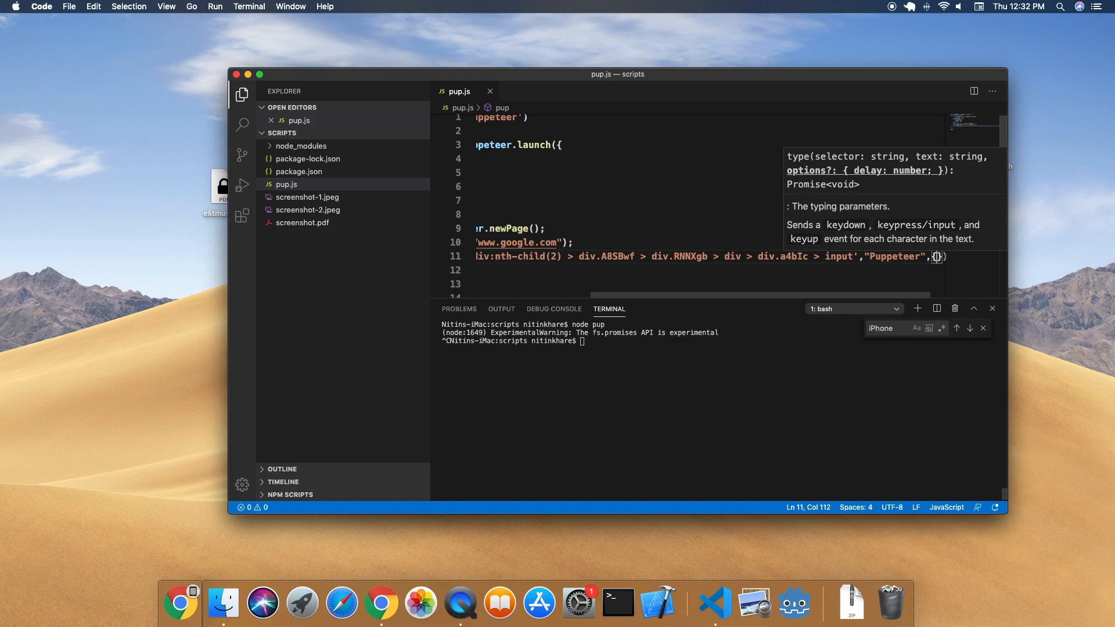
{"action": "type", "text": "d"}
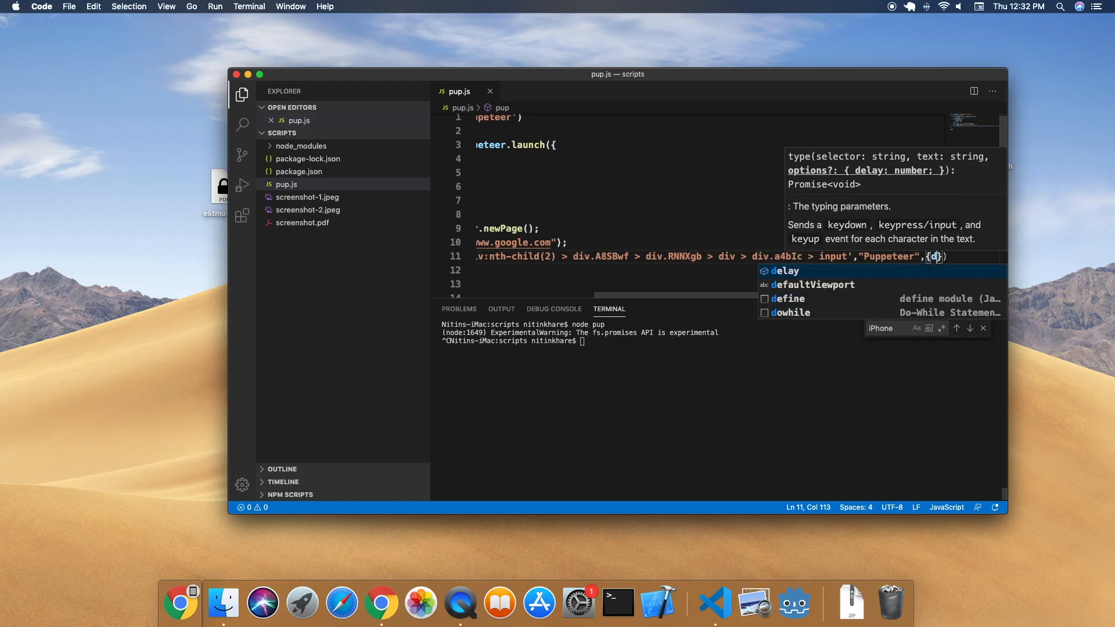
{"action": "type", "text": "delay:100"}
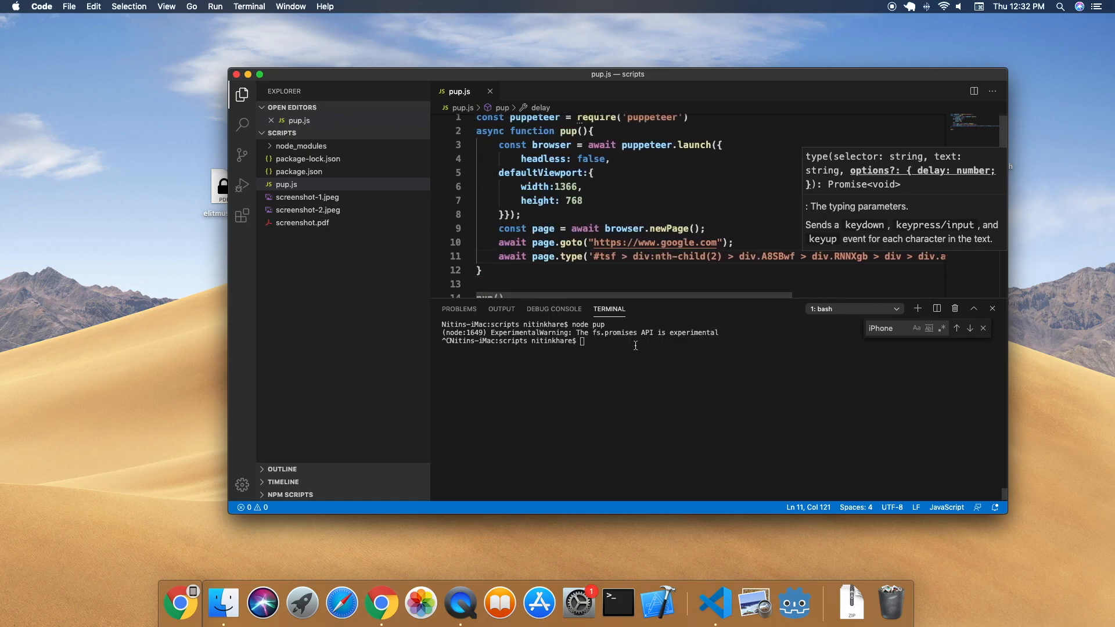
{"action": "type", "text": "node pup"}
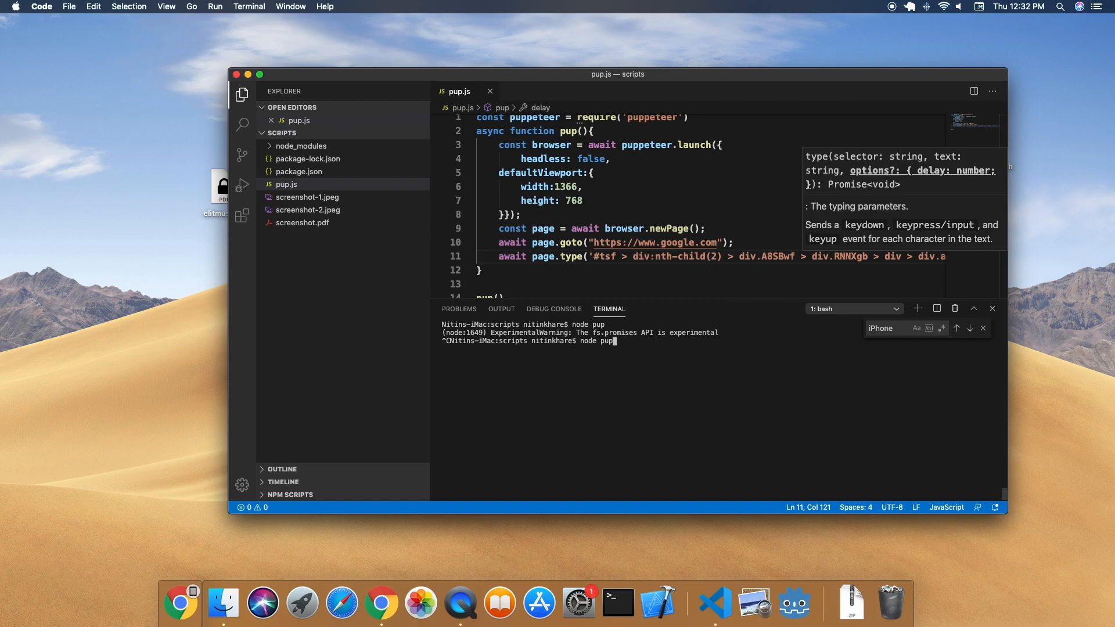
Run node pup so Chromium opens Google and types Puppeteer into the search box
{"action": "key", "text": "Enter"}
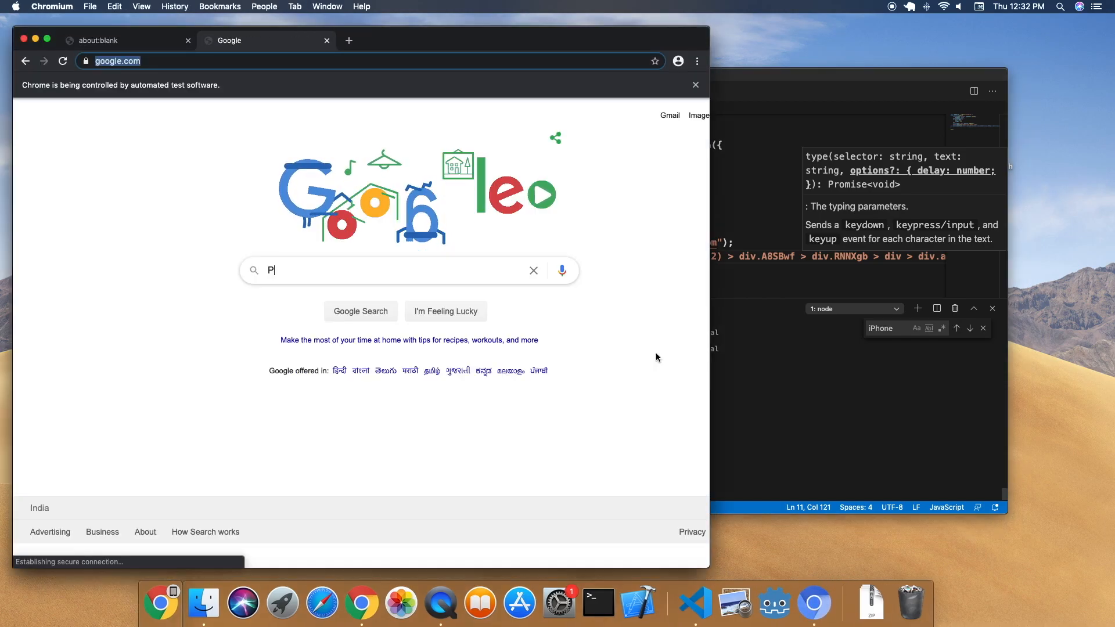
{"action": "type", "text": "uppeteer"}
{"action": "type", "text": "await"}
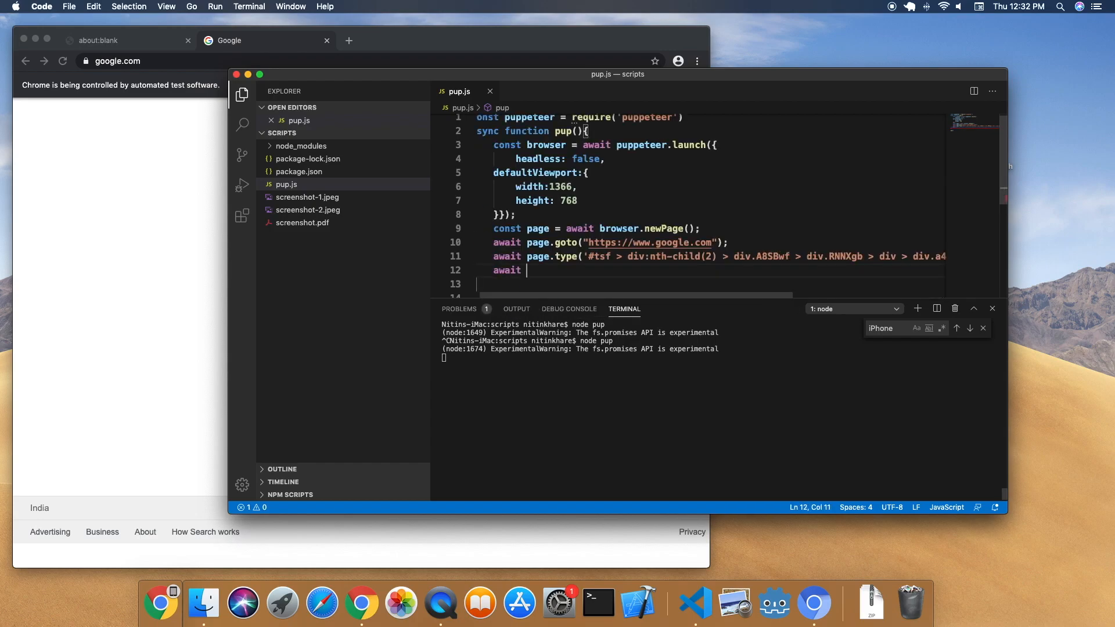
Add await page.keyboard.press('Enter') and rerun so Chromium shows Google results for Puppeteer
{"action": "type", "text": "page.keyboard.press"}
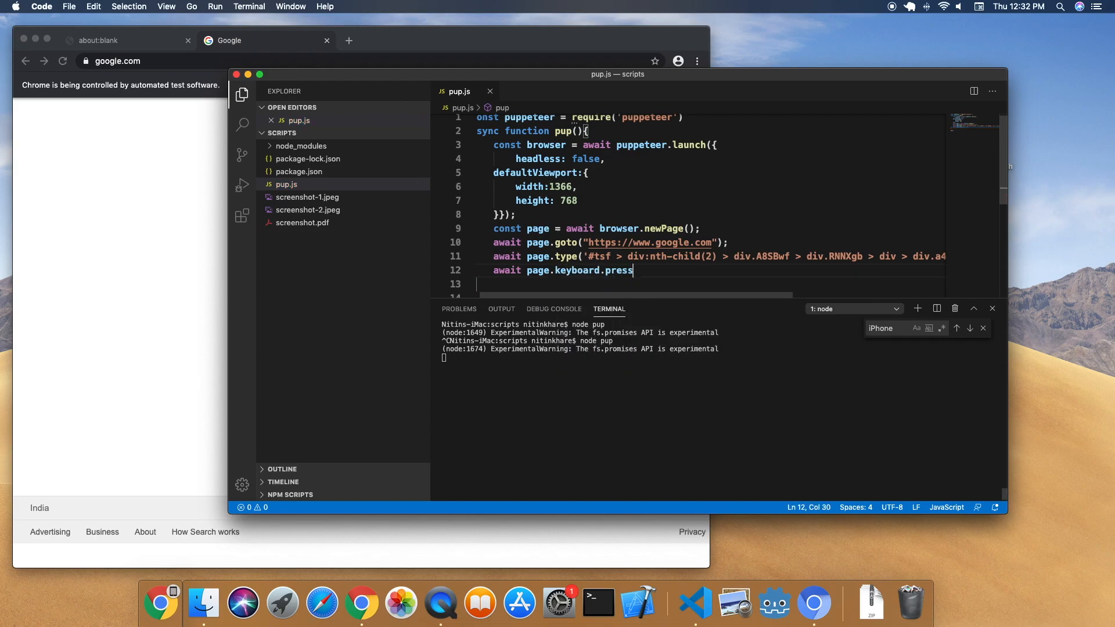
{"action": "type", "text": "('En"}
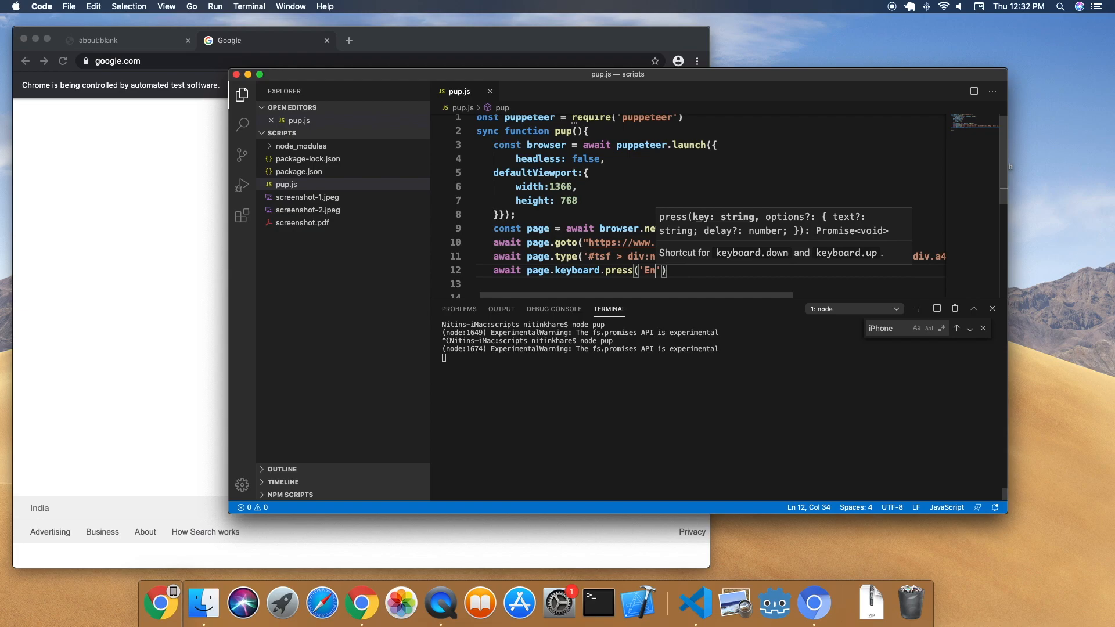
{"action": "type", "text": "ter"}
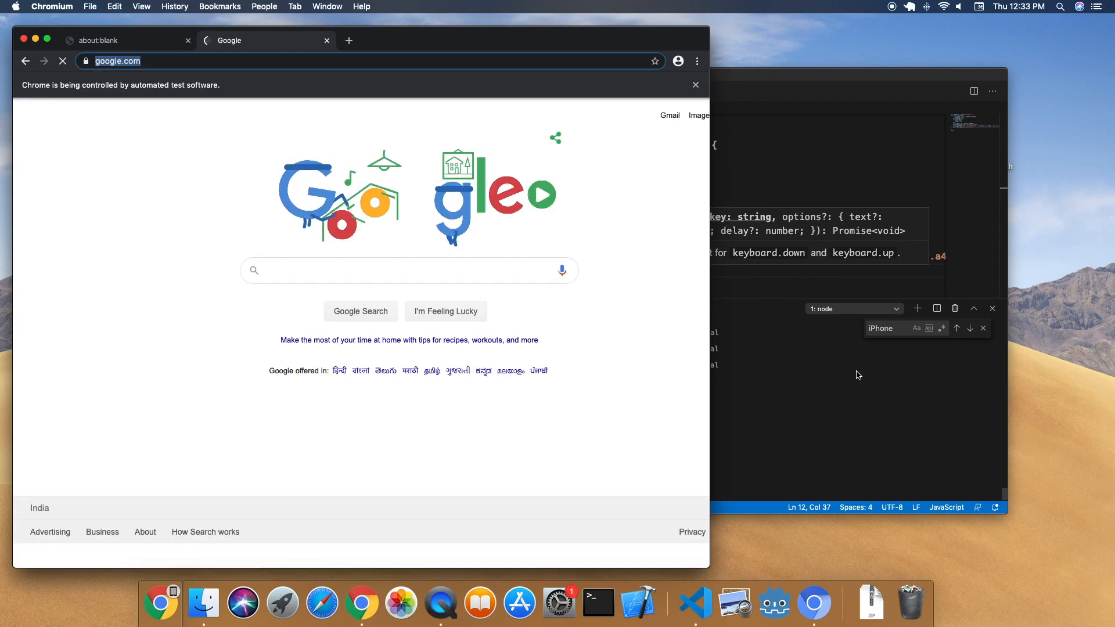
{"action": "type", "text": "Puppeteer"}
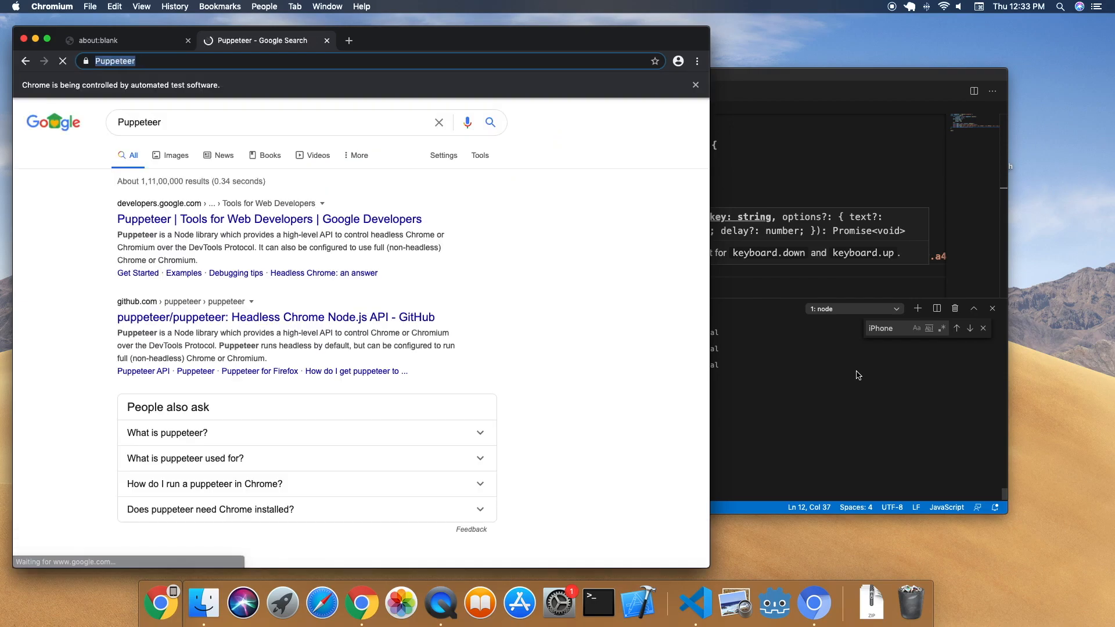